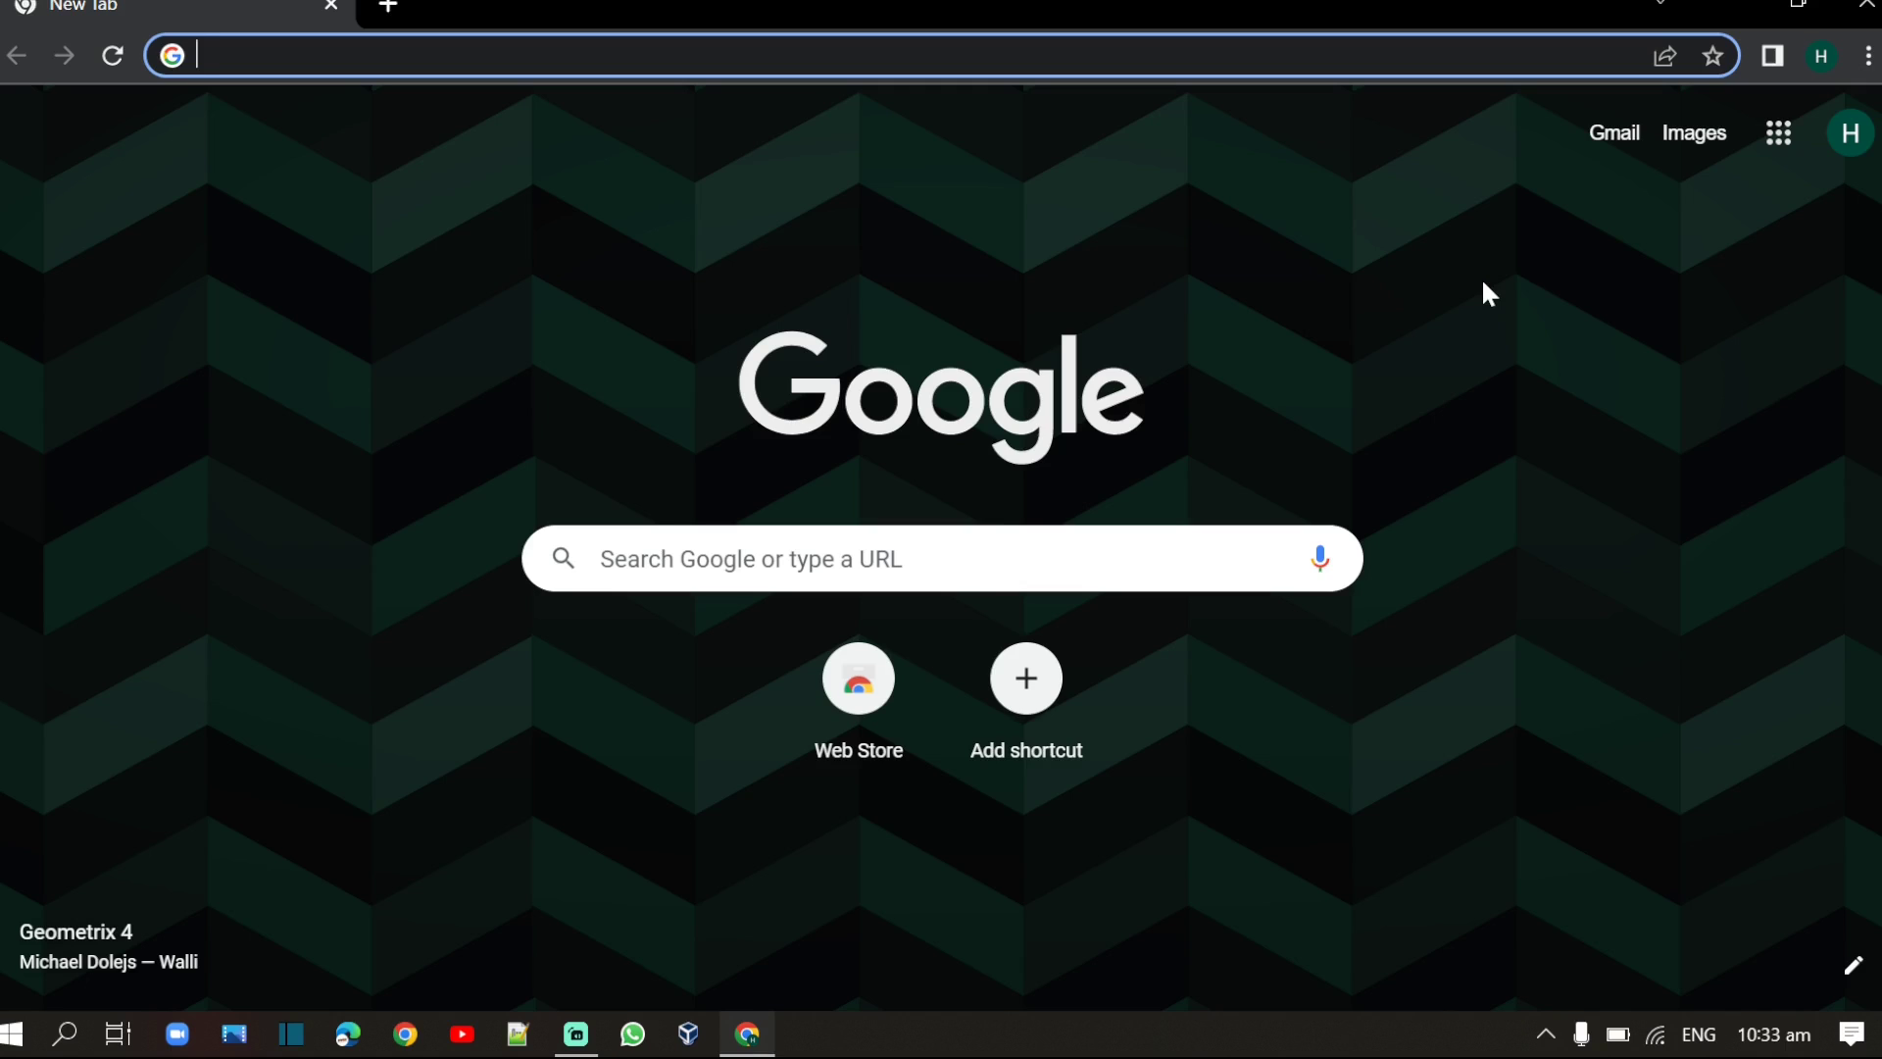
{"action": "mouse_move", "coordinate": [1161, 165]}
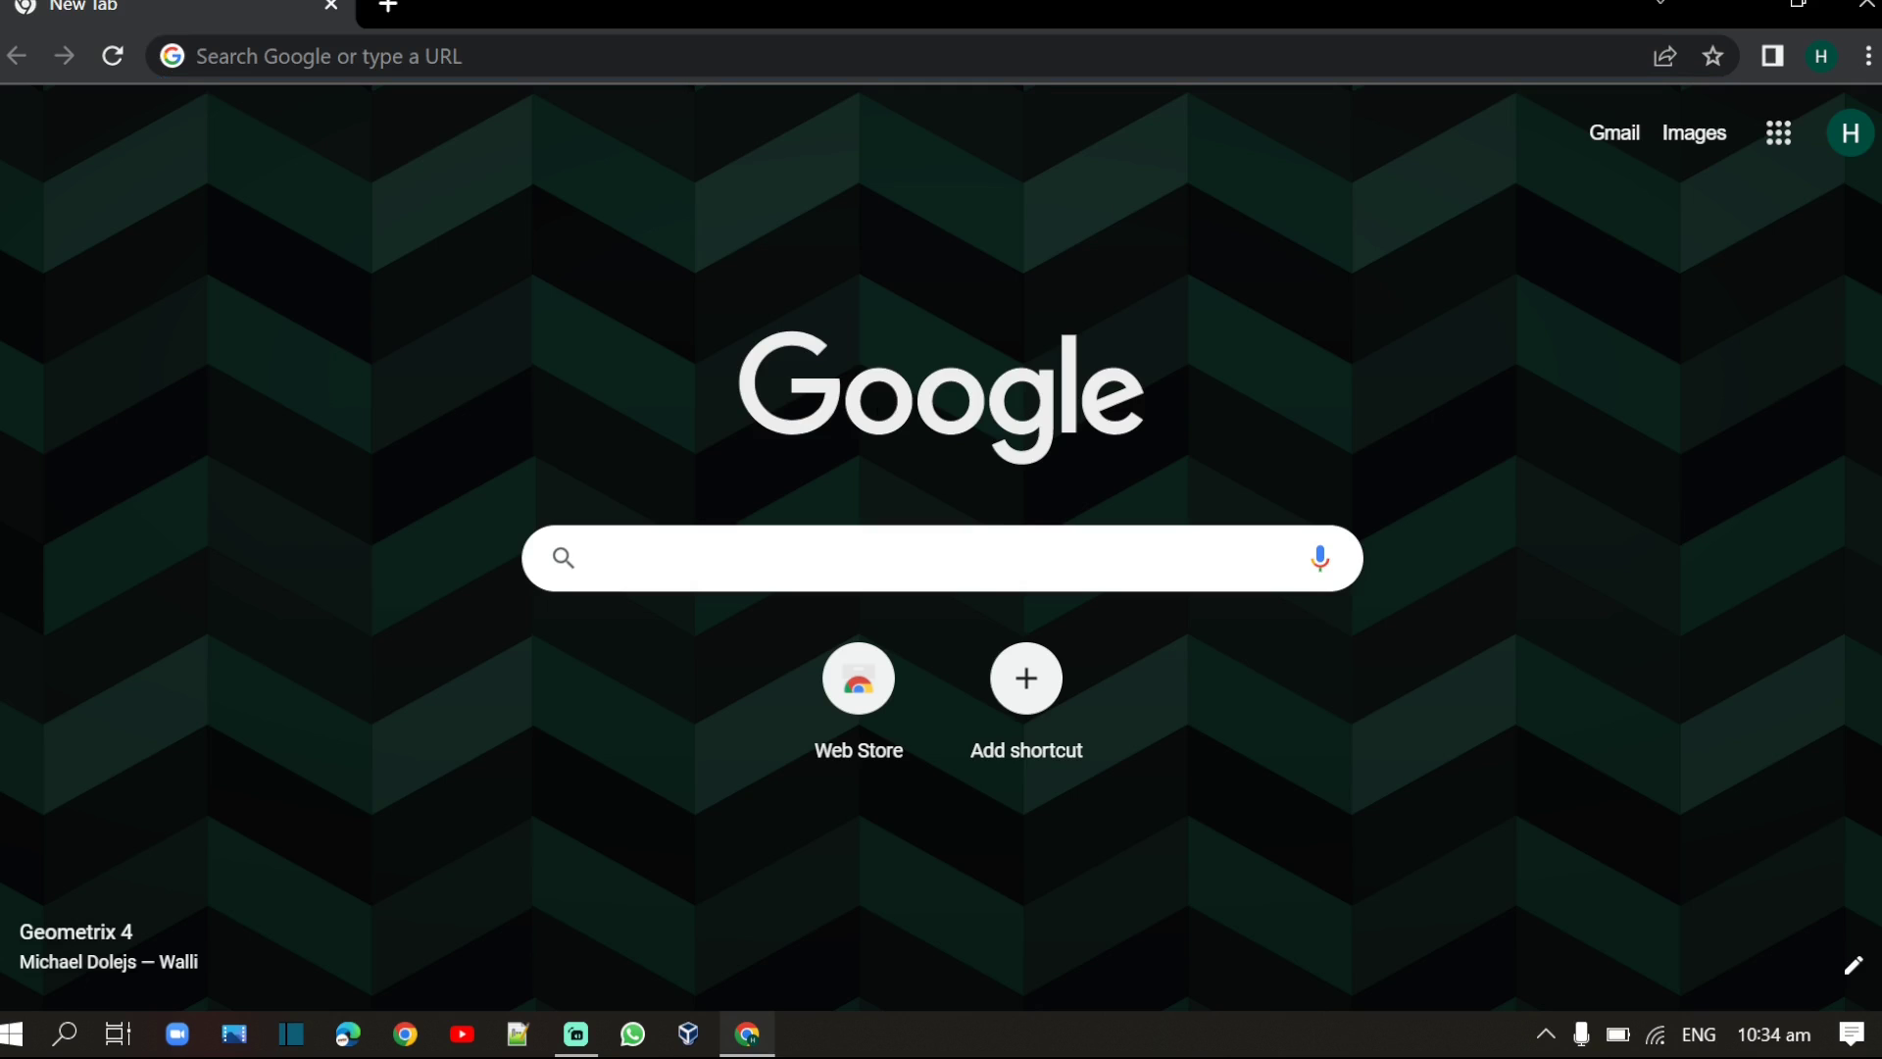
Step: Search Google for 'centos' from the address bar
{"action": "type", "text": "centos"}
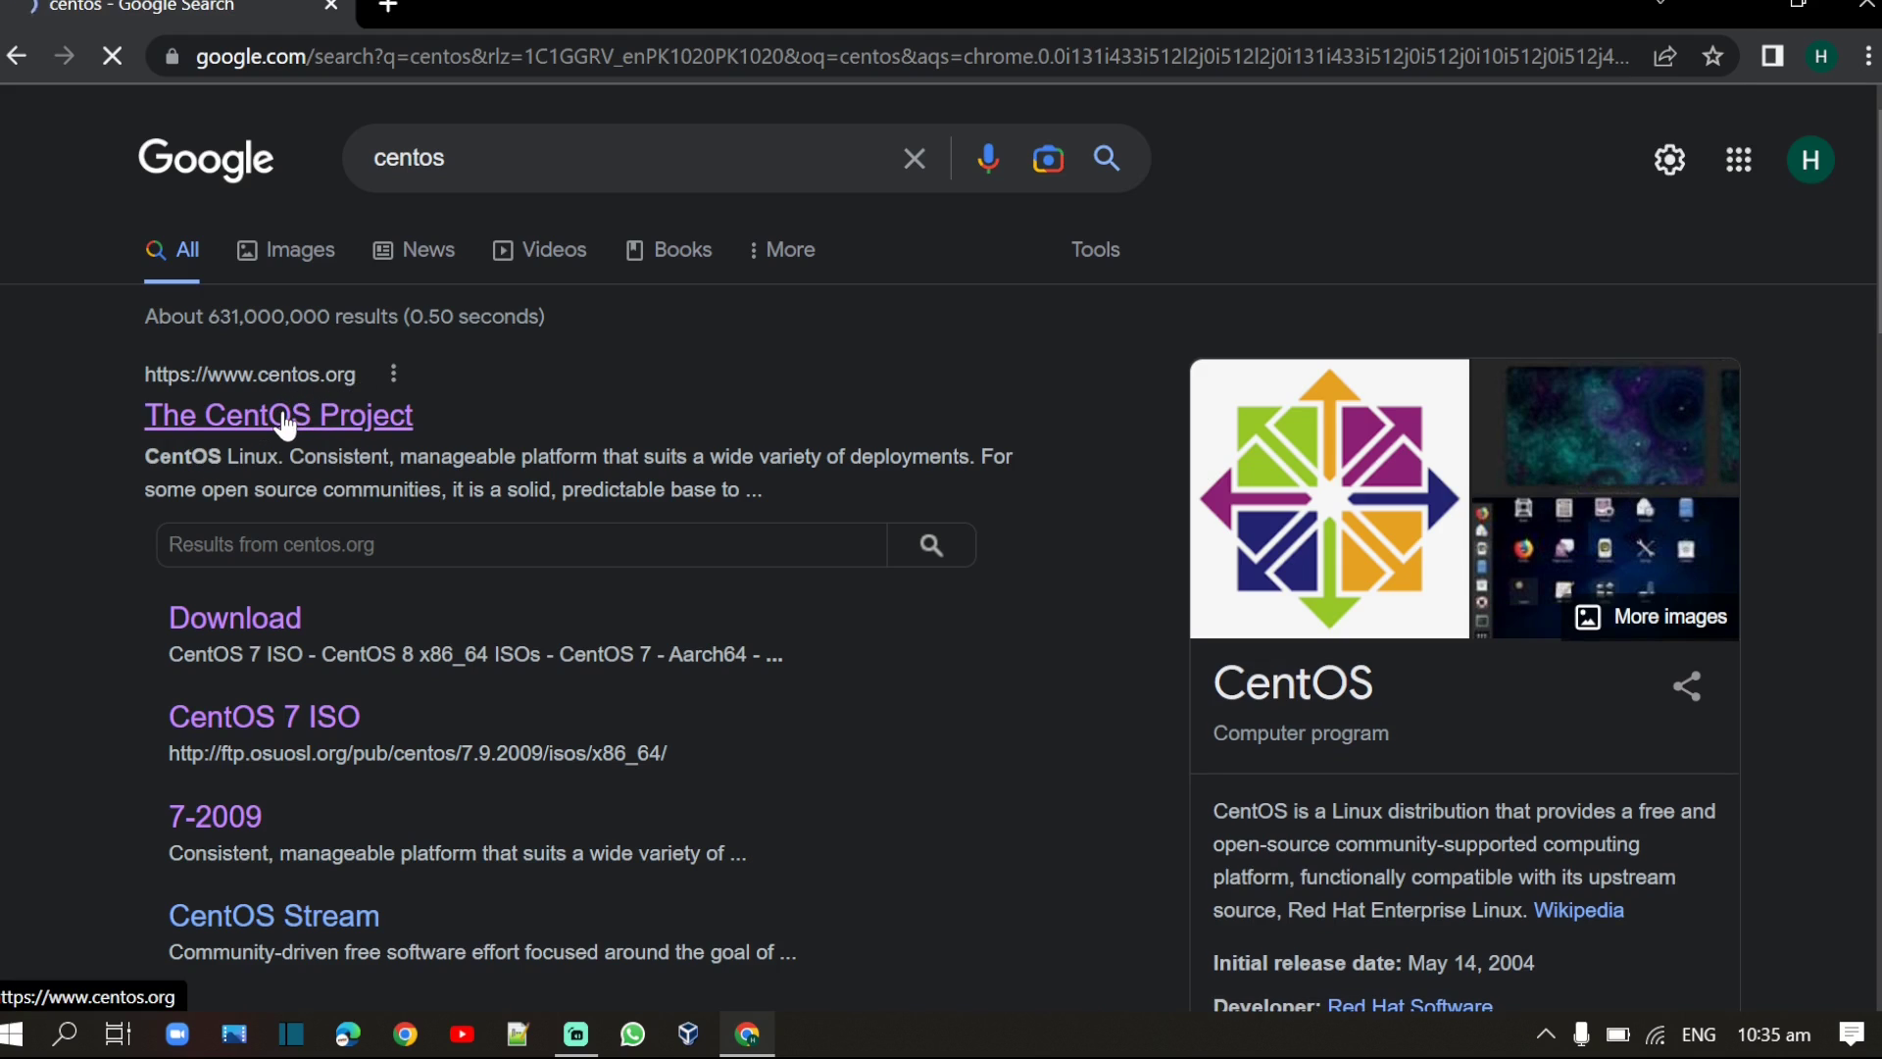
Step: Go from The CentOS Project result to its Download page and reach the 7-2009 Architectures table
{"action": "left_click", "coordinate": [277, 414]}
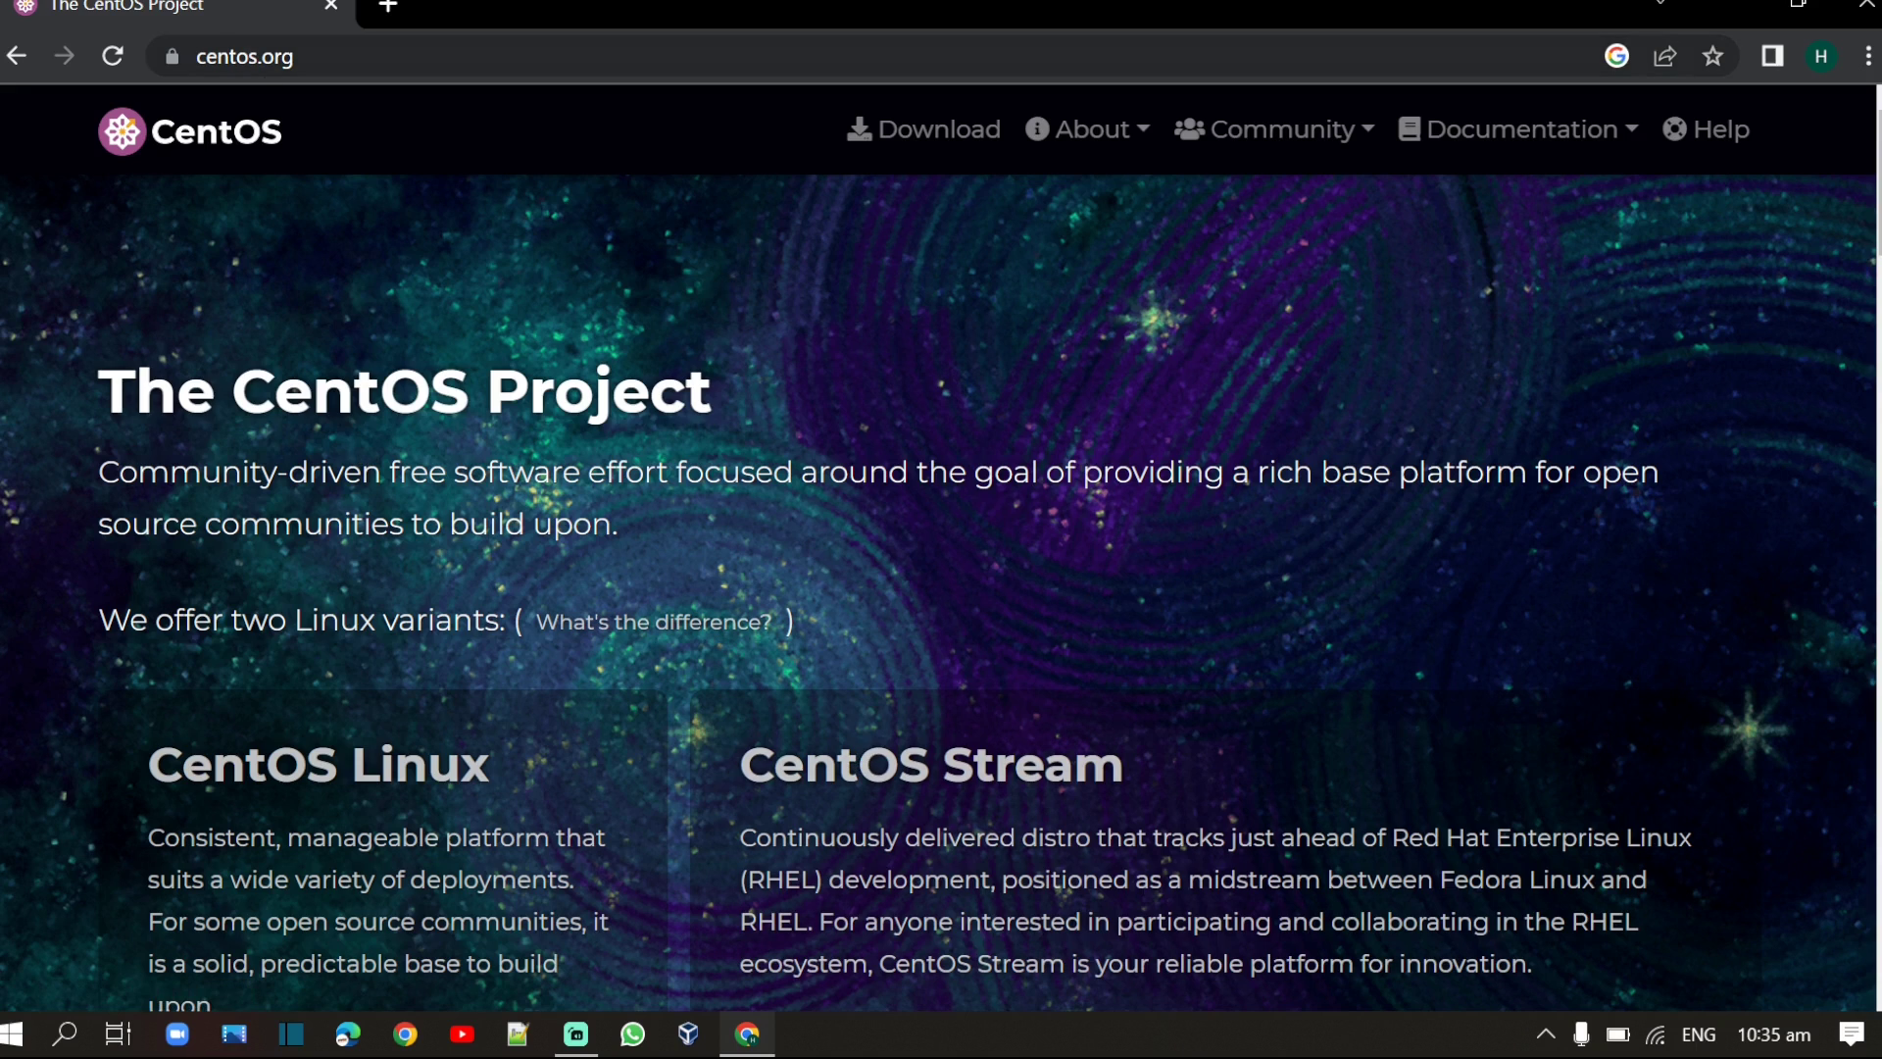
{"action": "mouse_move", "coordinate": [939, 130]}
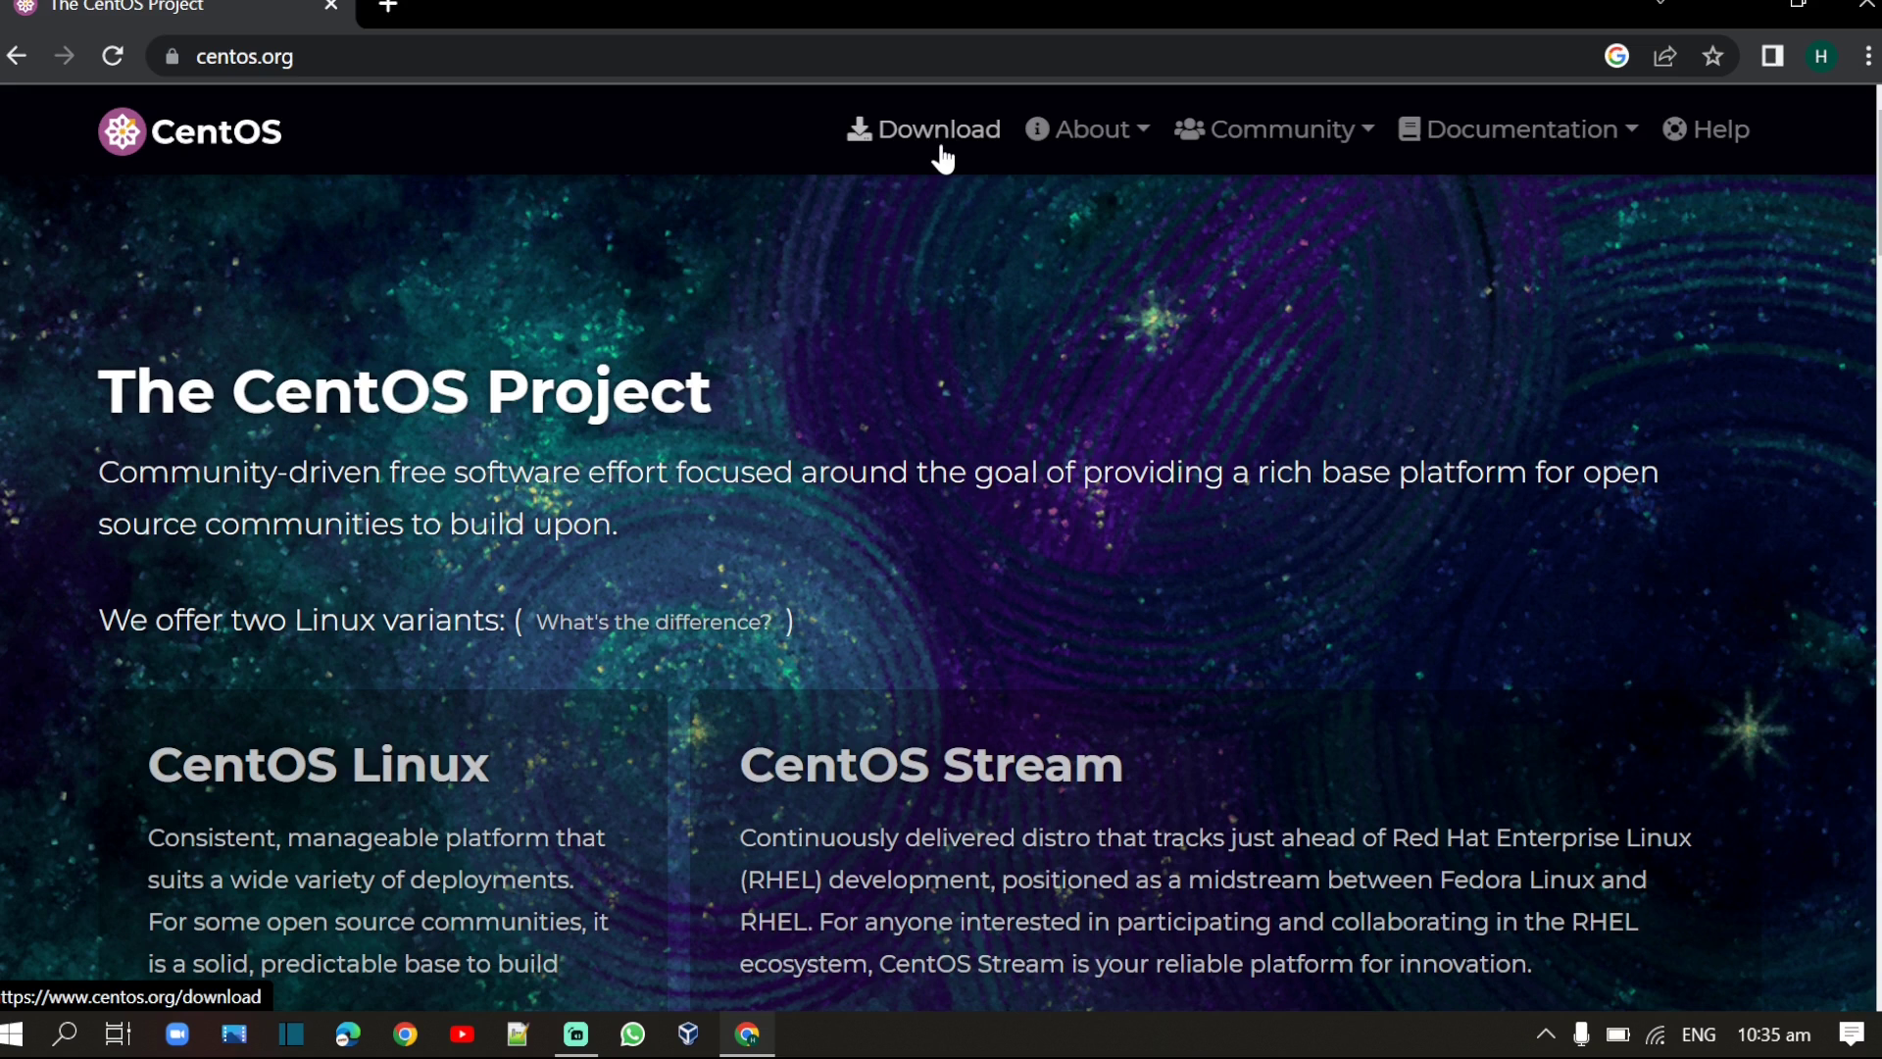
{"action": "left_click", "coordinate": [933, 129]}
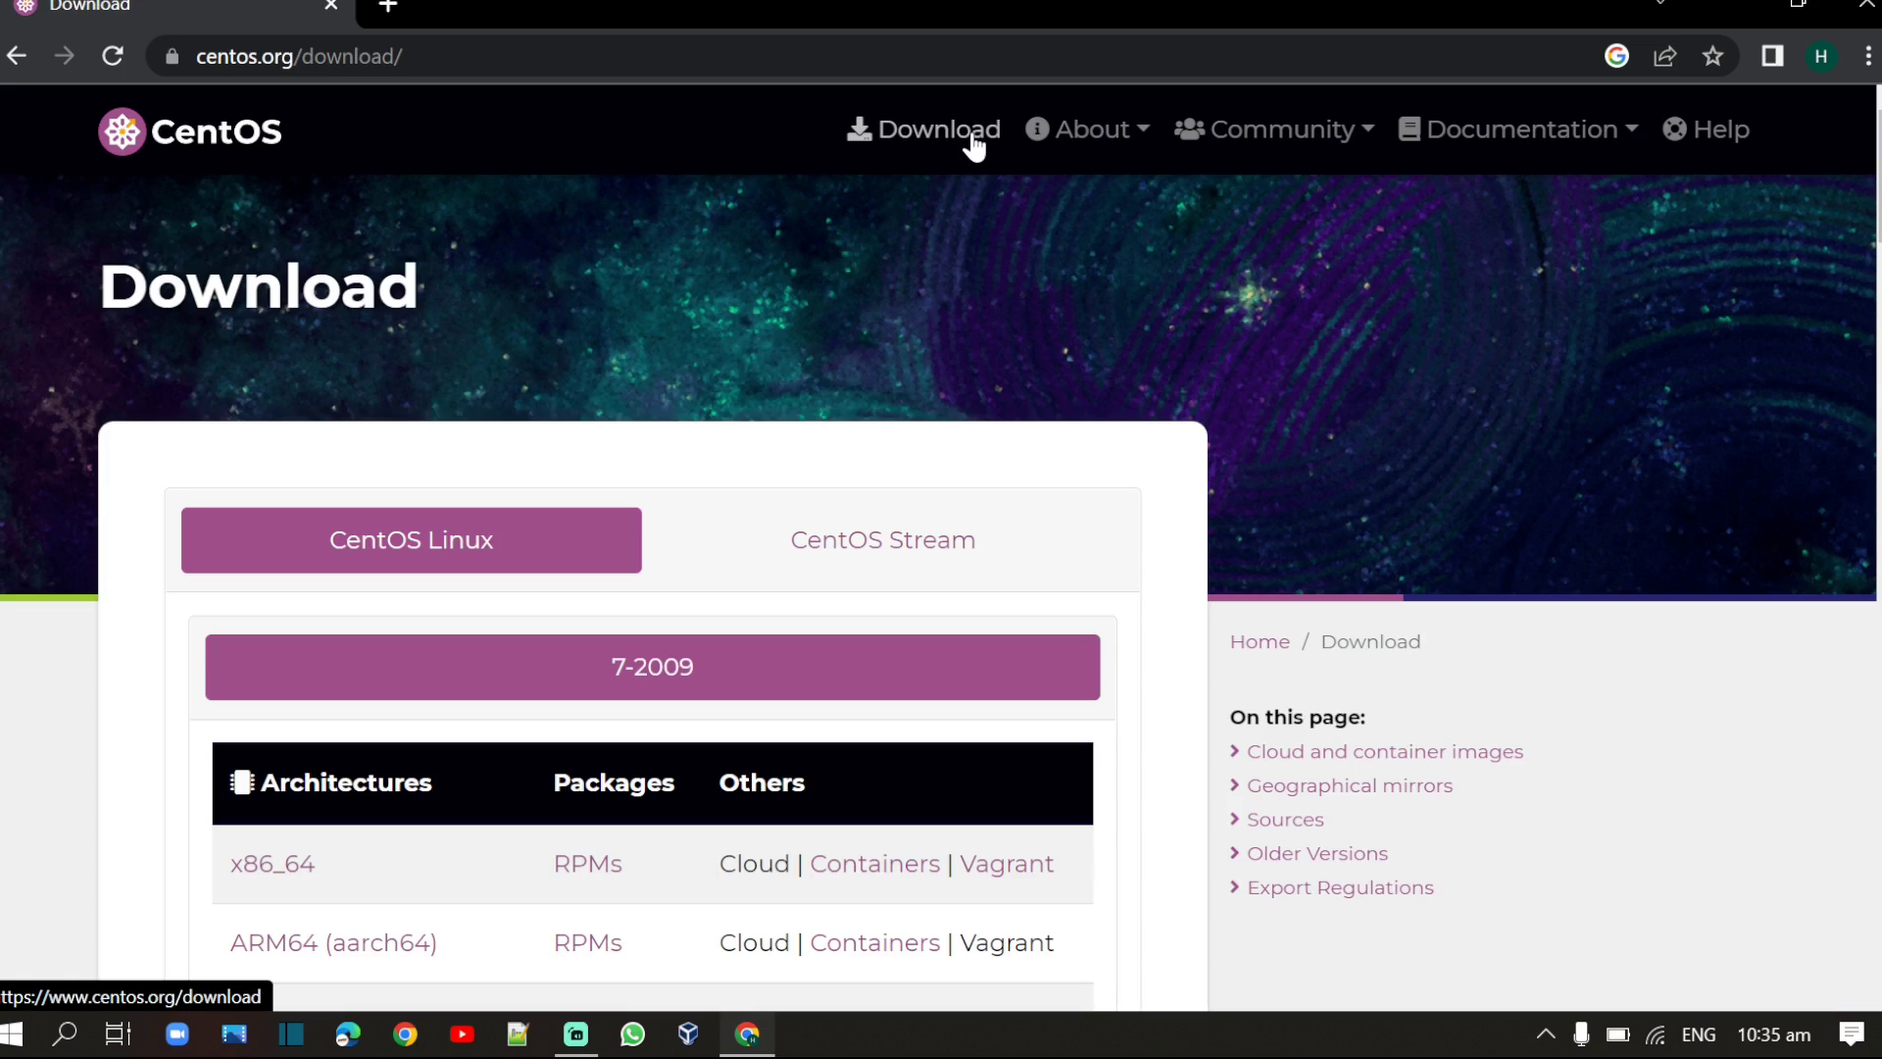
{"action": "mouse_move", "coordinate": [972, 157]}
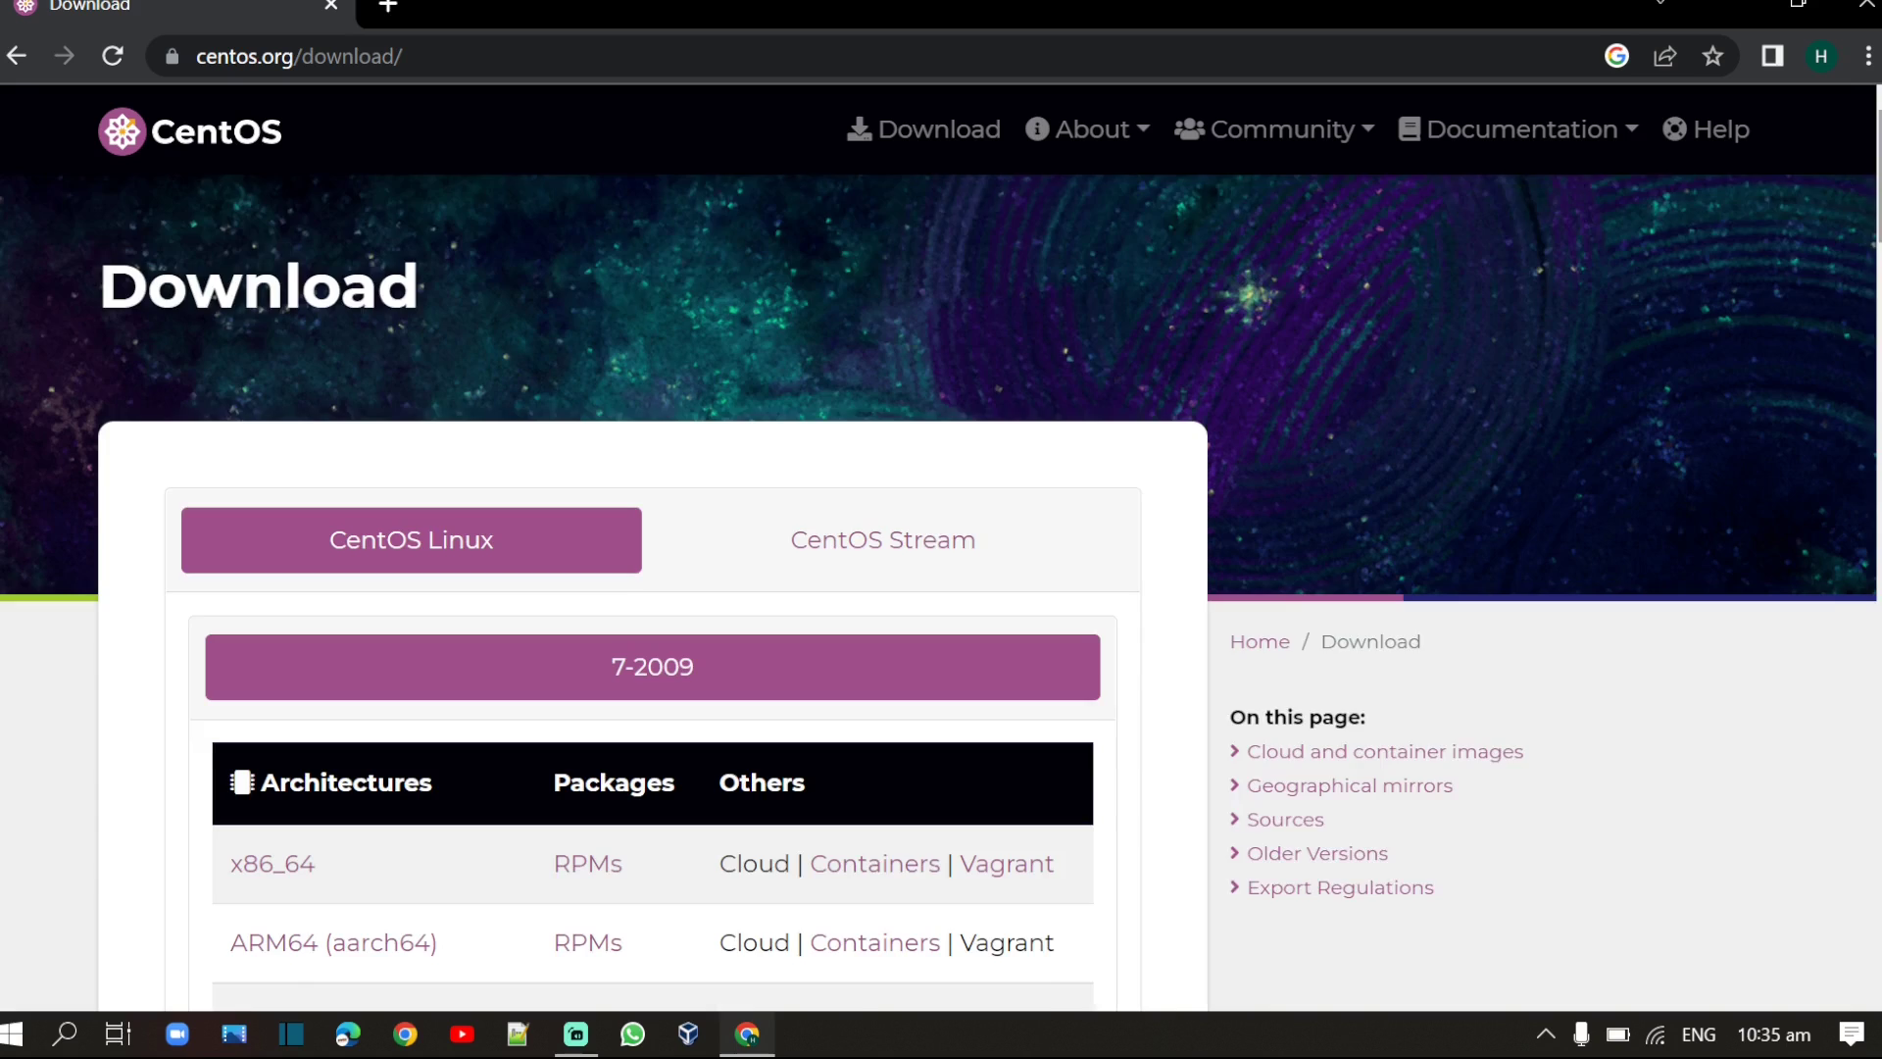
{"action": "scroll", "scroll_direction": "down", "scroll_amount": 3}
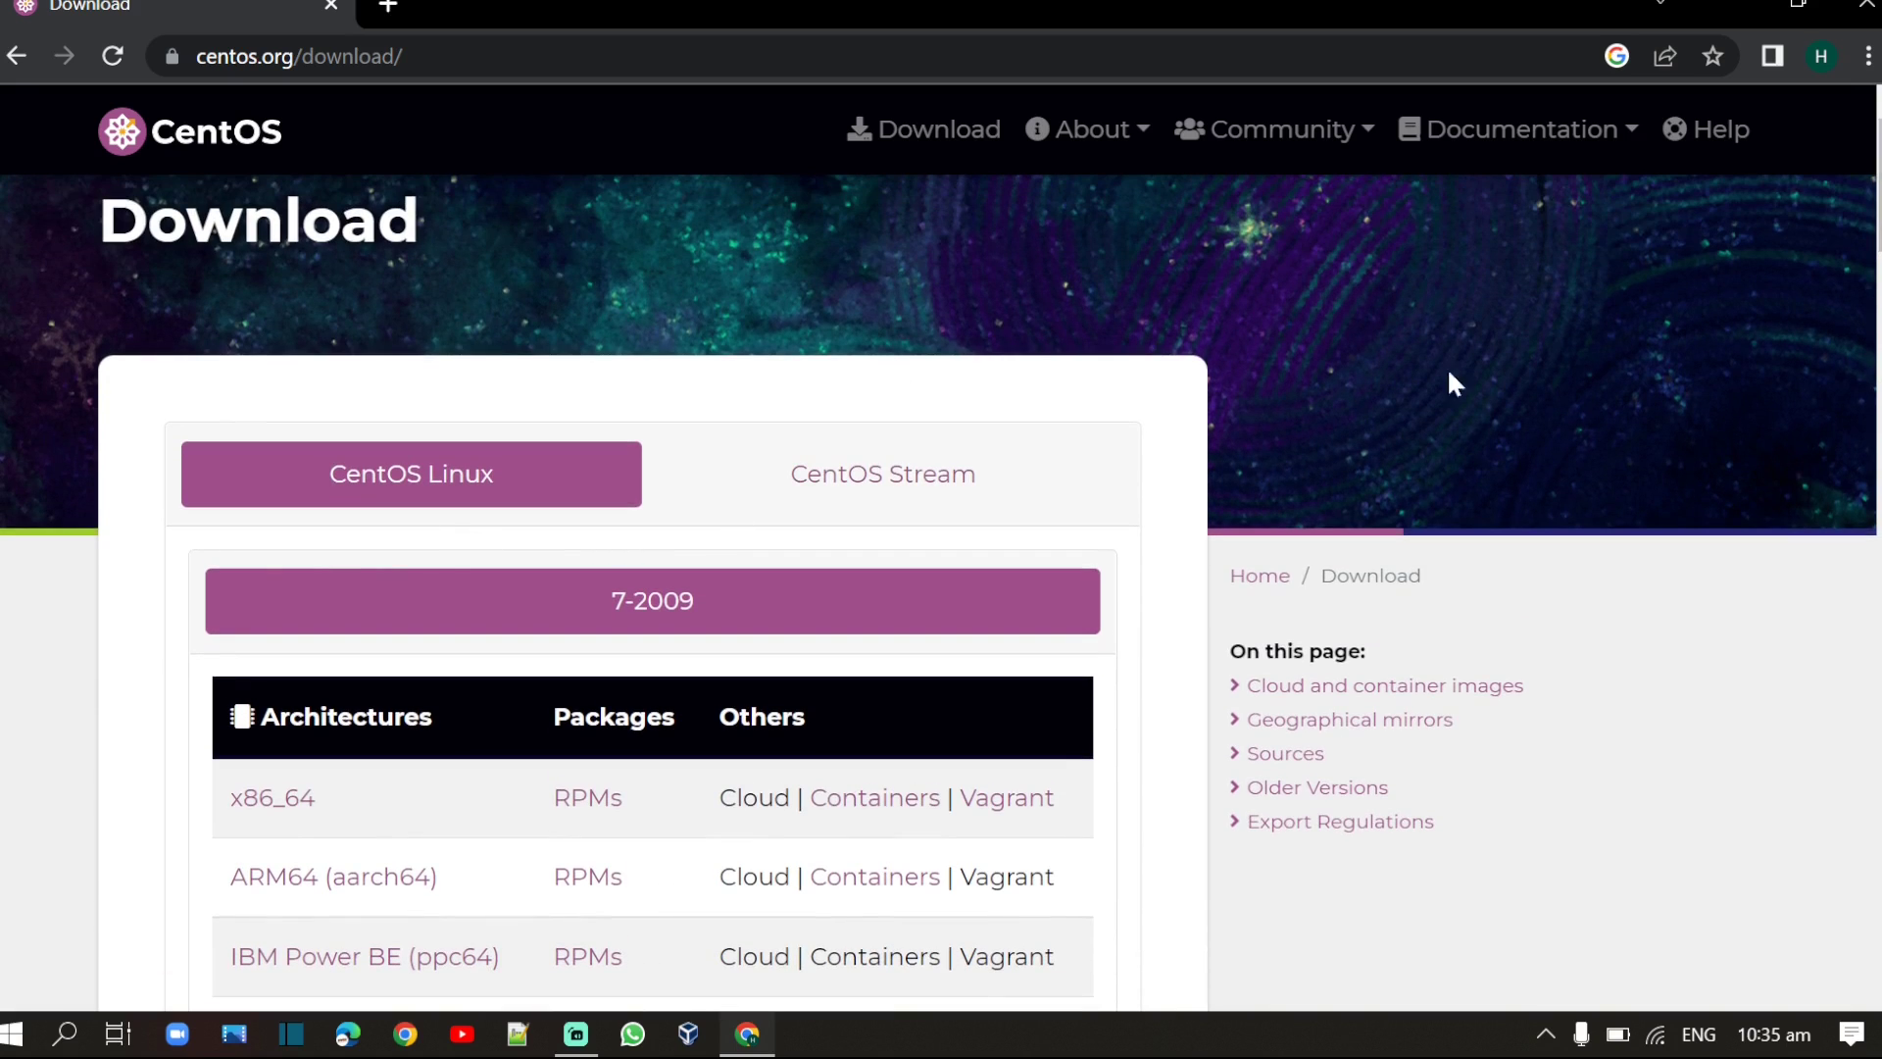
{"action": "mouse_move", "coordinate": [924, 480]}
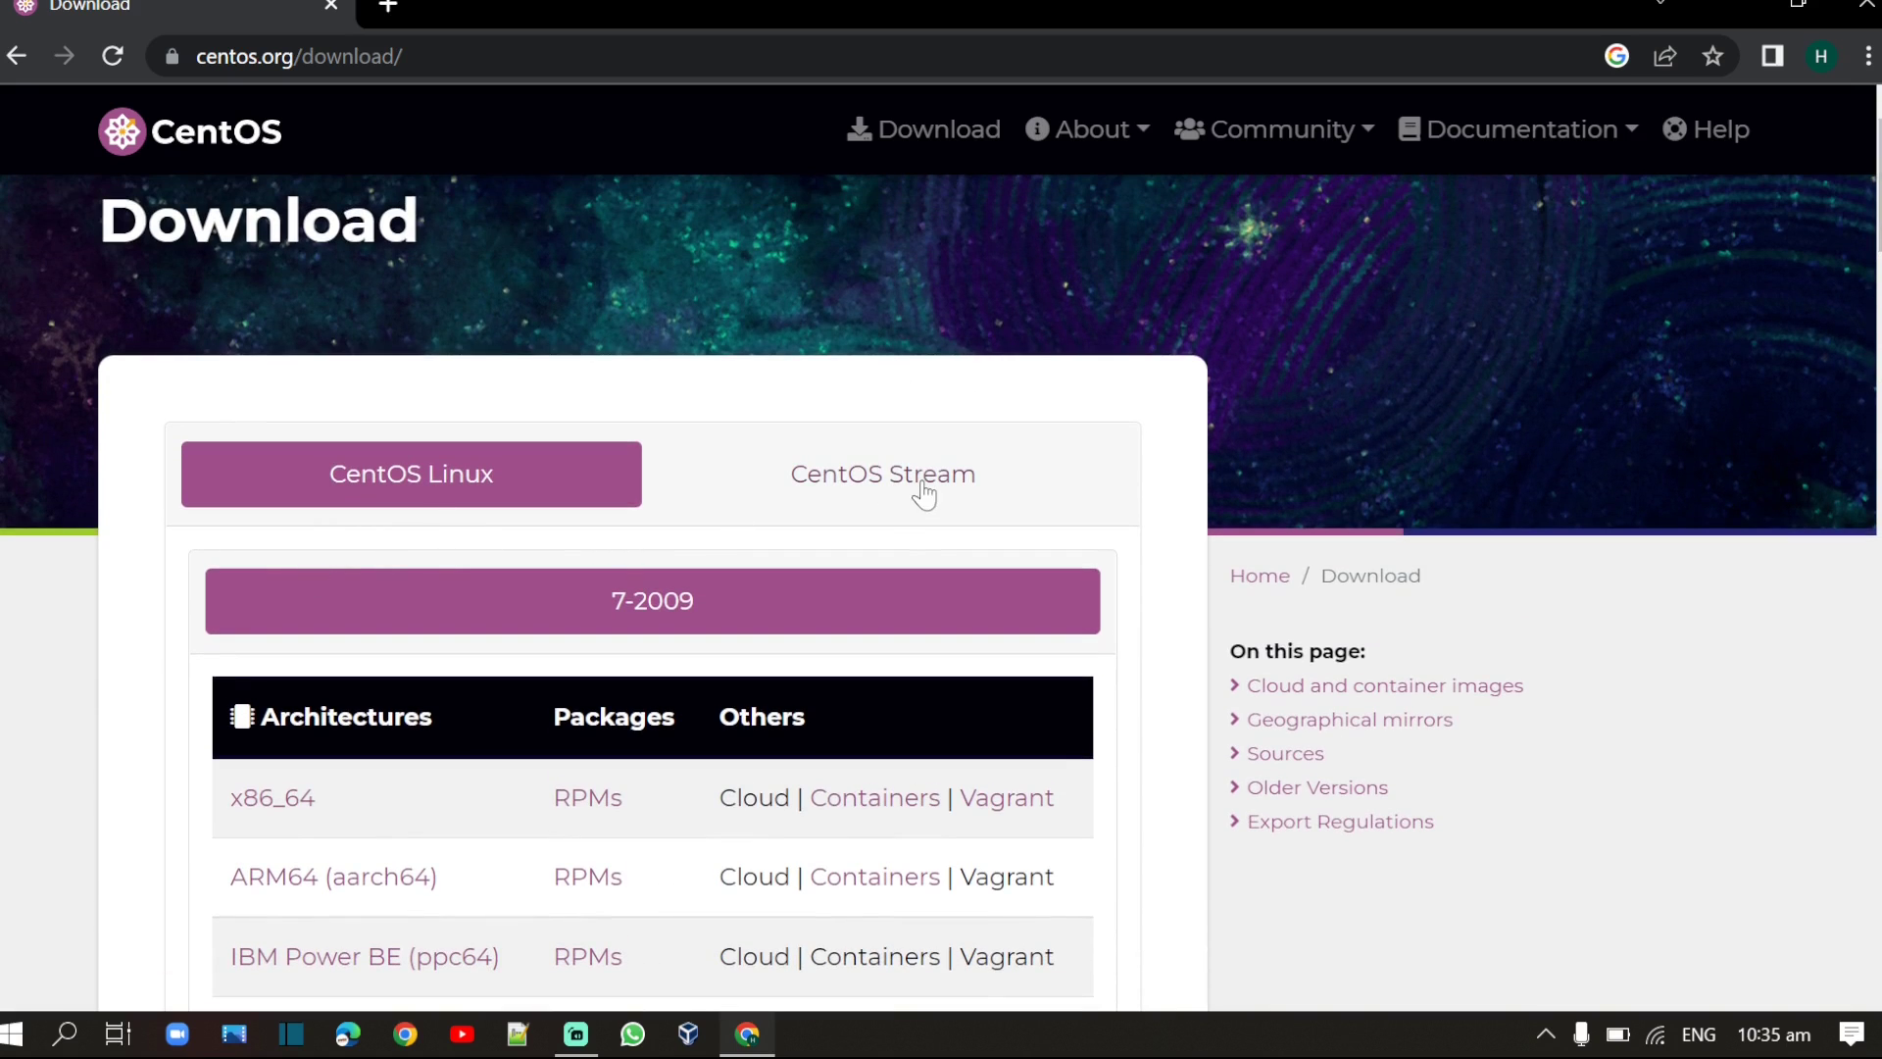
{"action": "scroll", "scroll_direction": "down", "scroll_amount": 3}
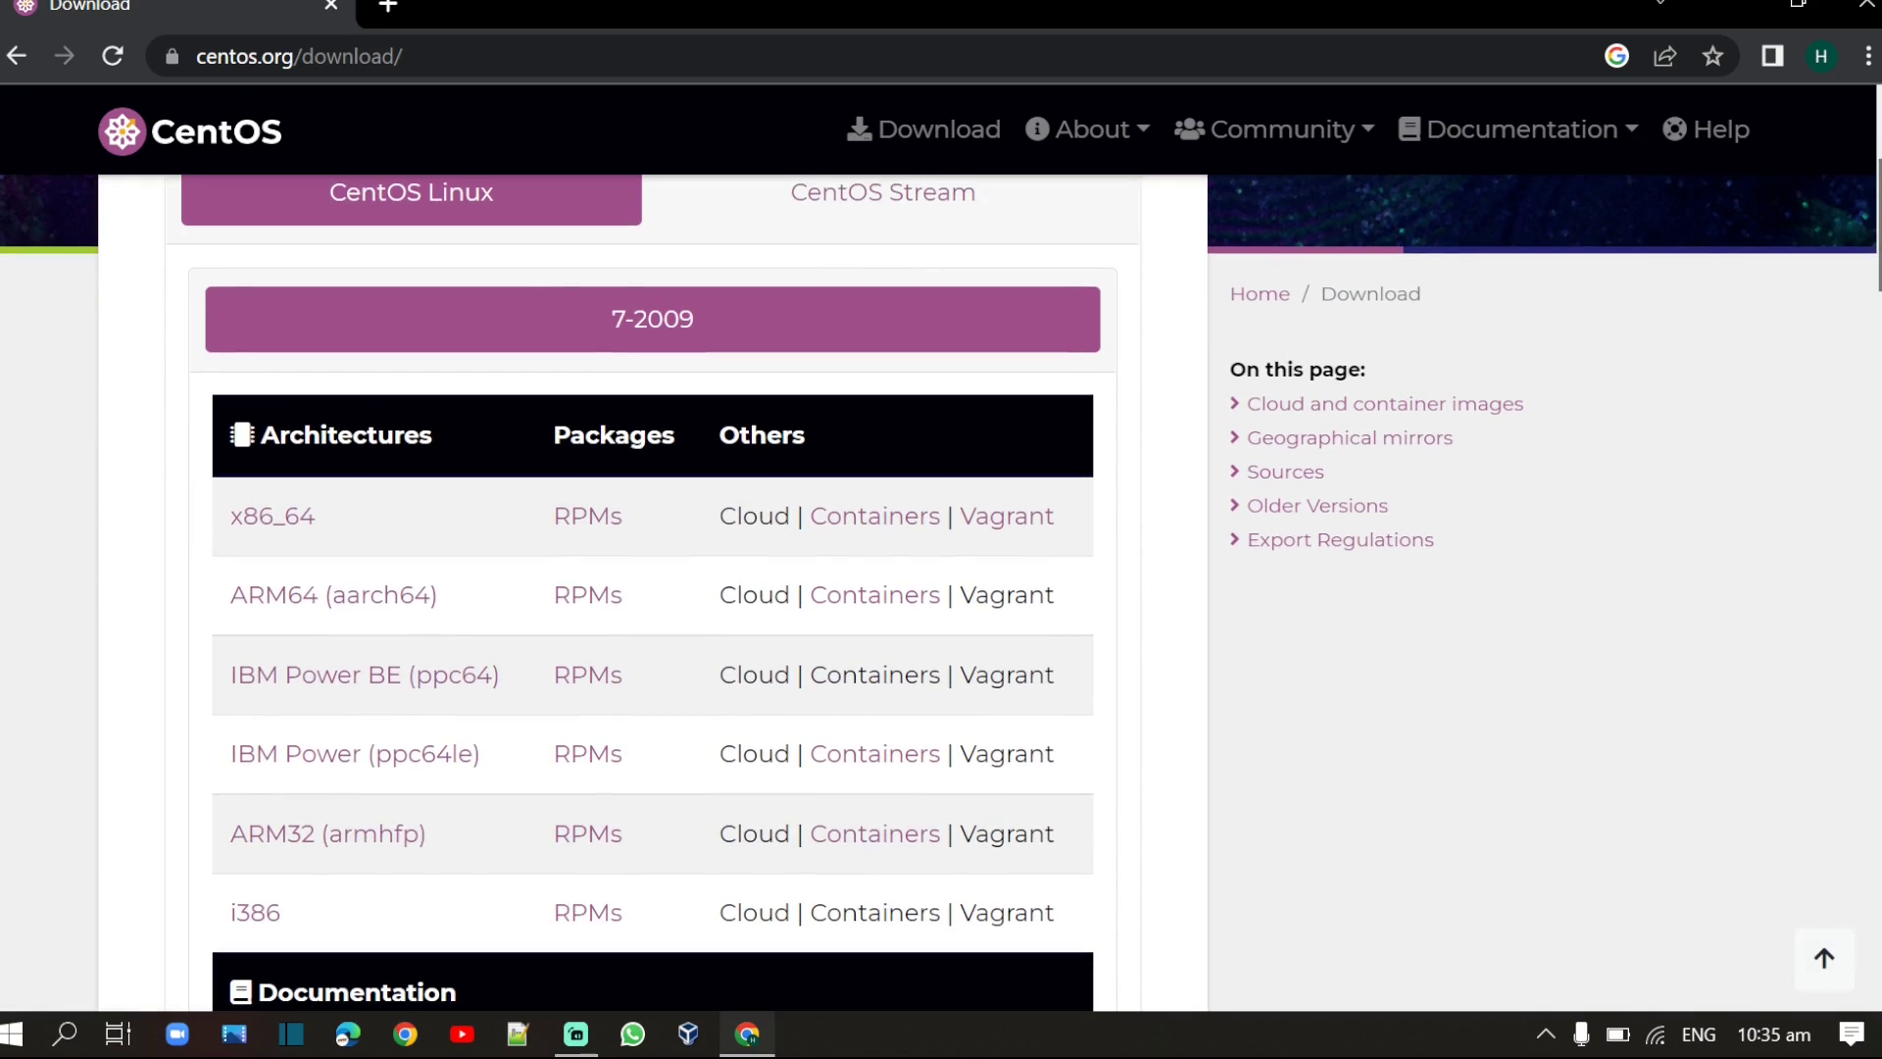
{"action": "mouse_move", "coordinate": [355, 202]}
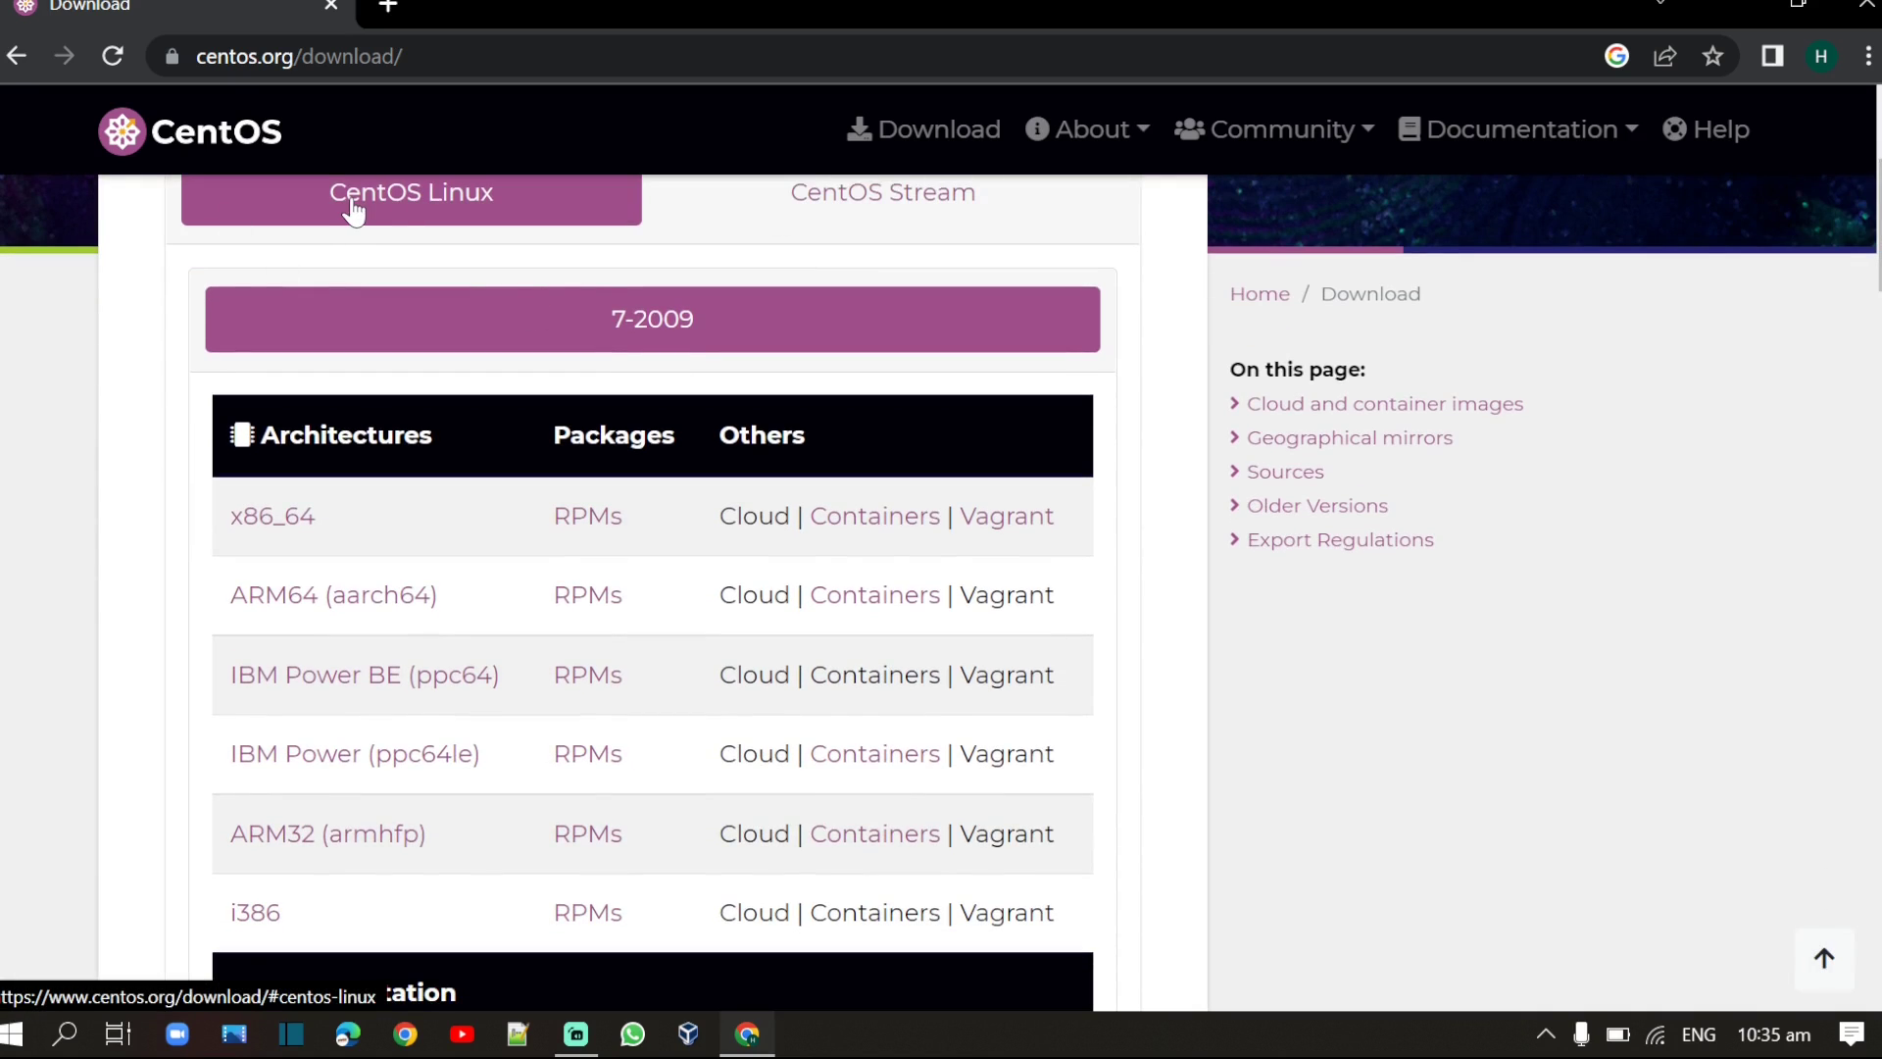
{"action": "mouse_move", "coordinate": [271, 516]}
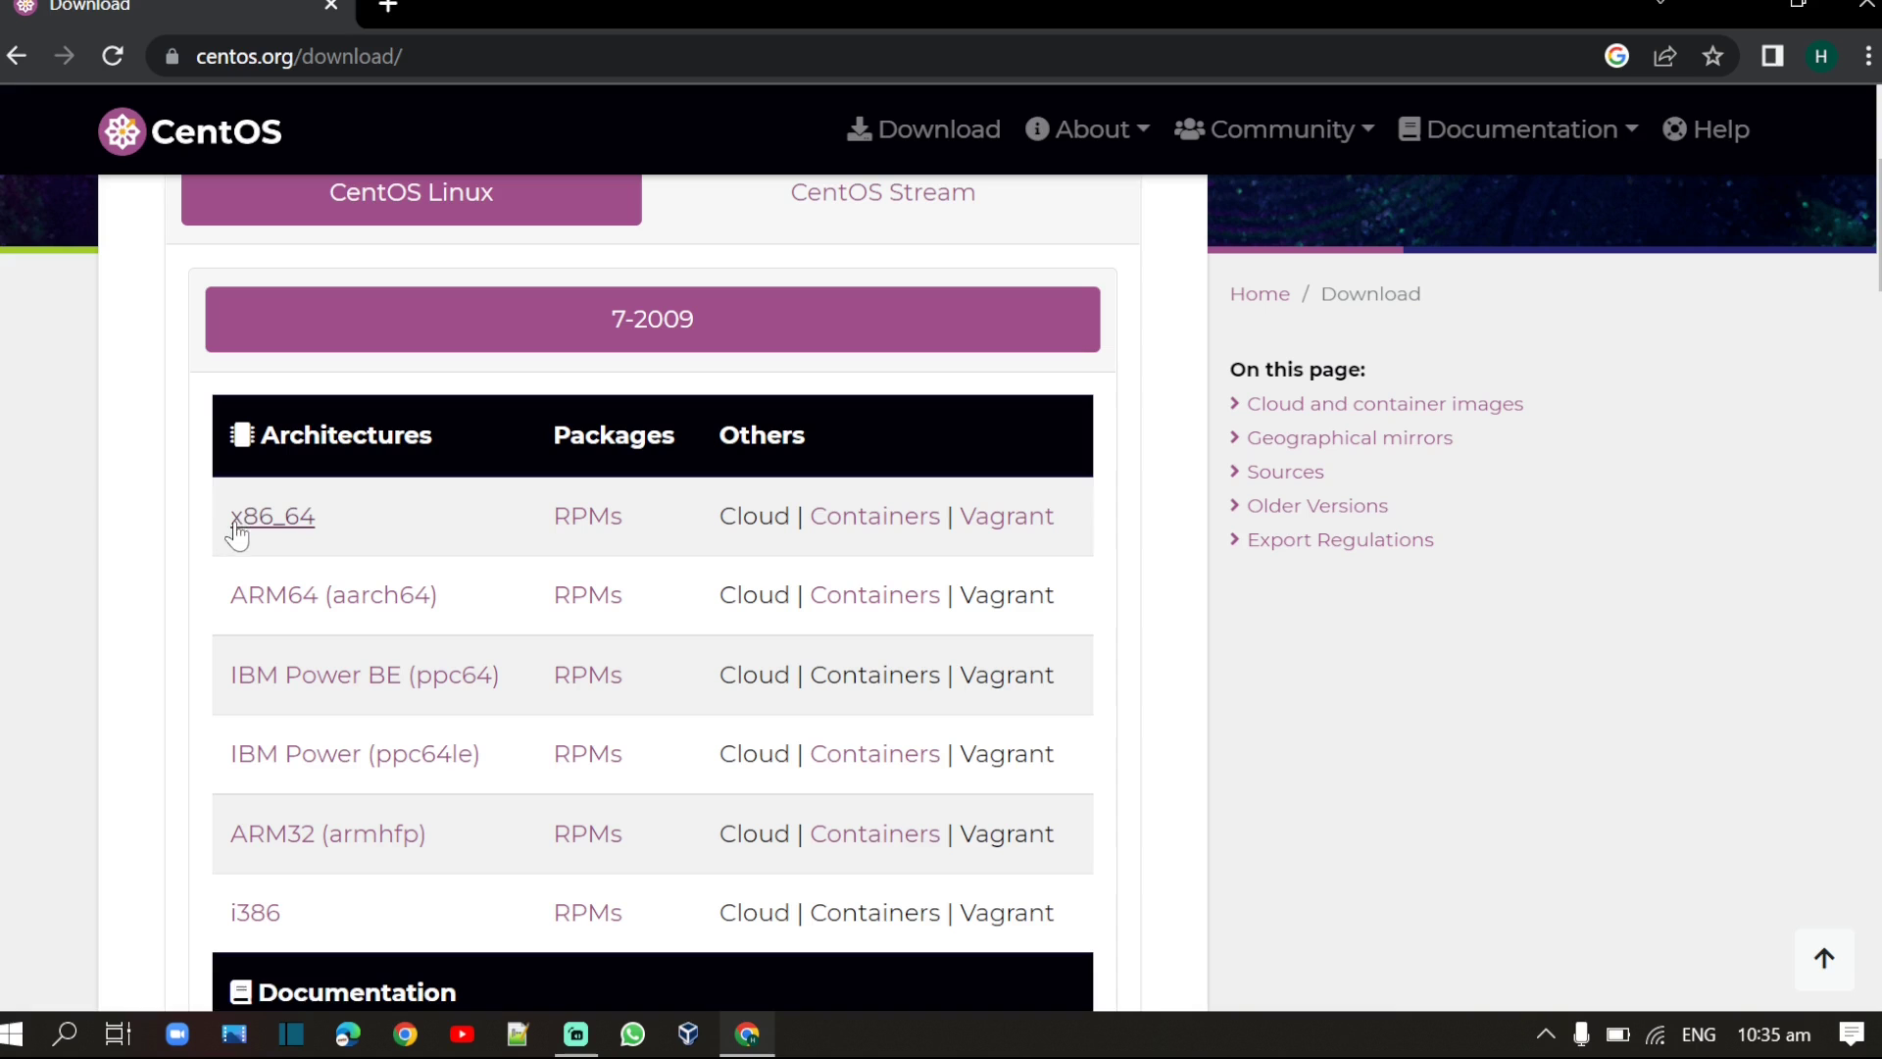
{"action": "mouse_move", "coordinate": [292, 528]}
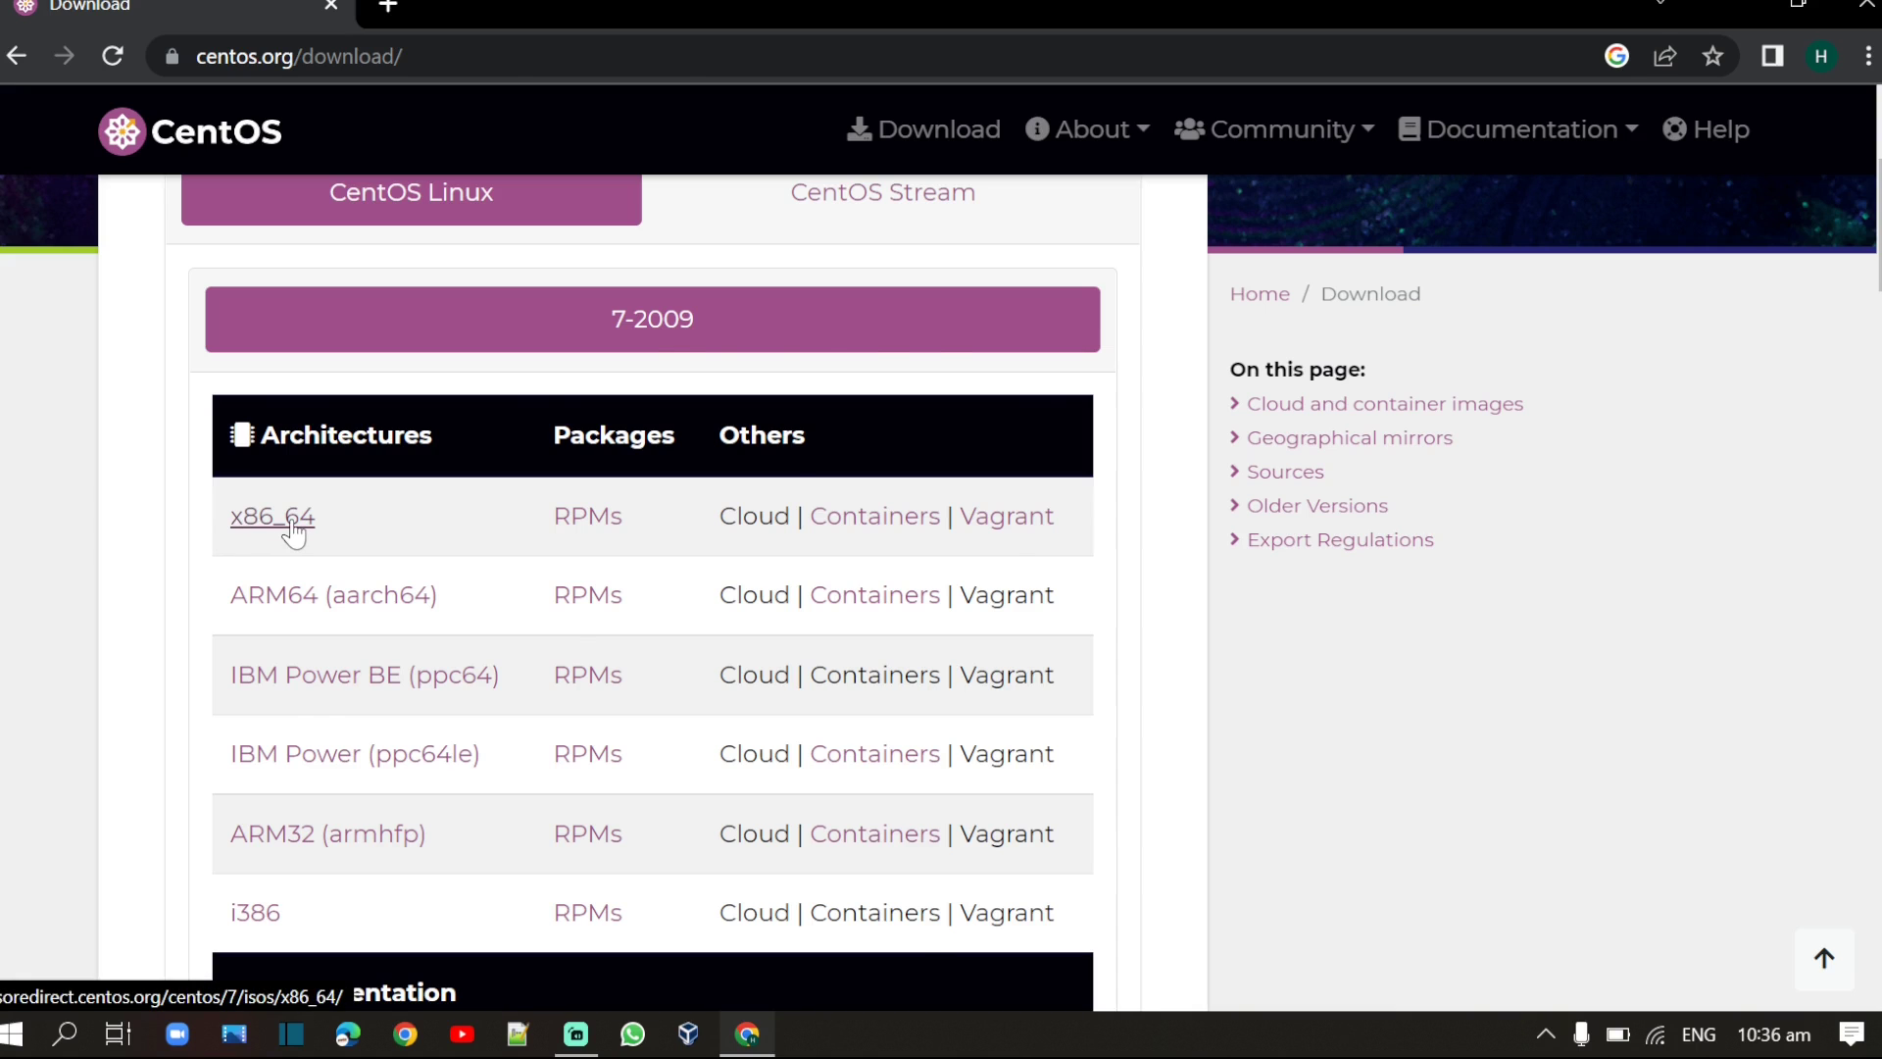
Step: Download CentOS-7-x86_64-DVD-2009.iso from the centos.excellmedia.net x86_64 mirror, then switch to VirtualBox Manager
{"action": "left_click", "coordinate": [273, 516]}
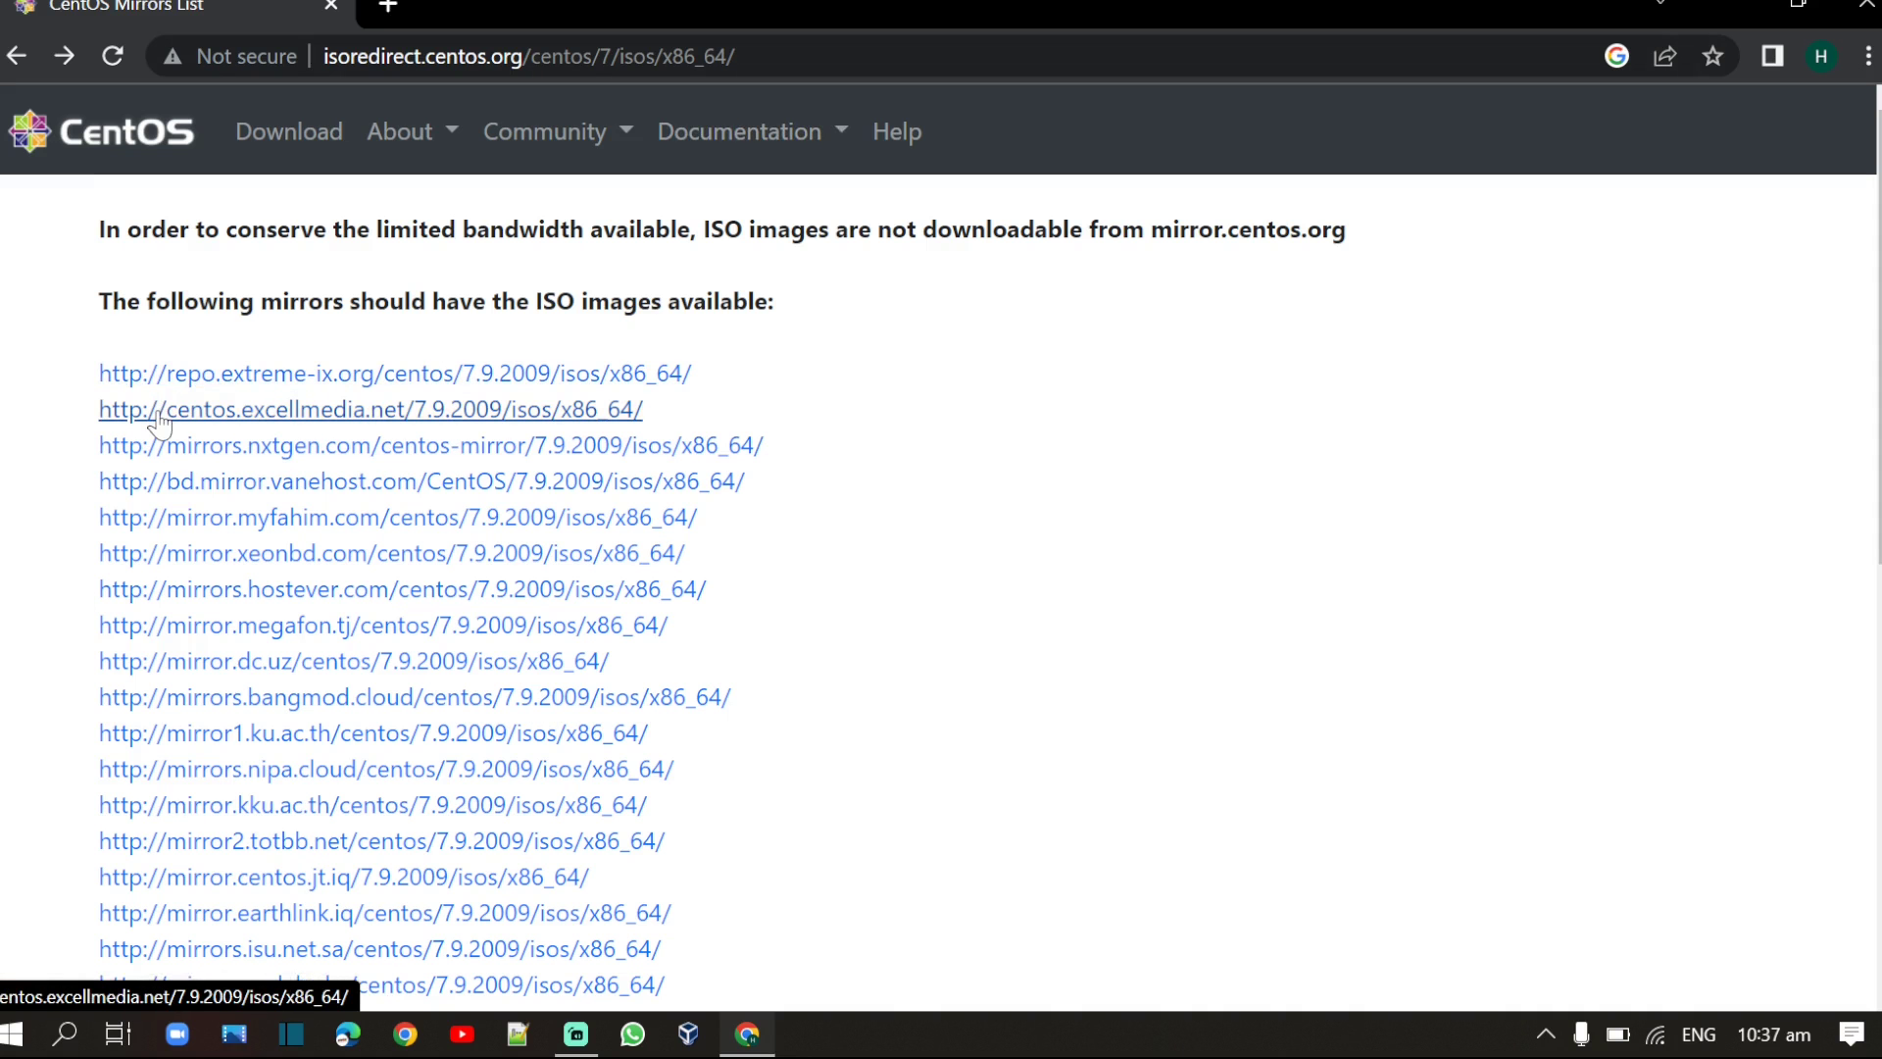
{"action": "left_click", "coordinate": [370, 408]}
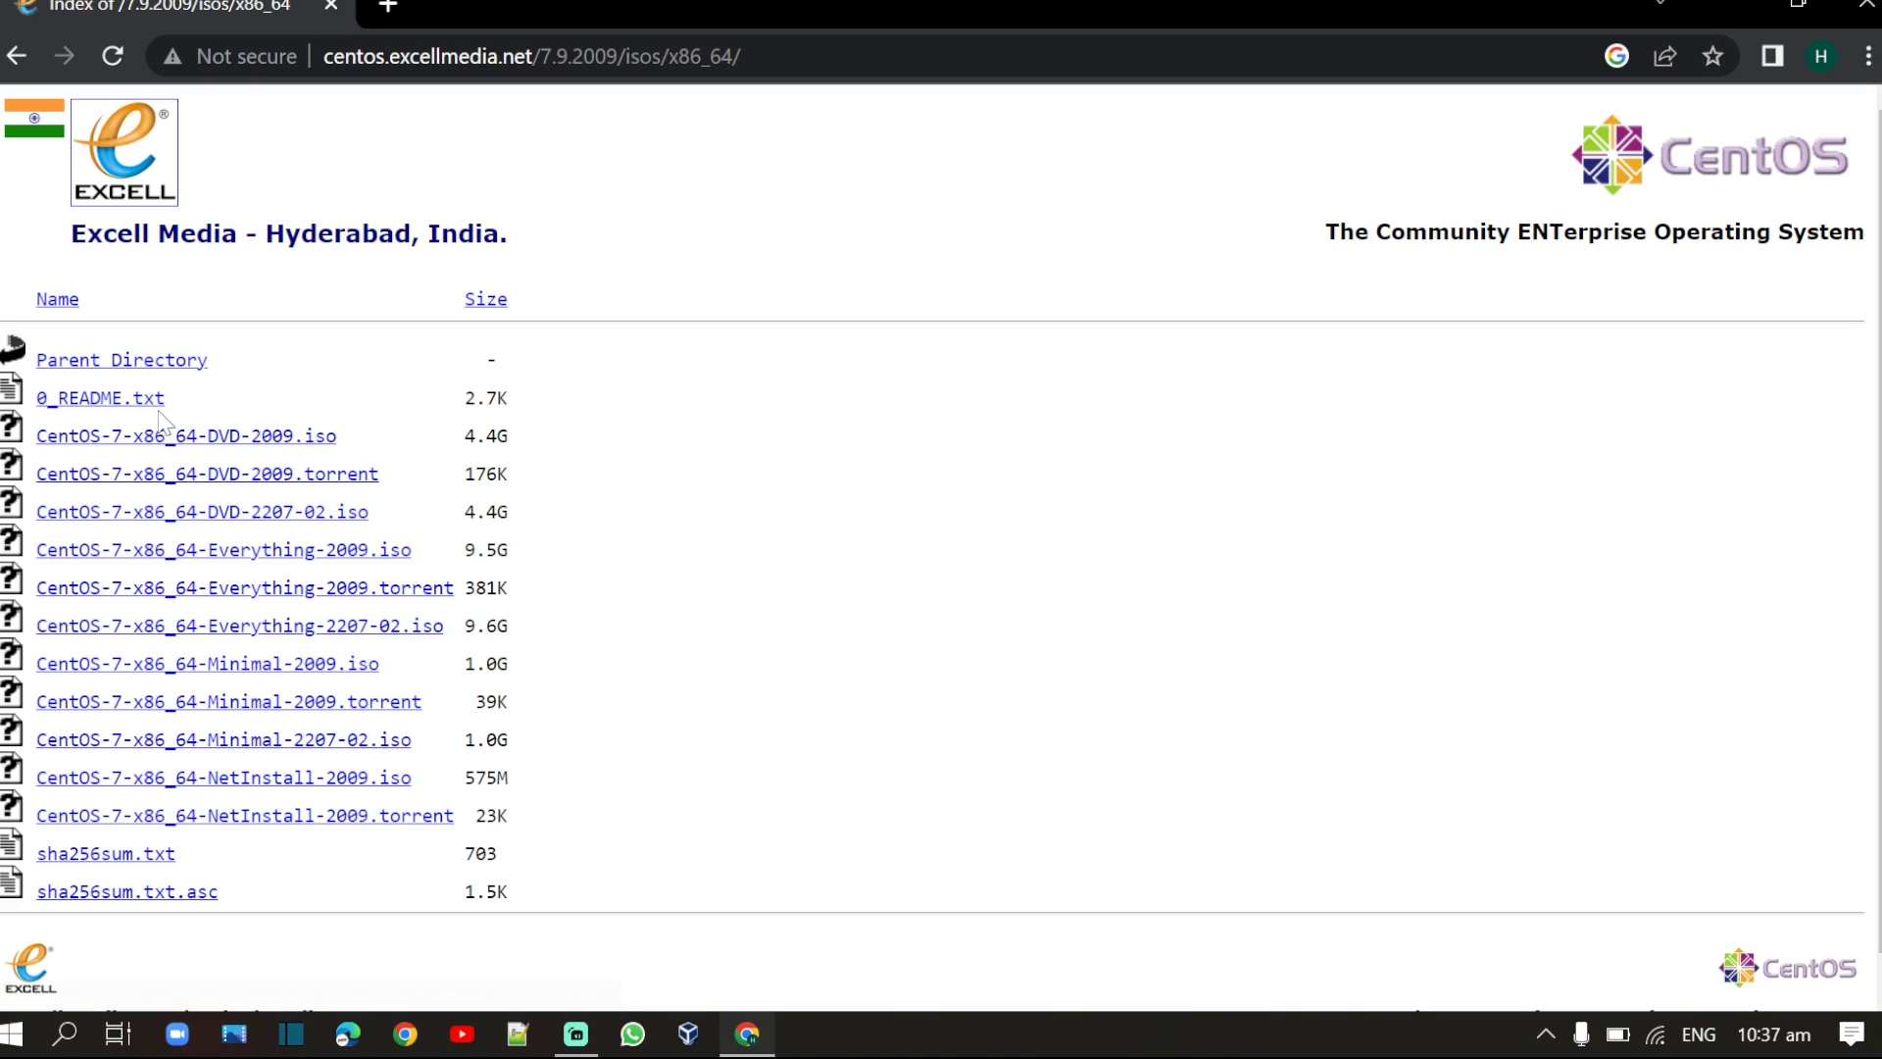
{"action": "mouse_move", "coordinate": [731, 426]}
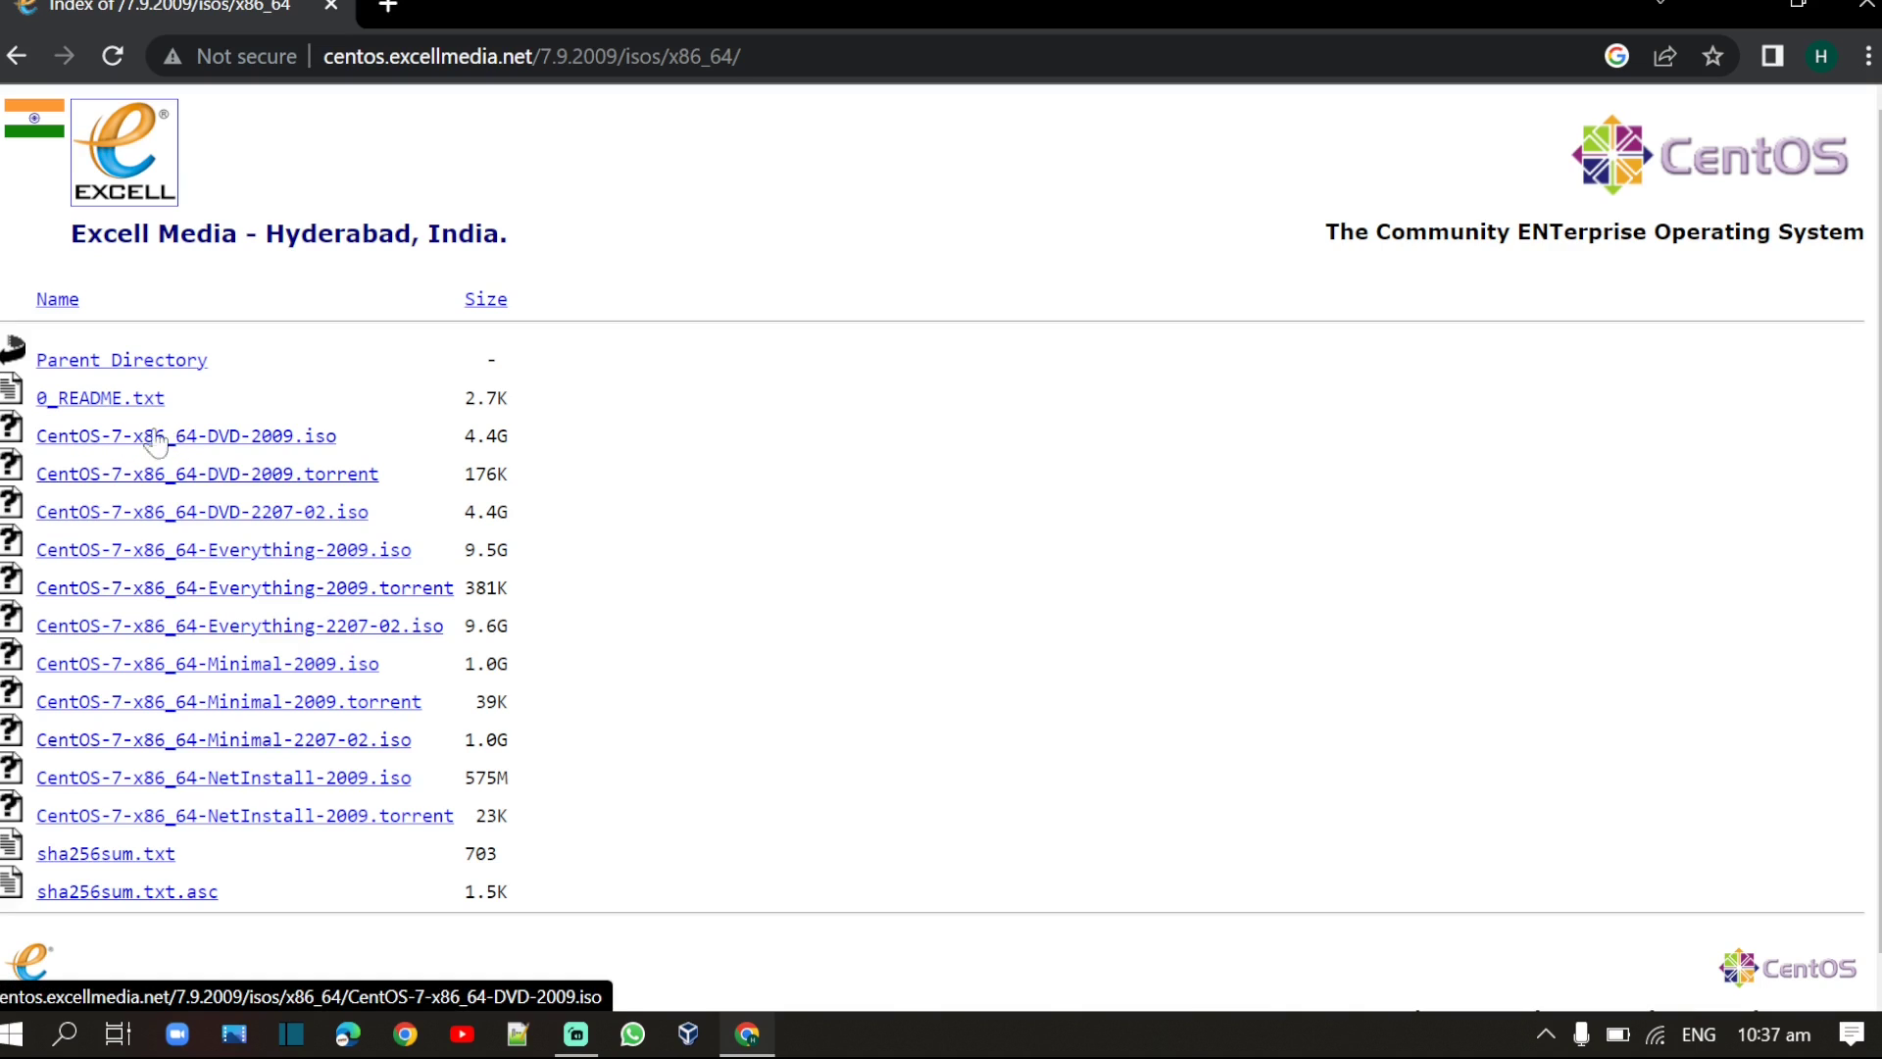
{"action": "mouse_move", "coordinate": [108, 457]}
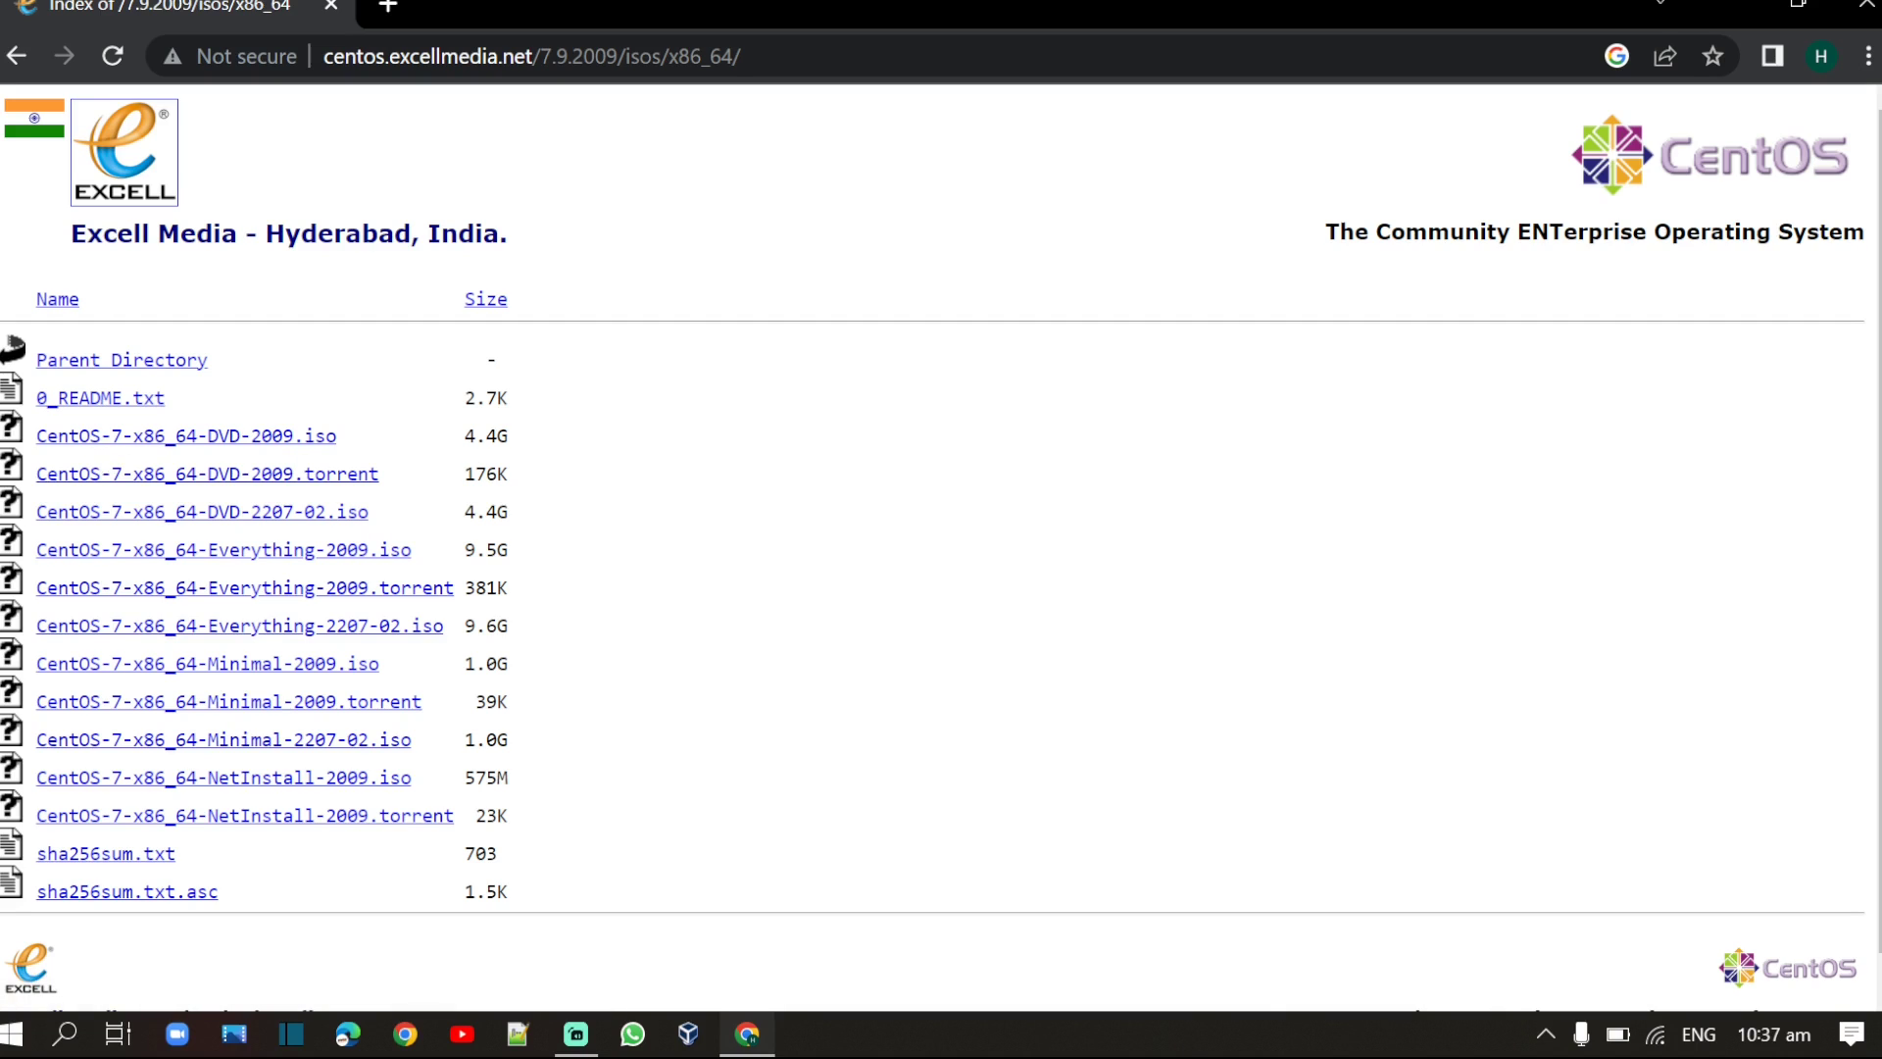
{"action": "left_click", "coordinate": [184, 436]}
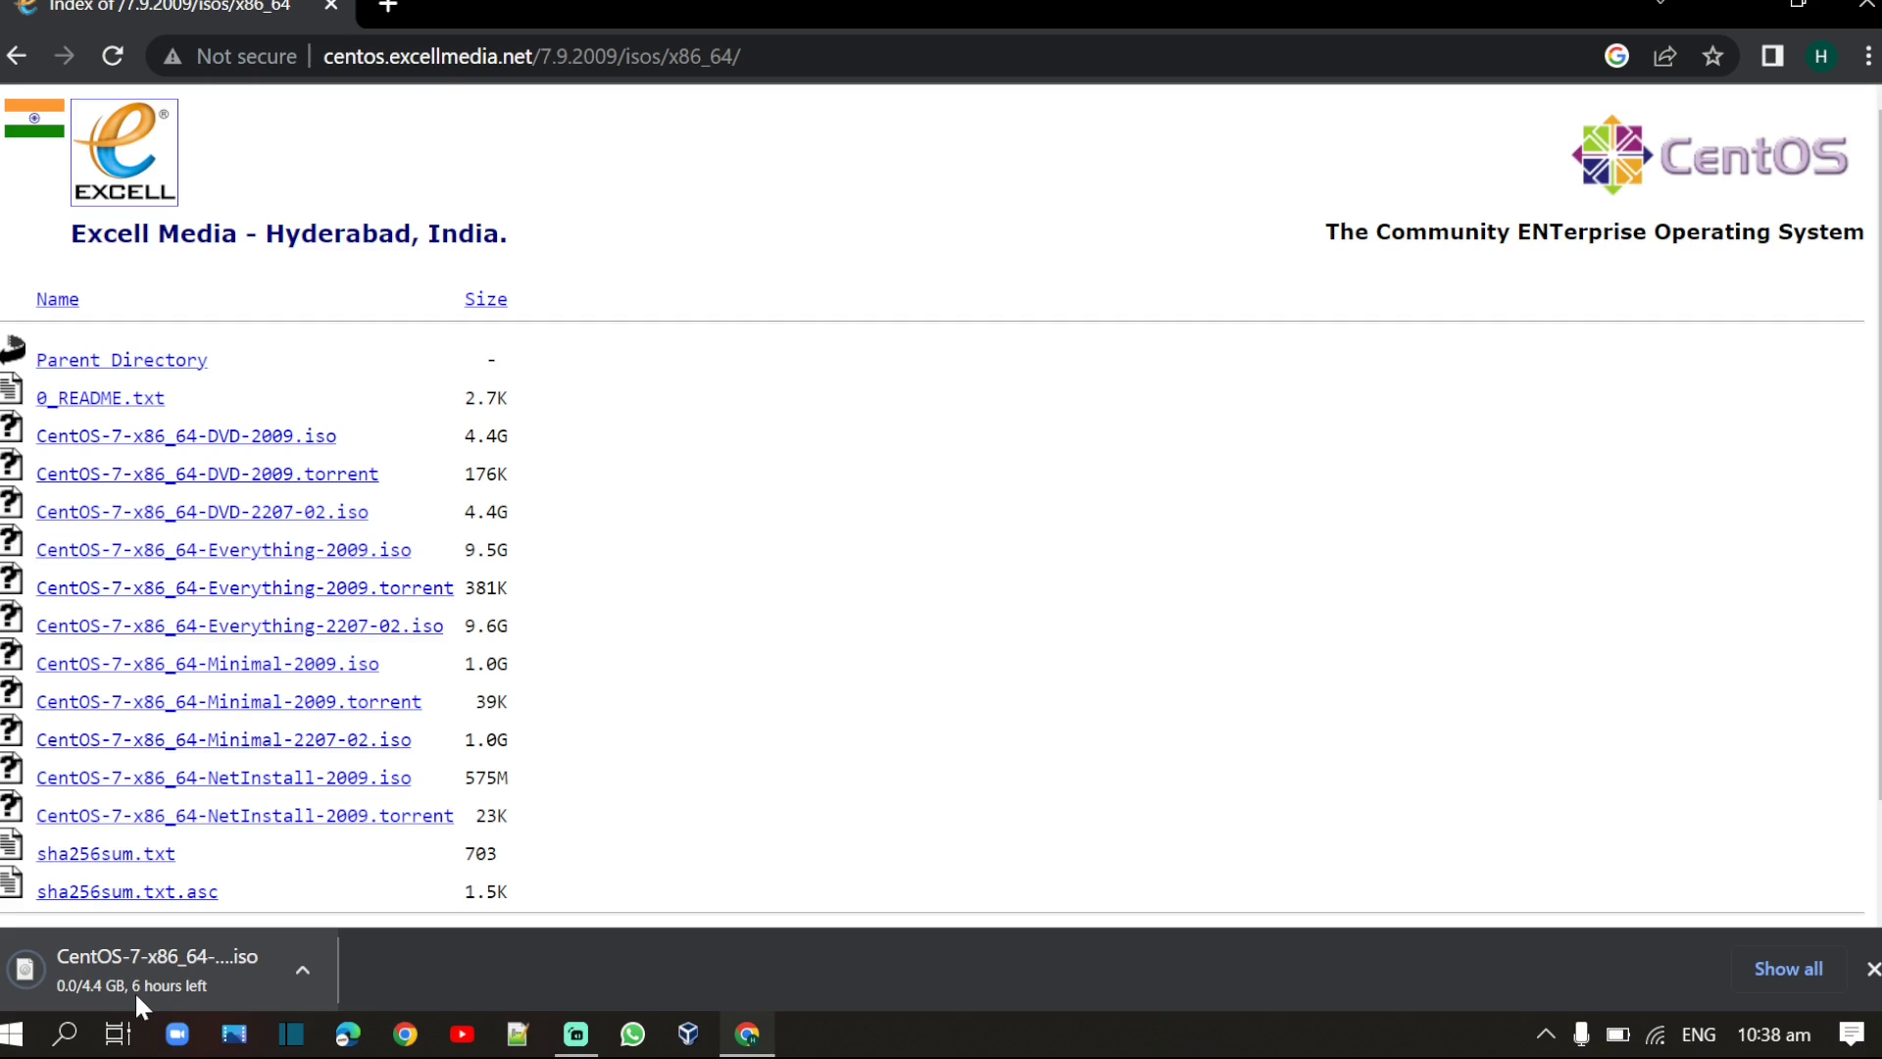
{"action": "left_click", "coordinate": [688, 1034]}
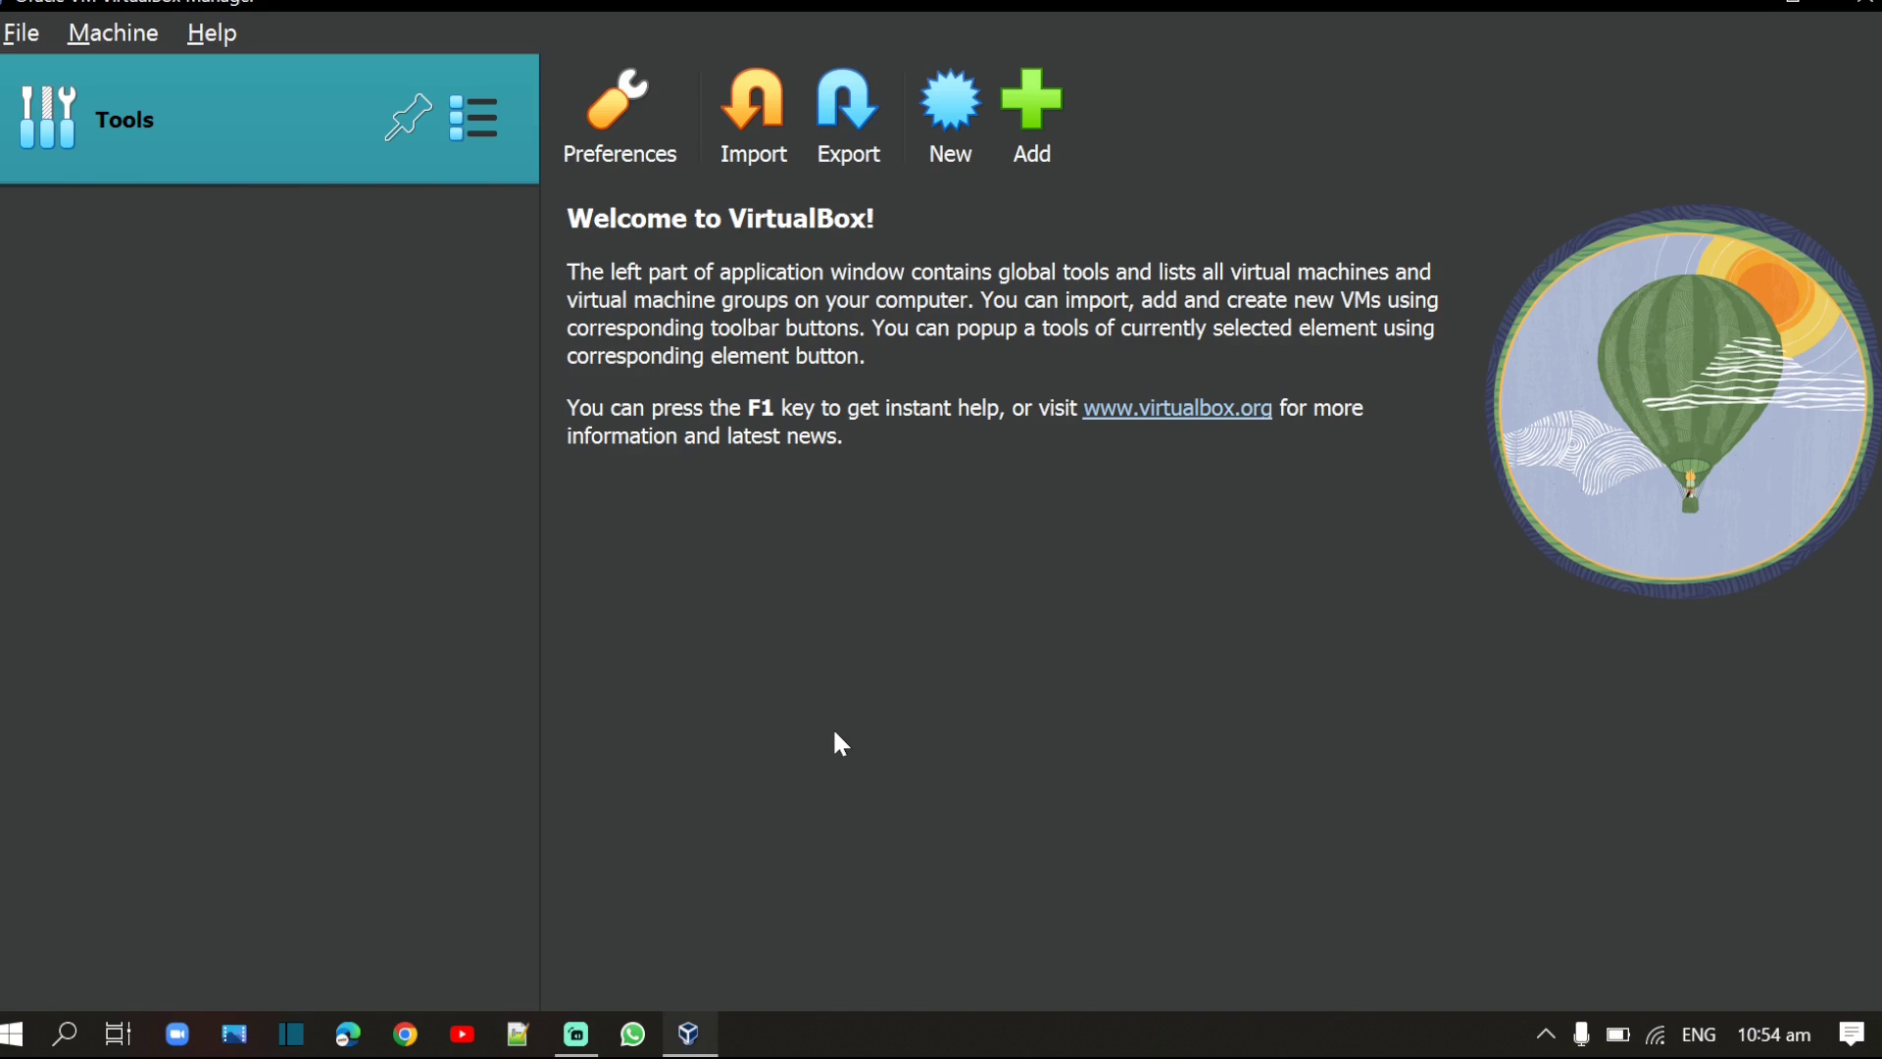
Step: Start a new virtual machine named 'centos' with CentOS-7-x86_64-DVD-2009.iso as its ISO image
{"action": "left_click", "coordinate": [949, 108]}
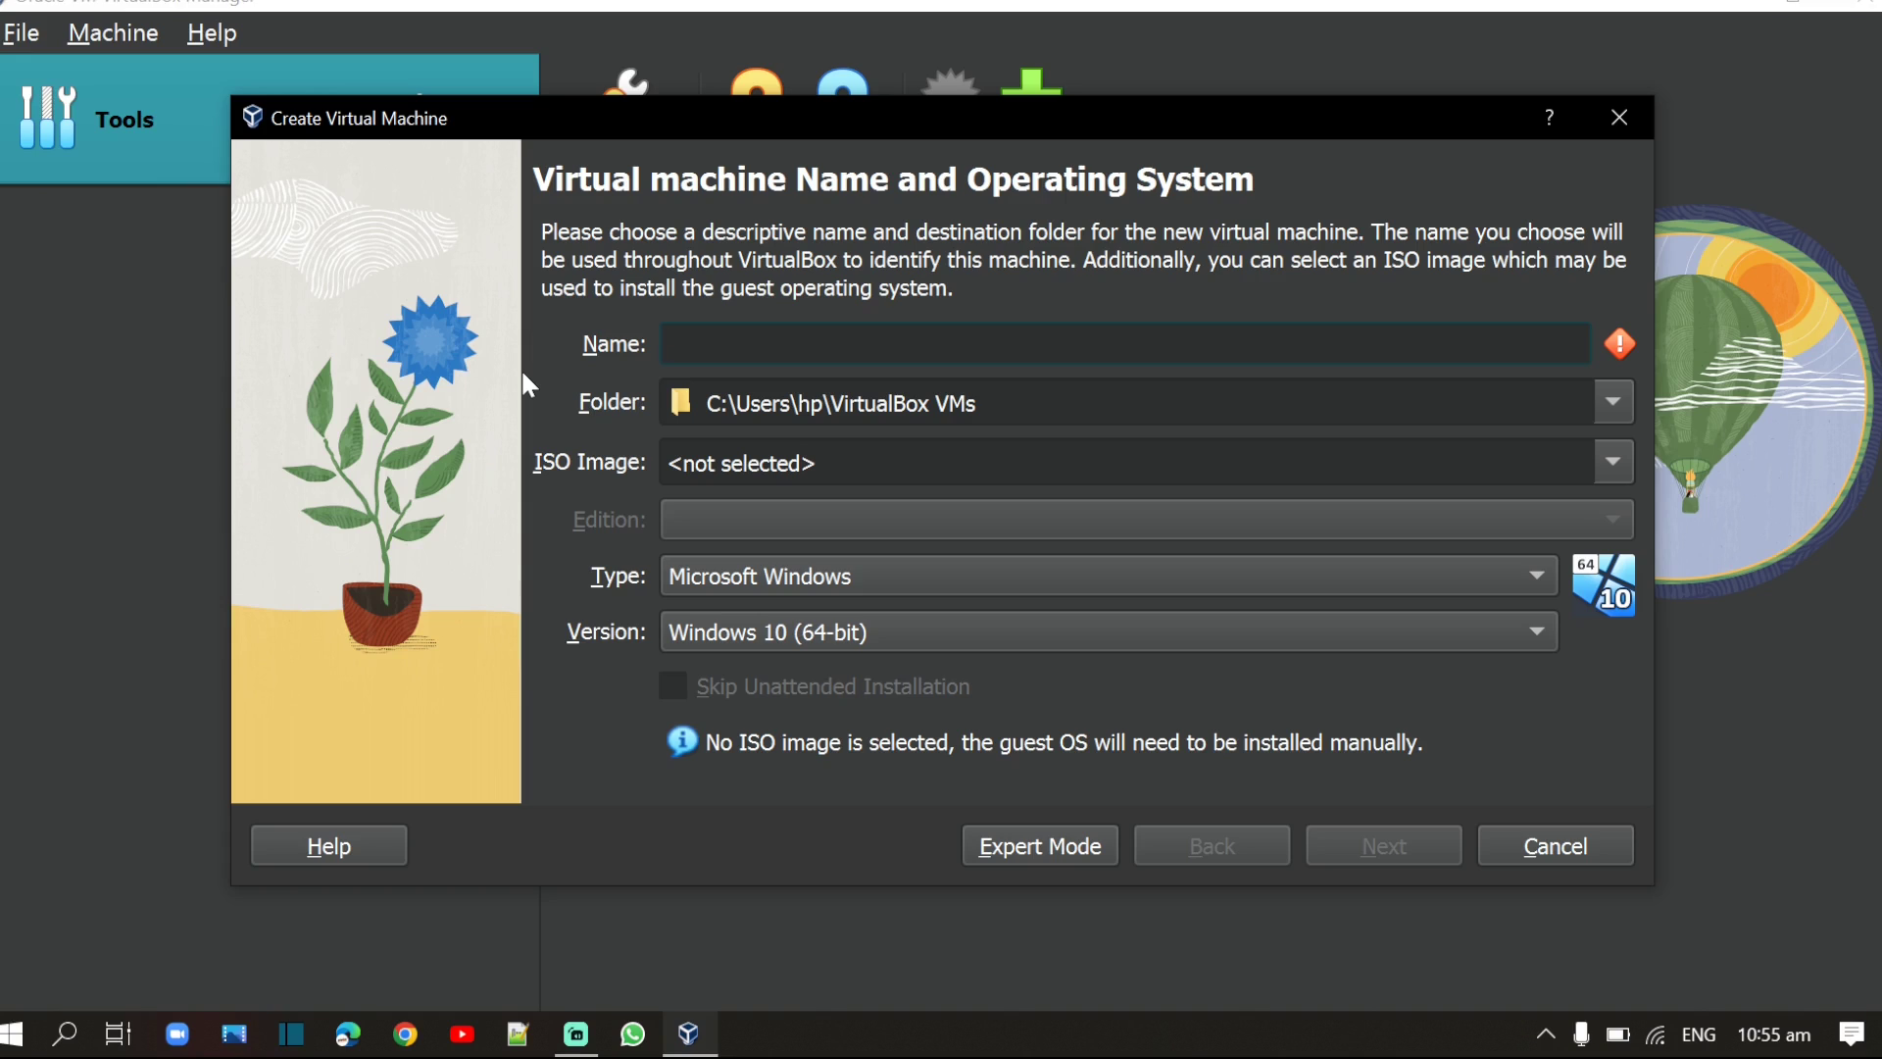
{"action": "left_click", "coordinate": [1081, 343]}
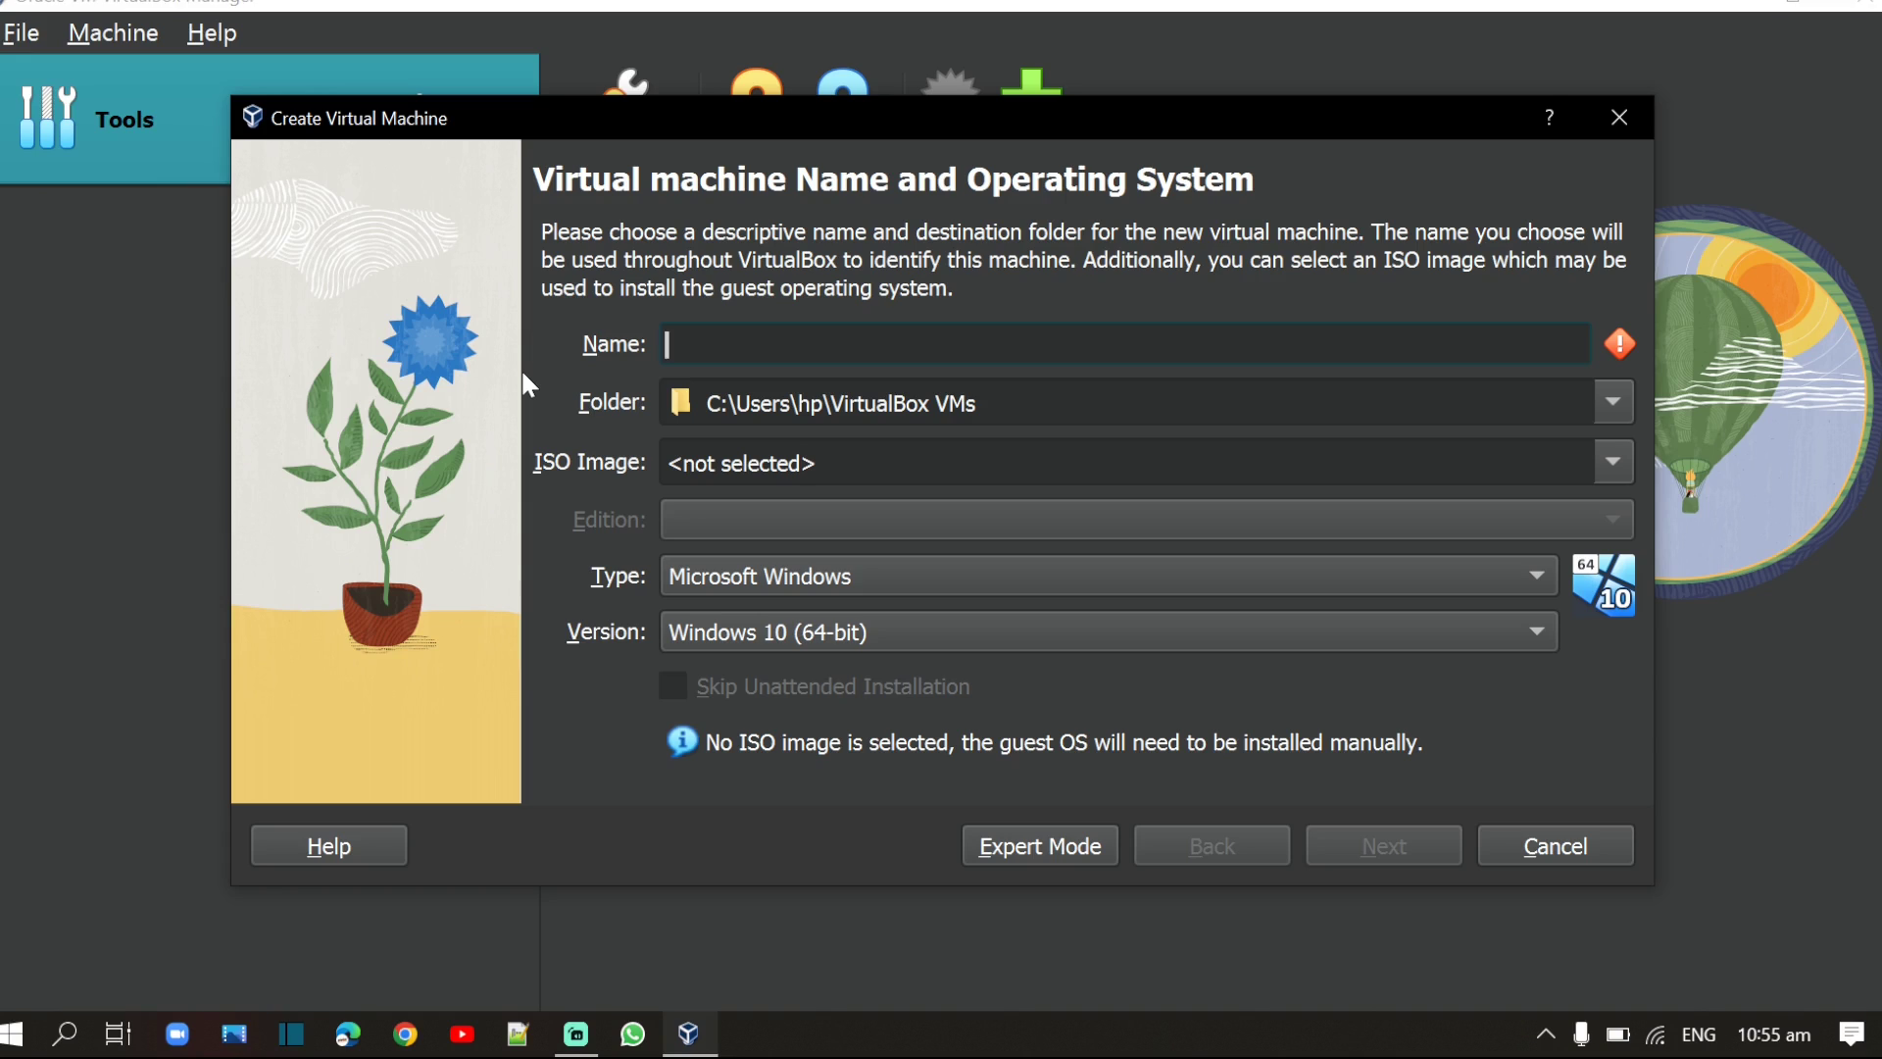
{"action": "mouse_move", "coordinate": [526, 382]}
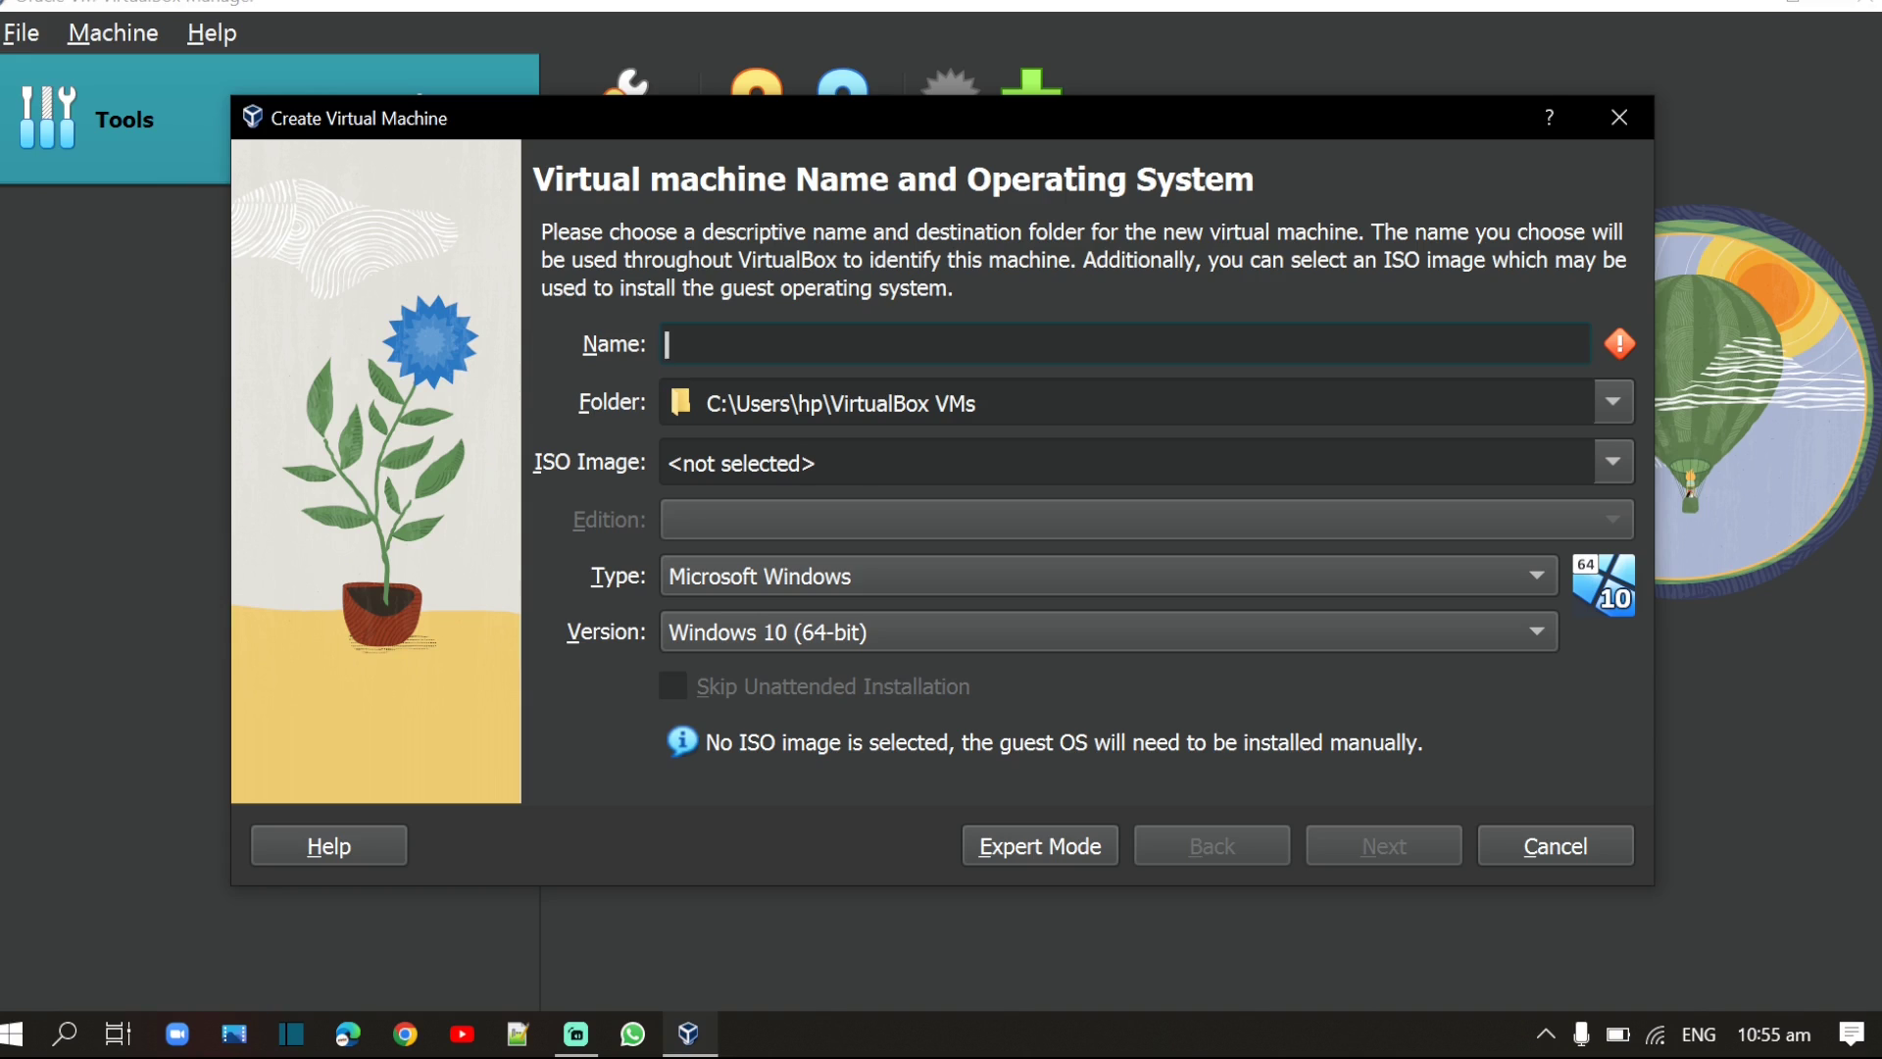
{"action": "type", "text": "centos"}
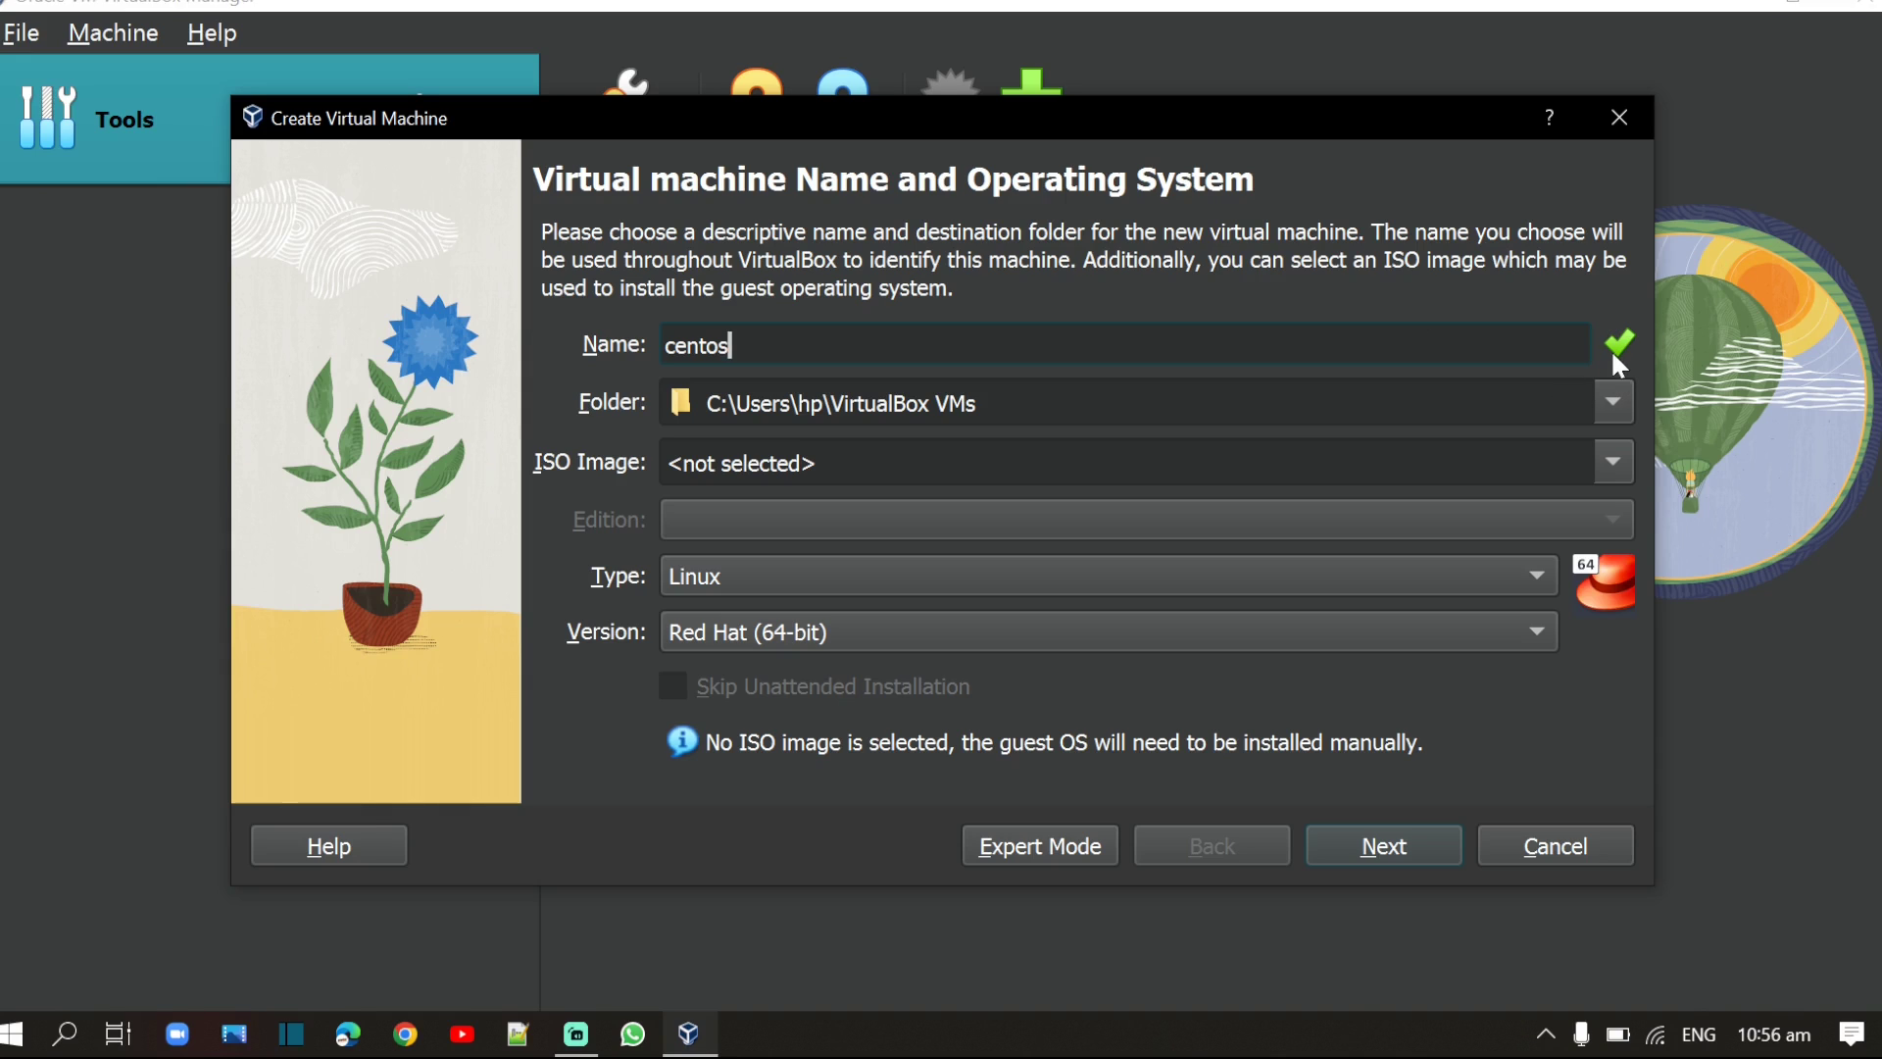
{"action": "mouse_move", "coordinate": [549, 498]}
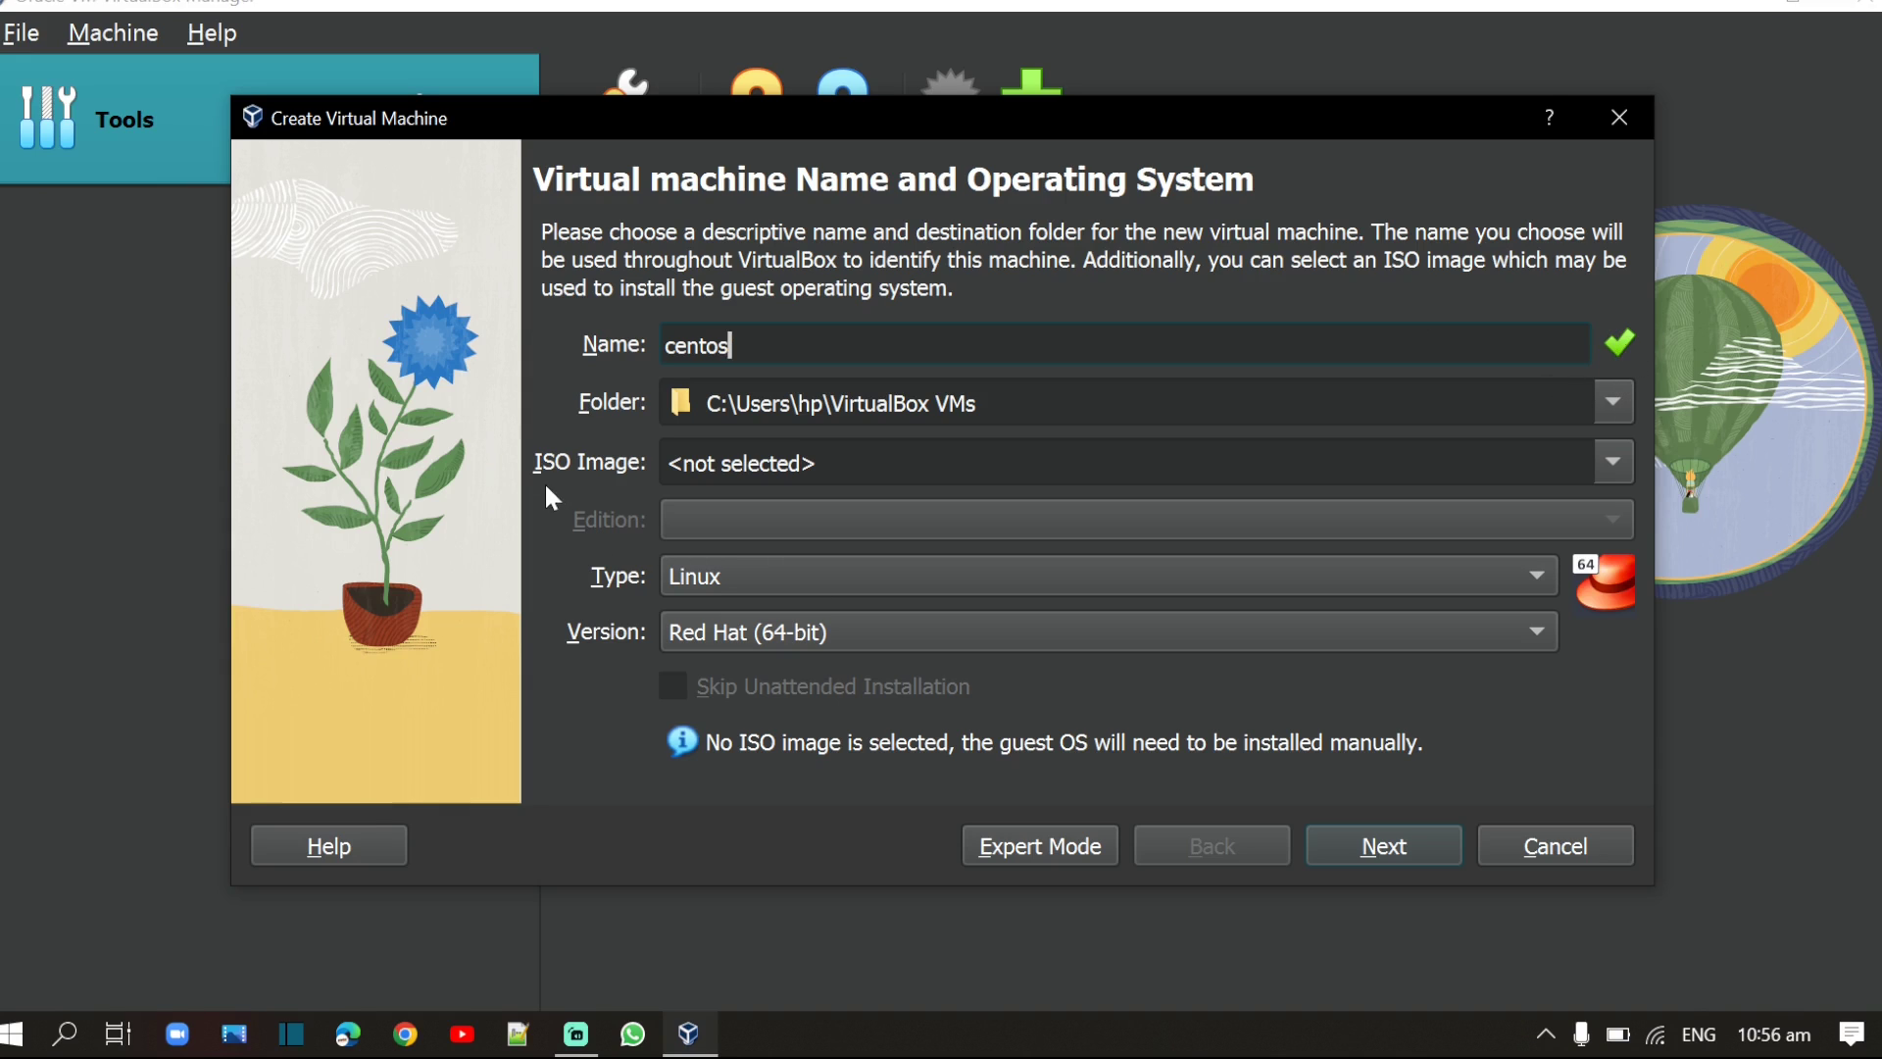
{"action": "mouse_move", "coordinate": [592, 494]}
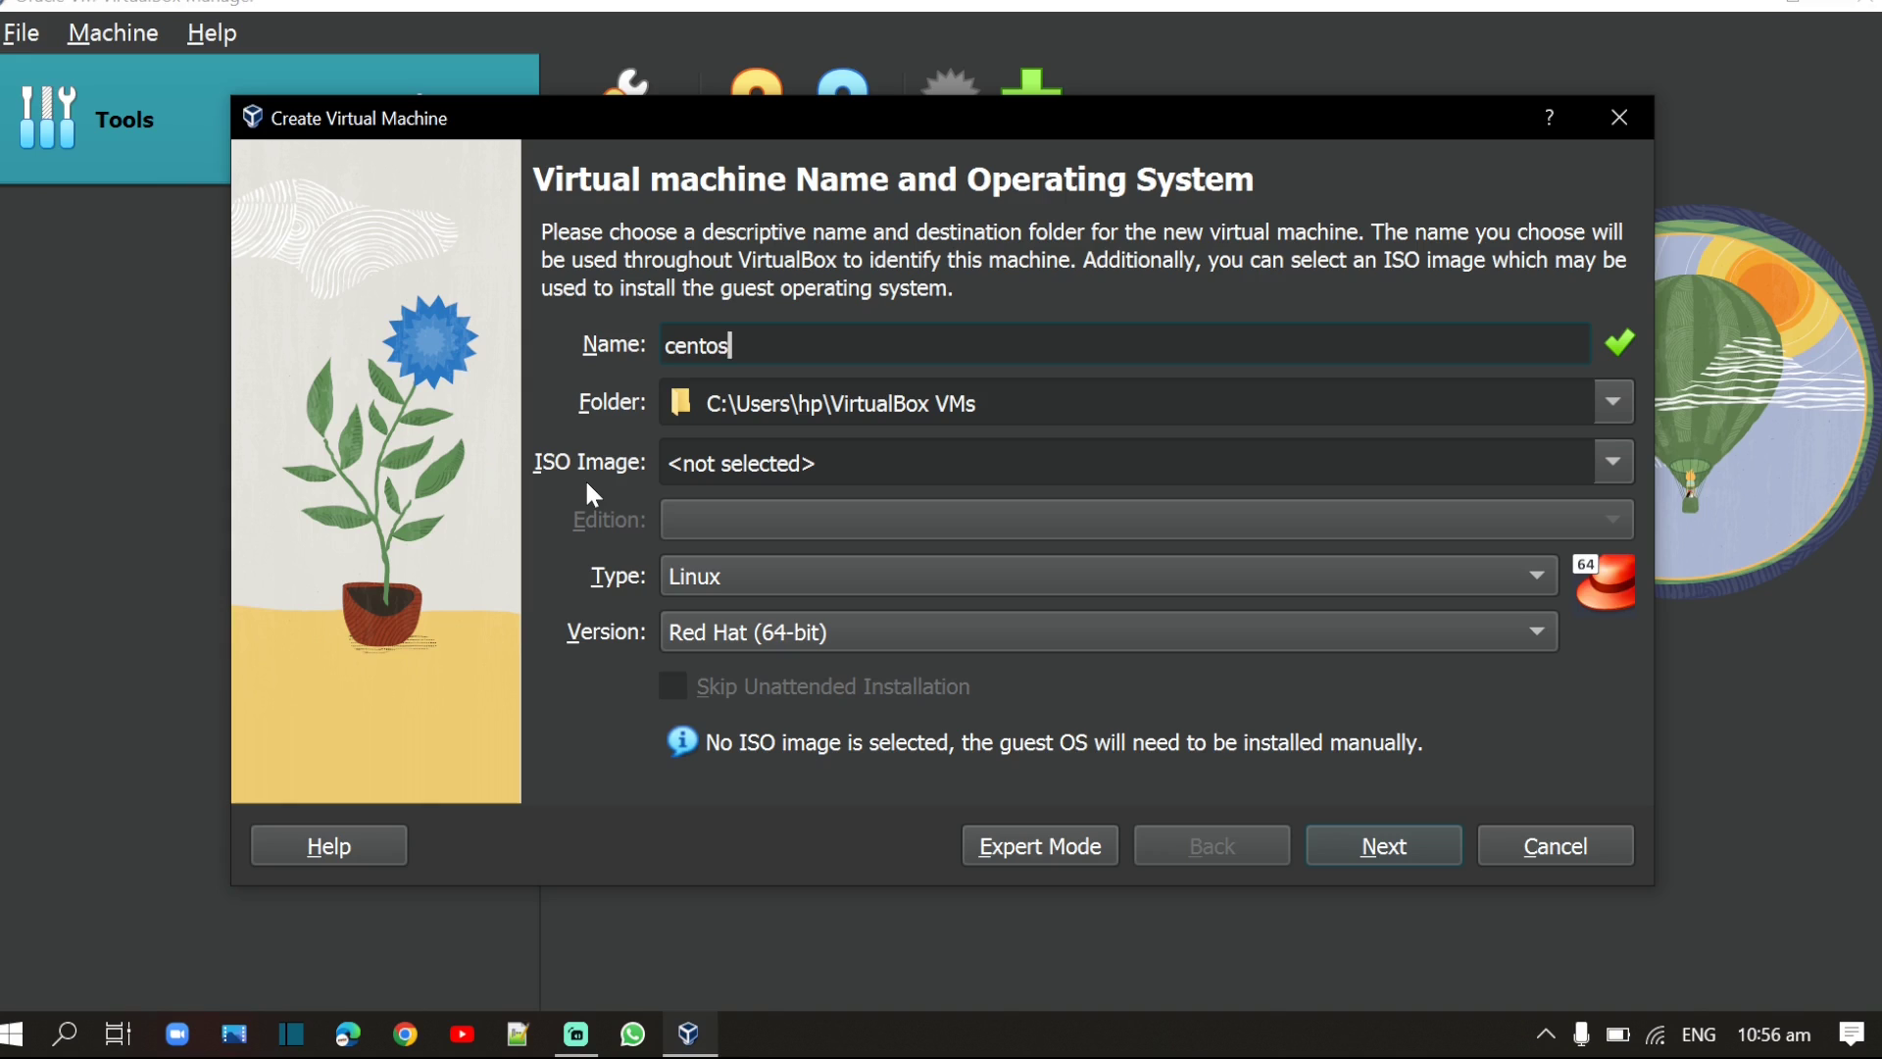
{"action": "left_click", "coordinate": [1611, 463]}
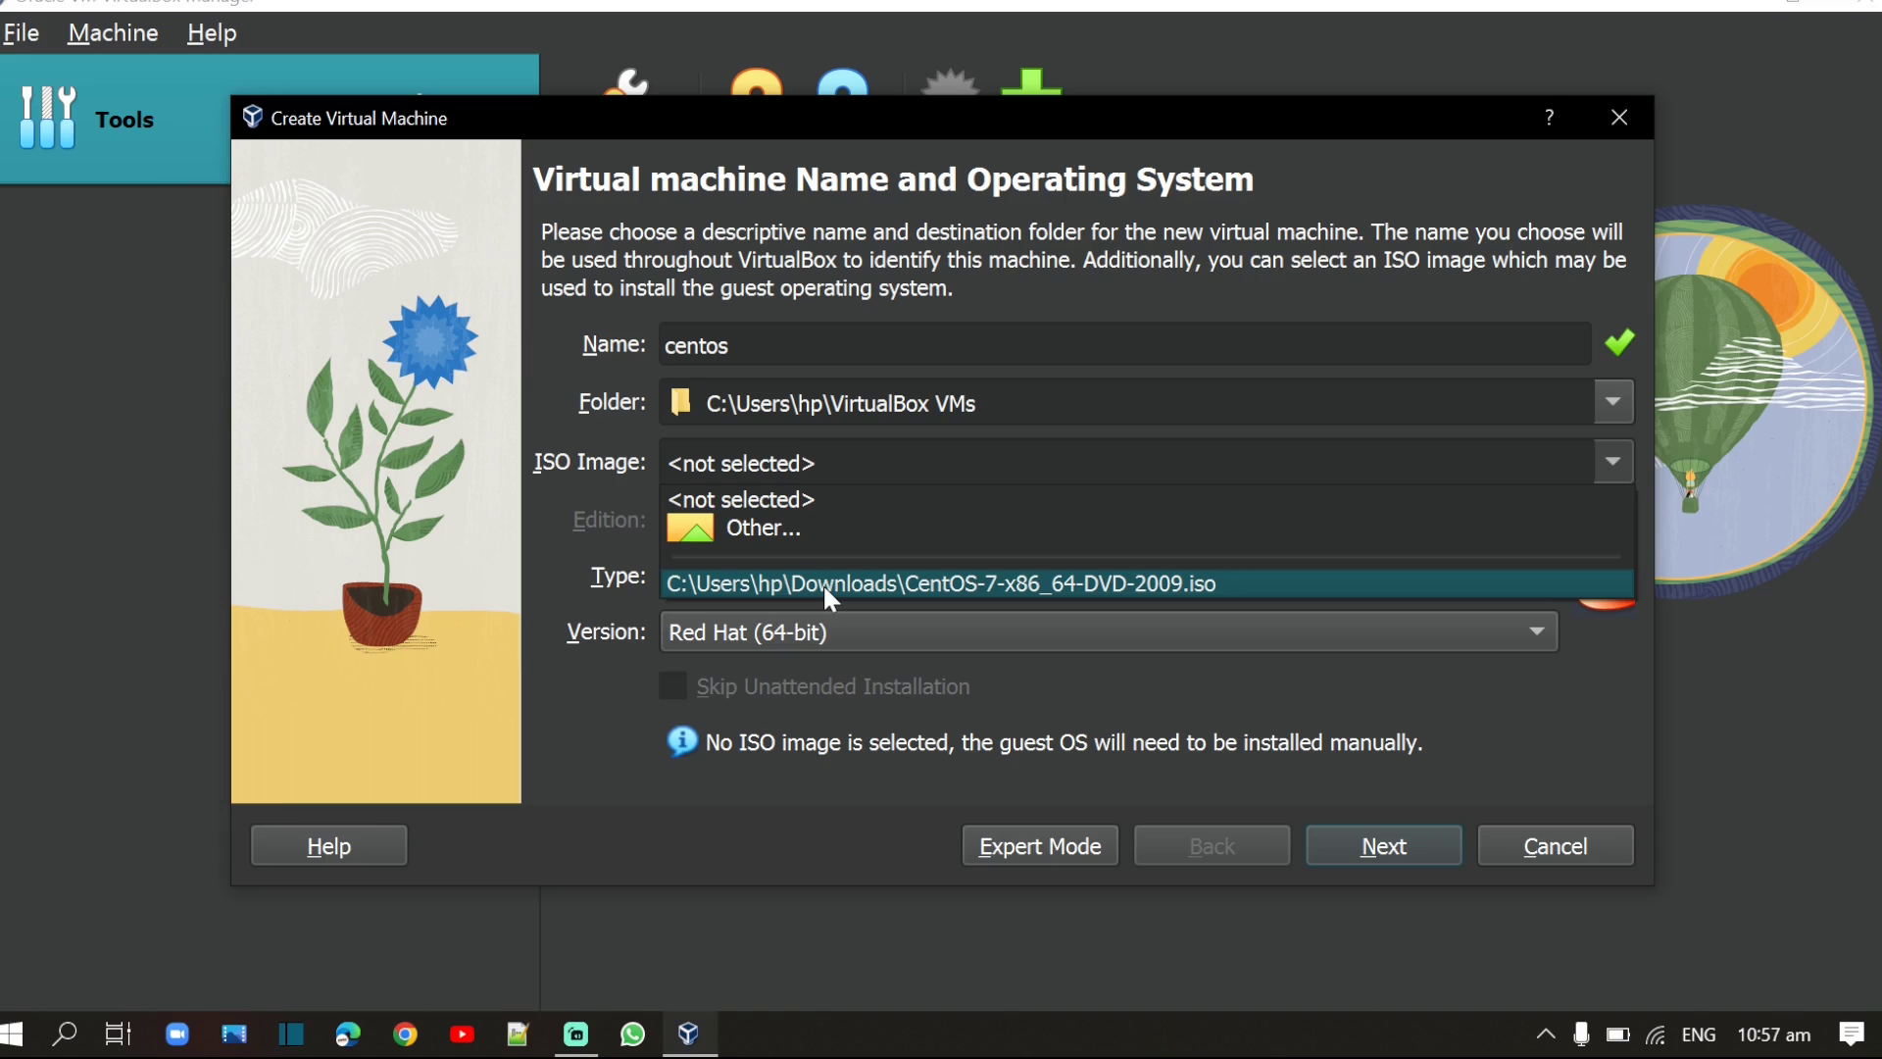
{"action": "left_click", "coordinate": [944, 583]}
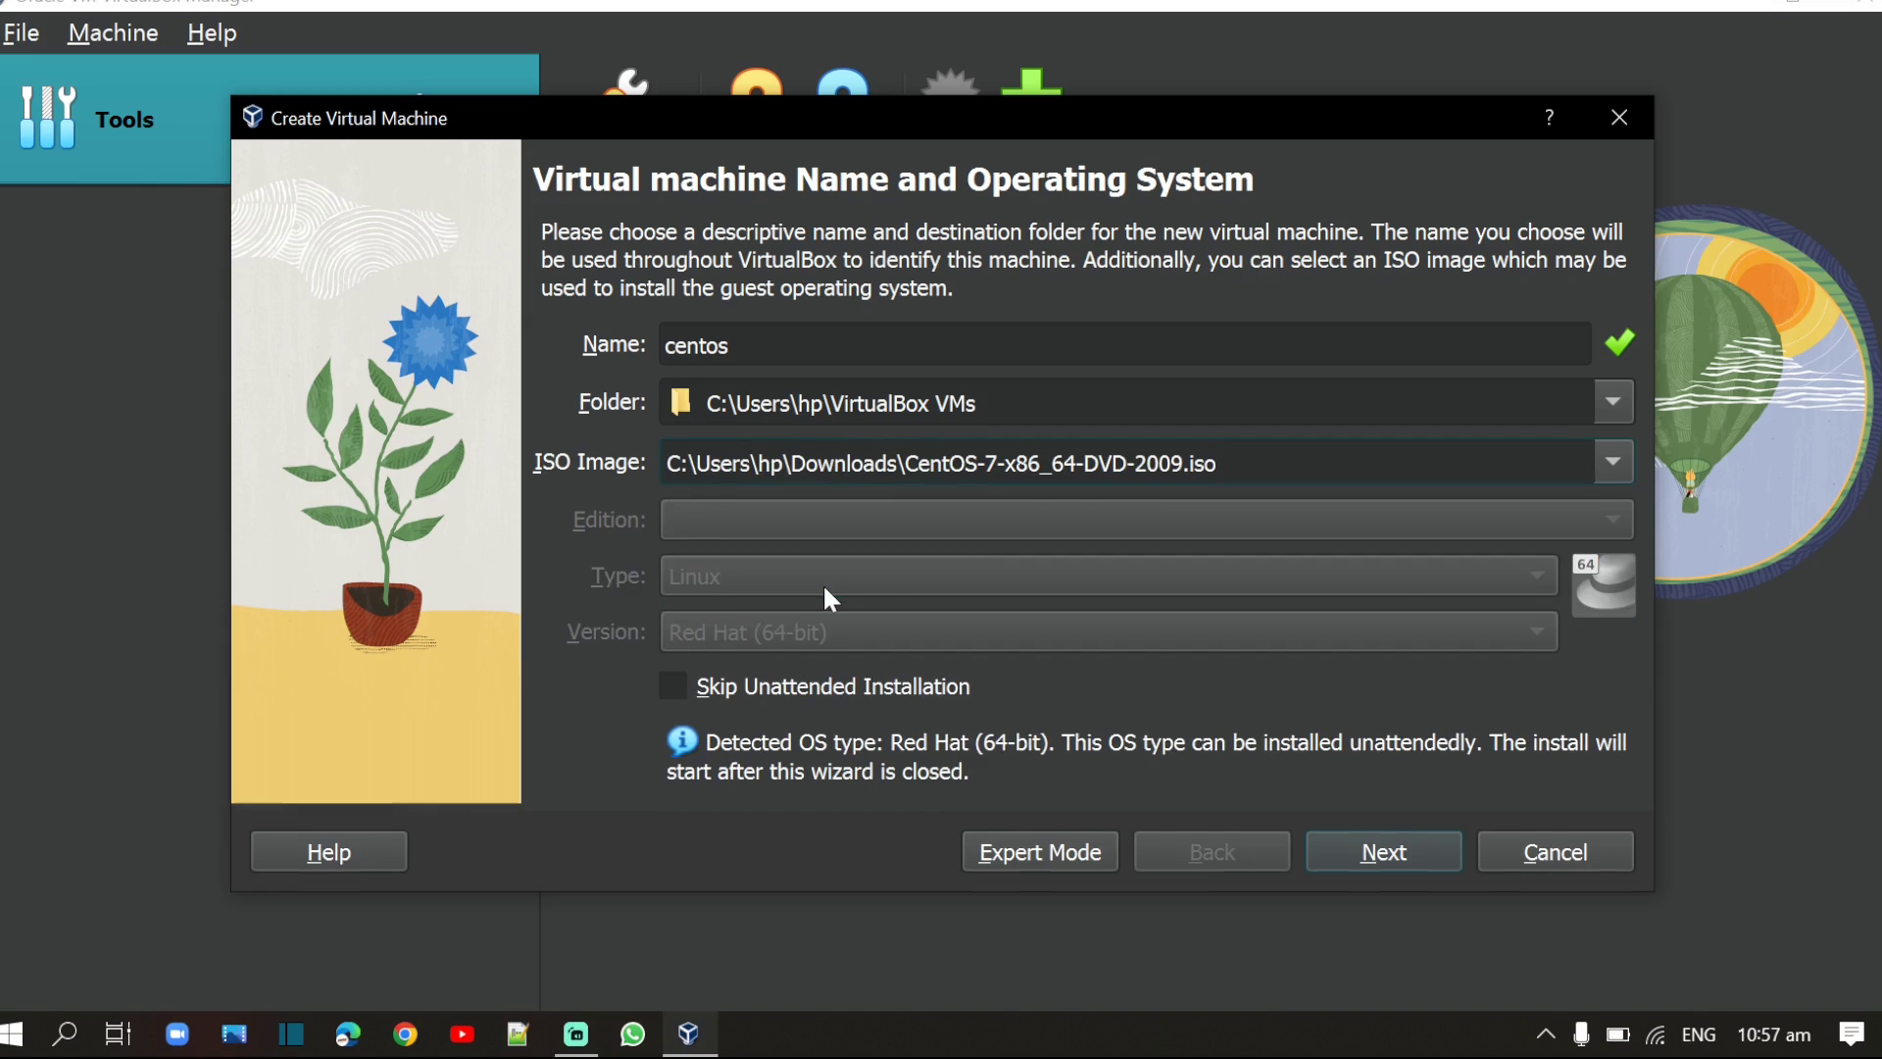
Step: Advance to the unattended install setup and enter a custom username and password
{"action": "left_click", "coordinate": [1382, 851]}
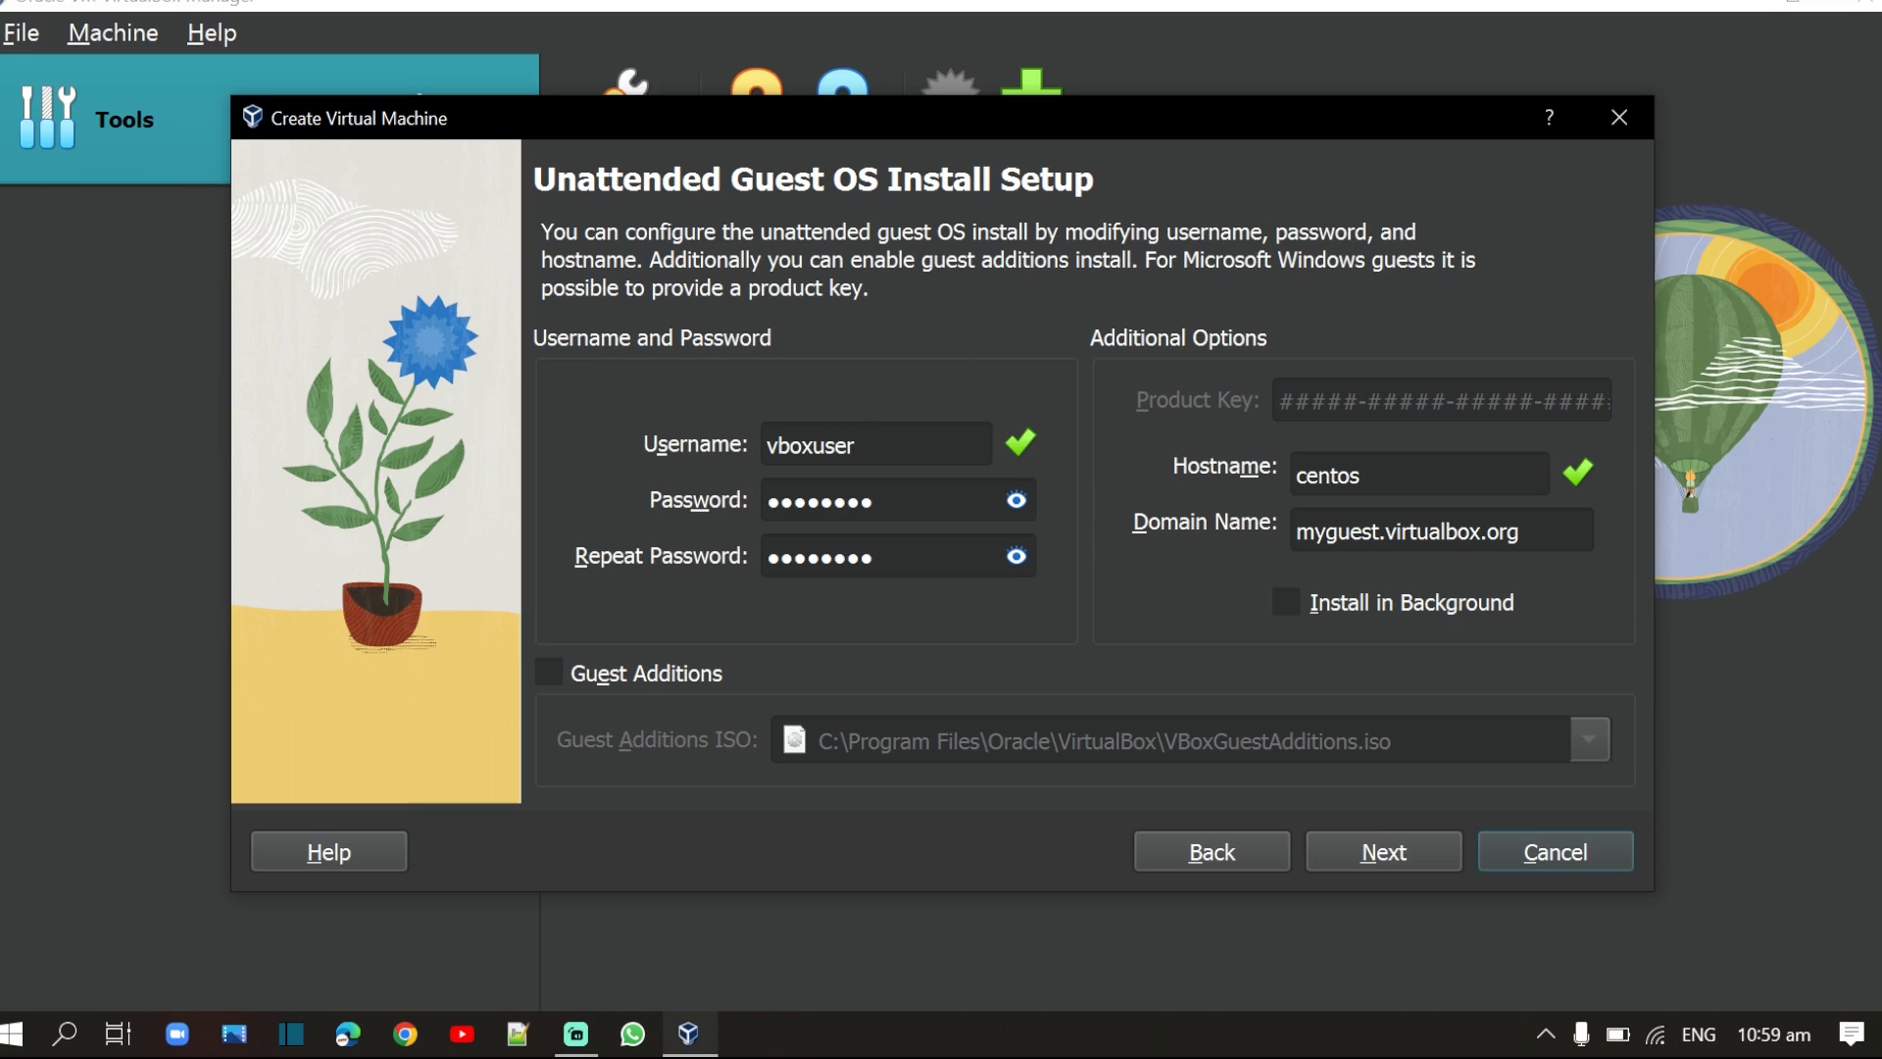
{"action": "type", "text": "emmalucinda"}
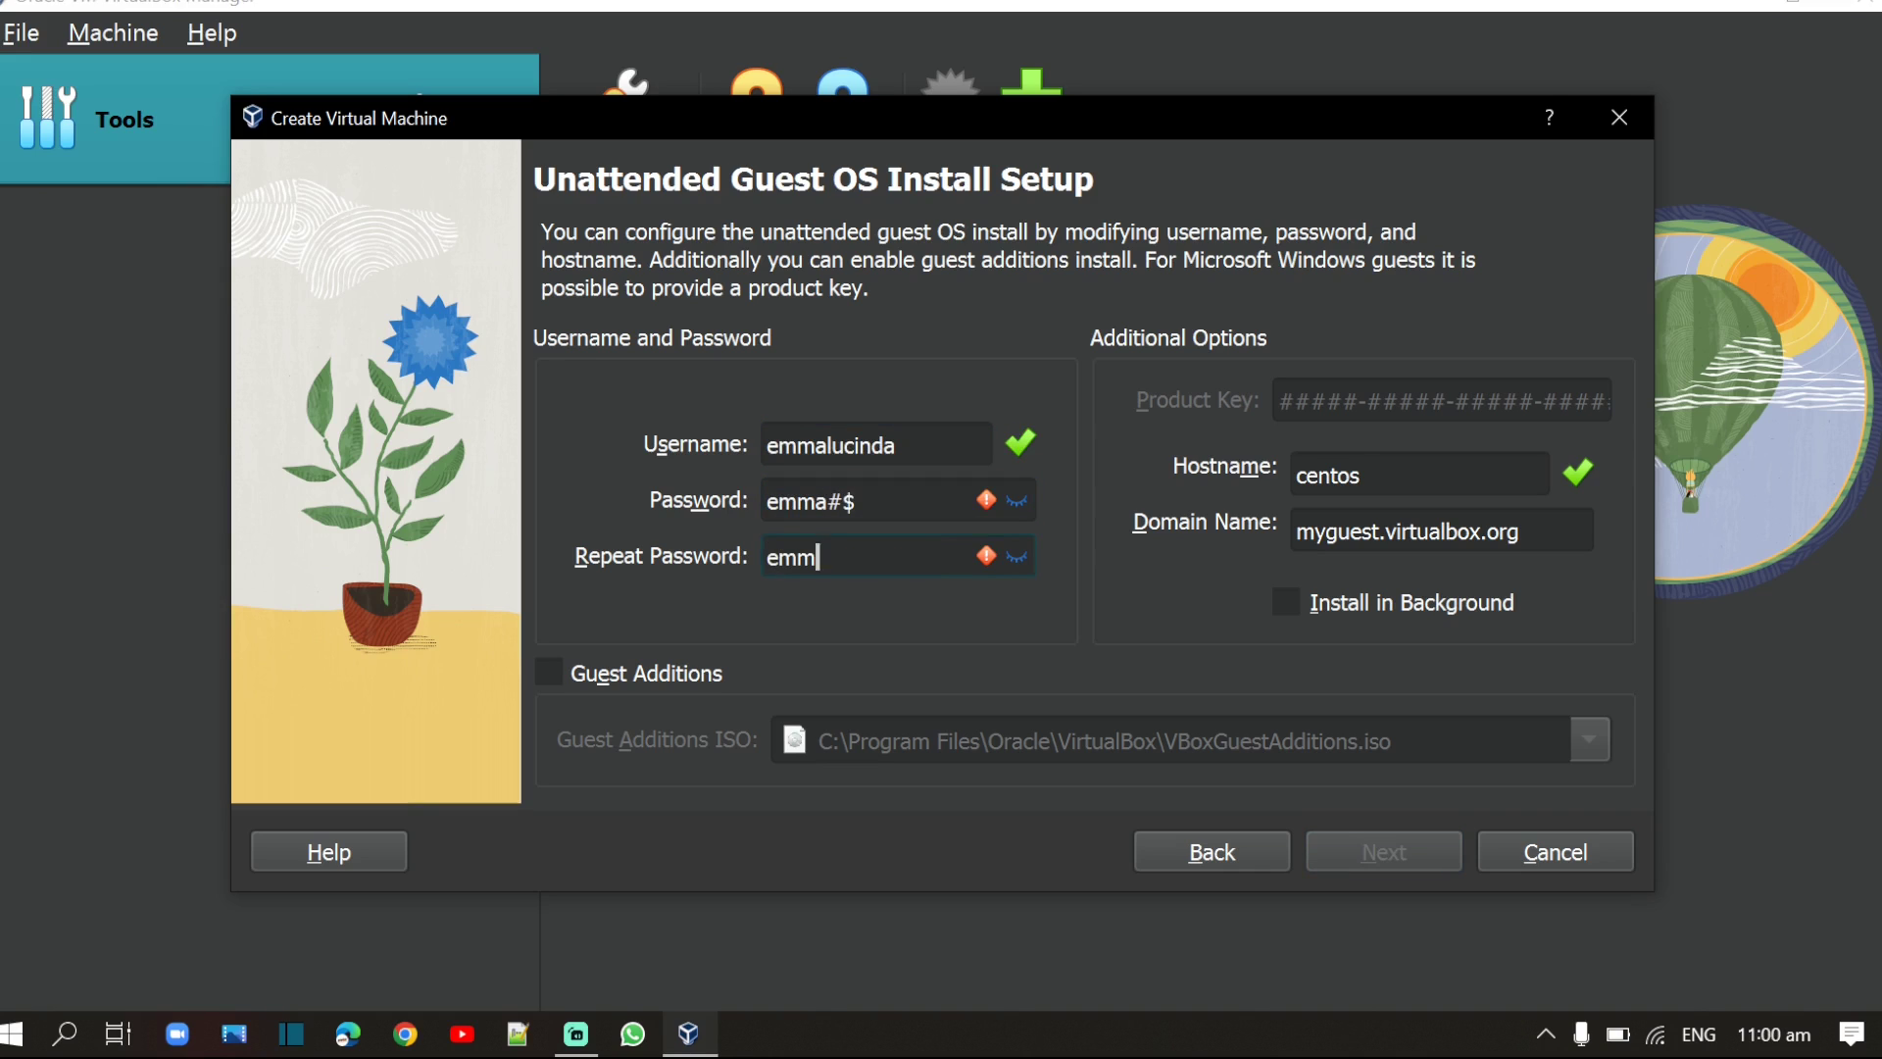
Step: Accept the install account and reach the Hardware page with 2048 MB memory and 1 processor
{"action": "left_click", "coordinate": [1382, 851]}
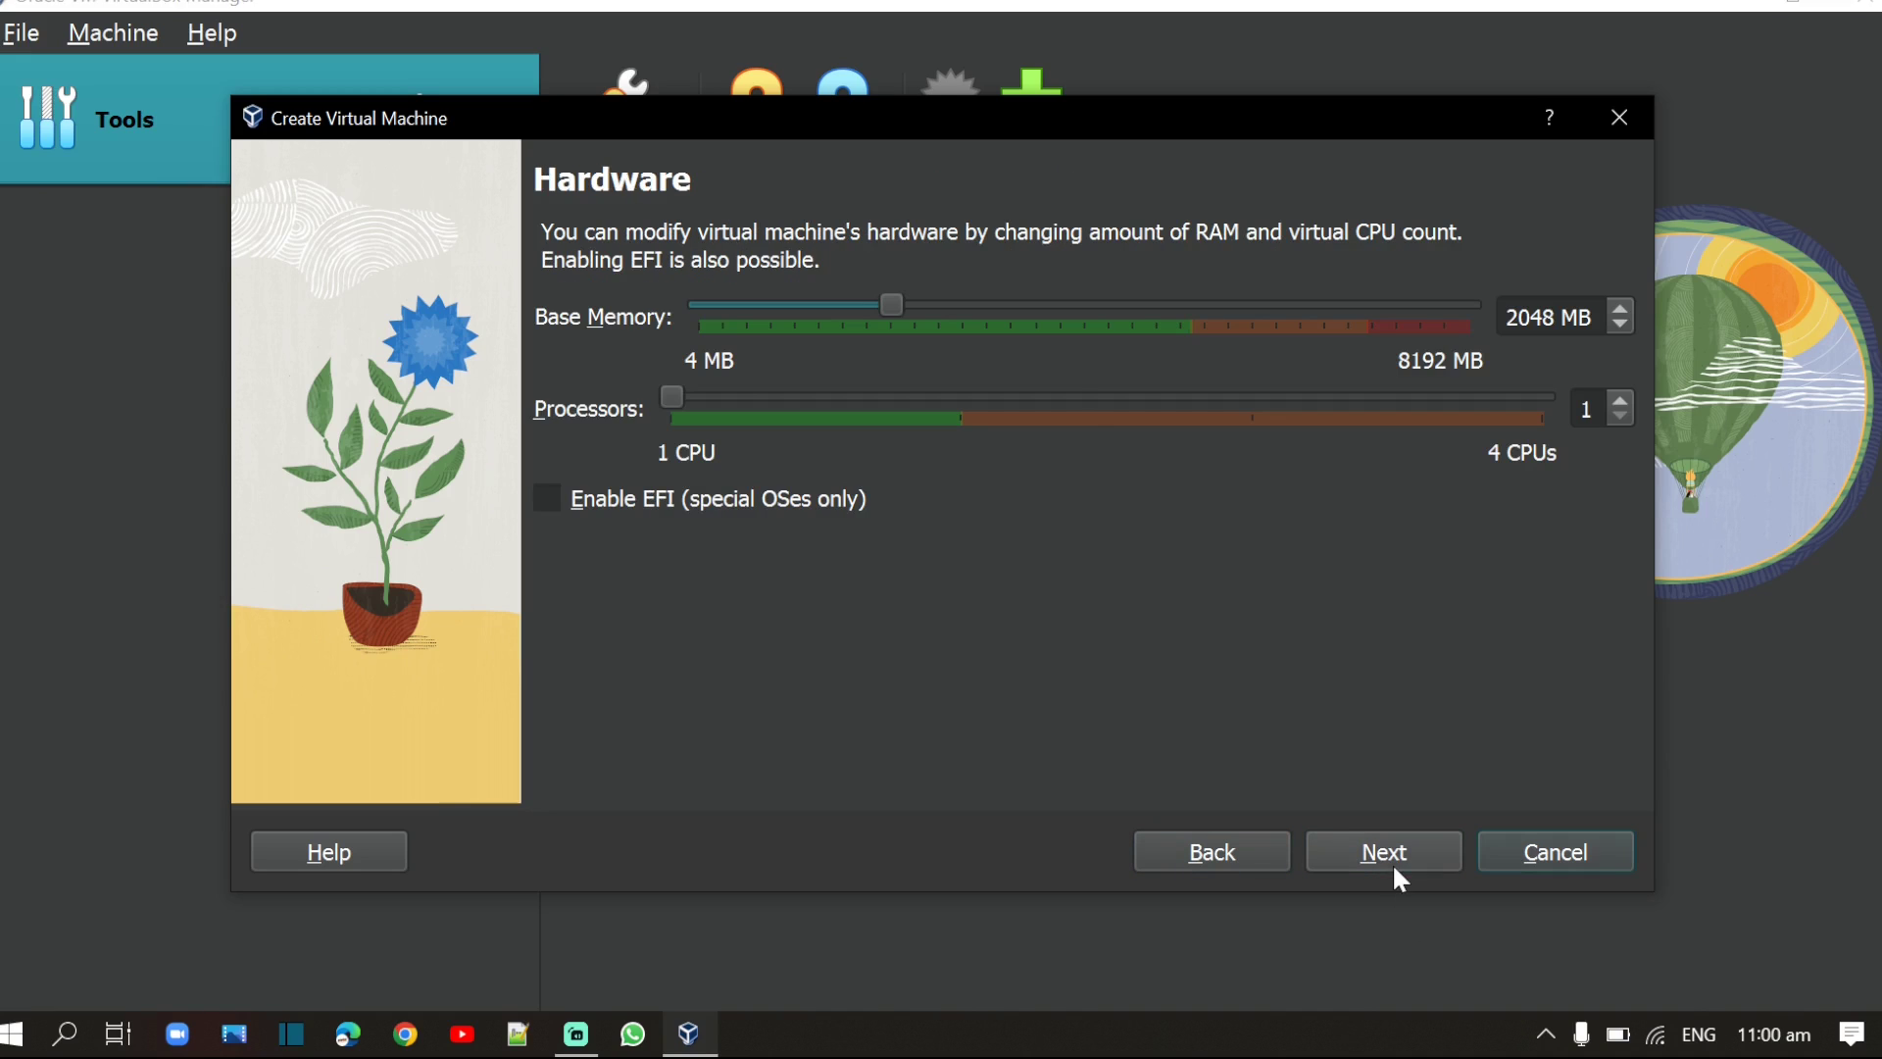
{"action": "mouse_move", "coordinate": [947, 437]}
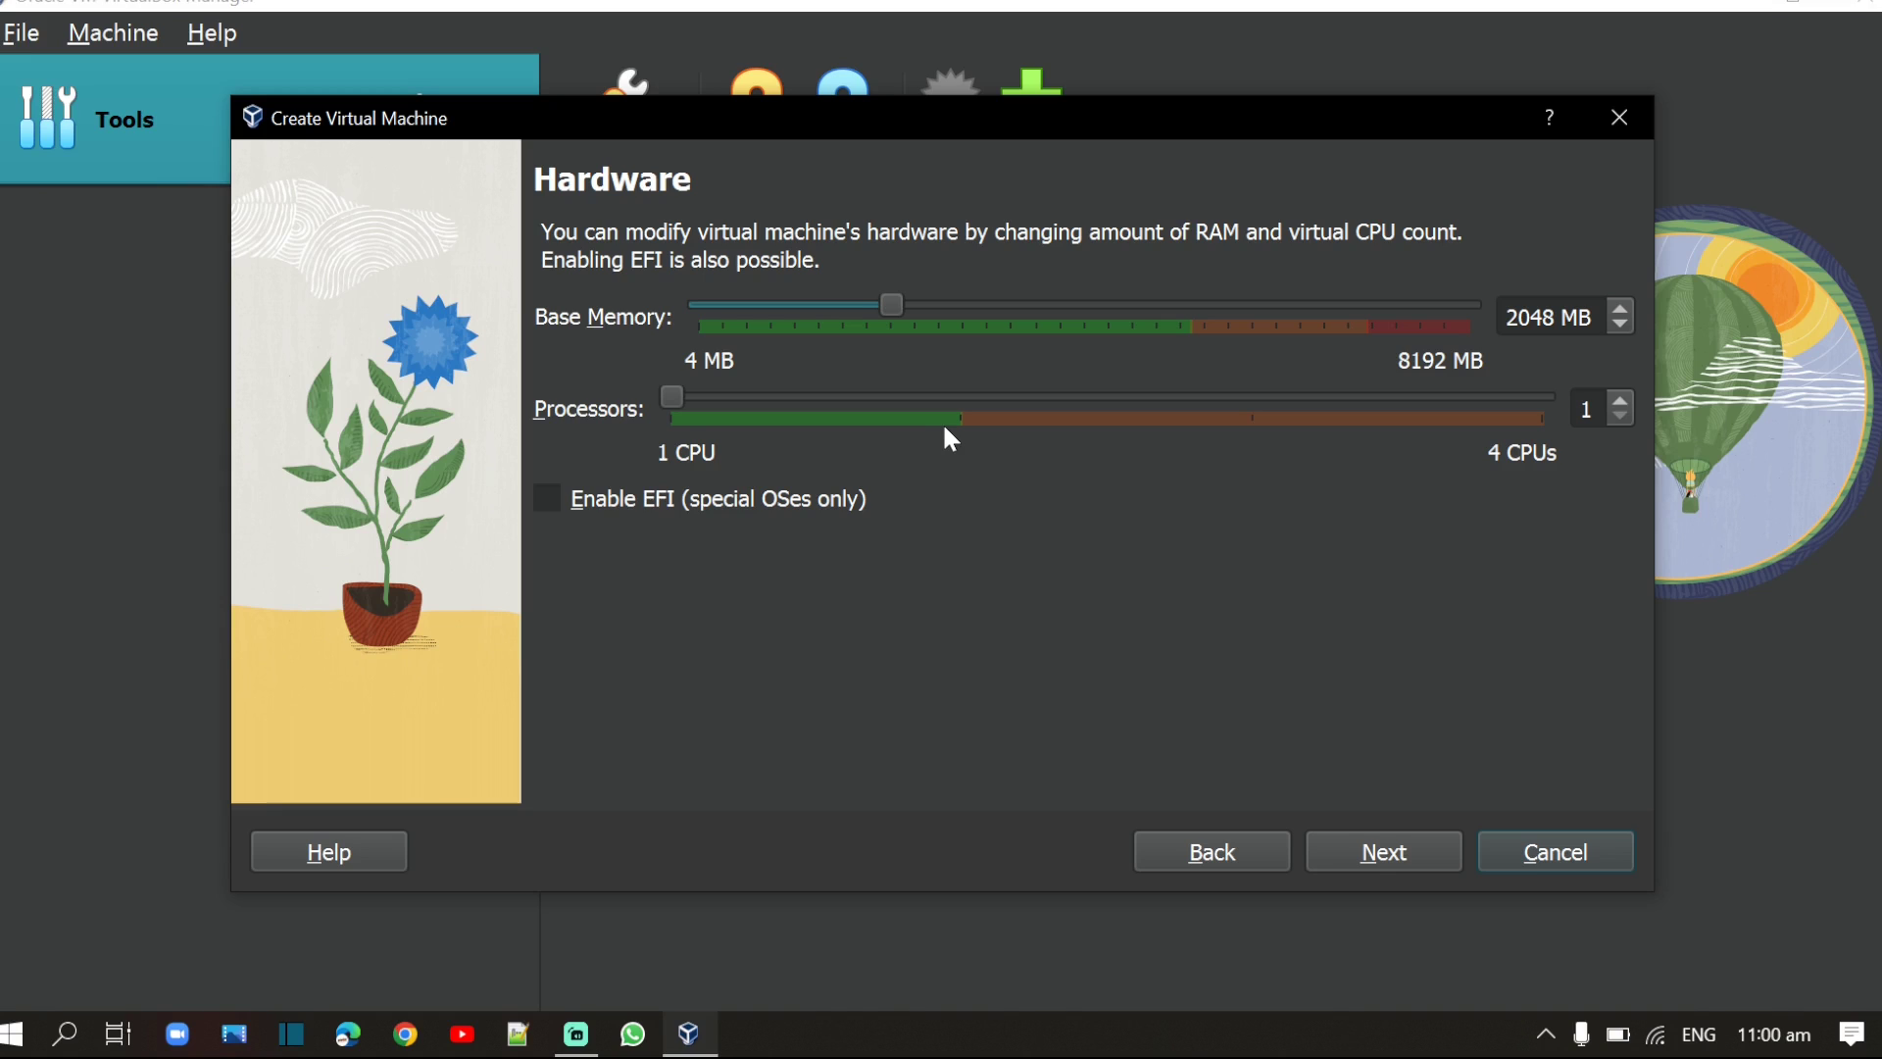
Step: Keep the hardware defaults and a new 20.00 GB virtual hard disk, reaching the Summary page
{"action": "left_click", "coordinate": [1382, 851]}
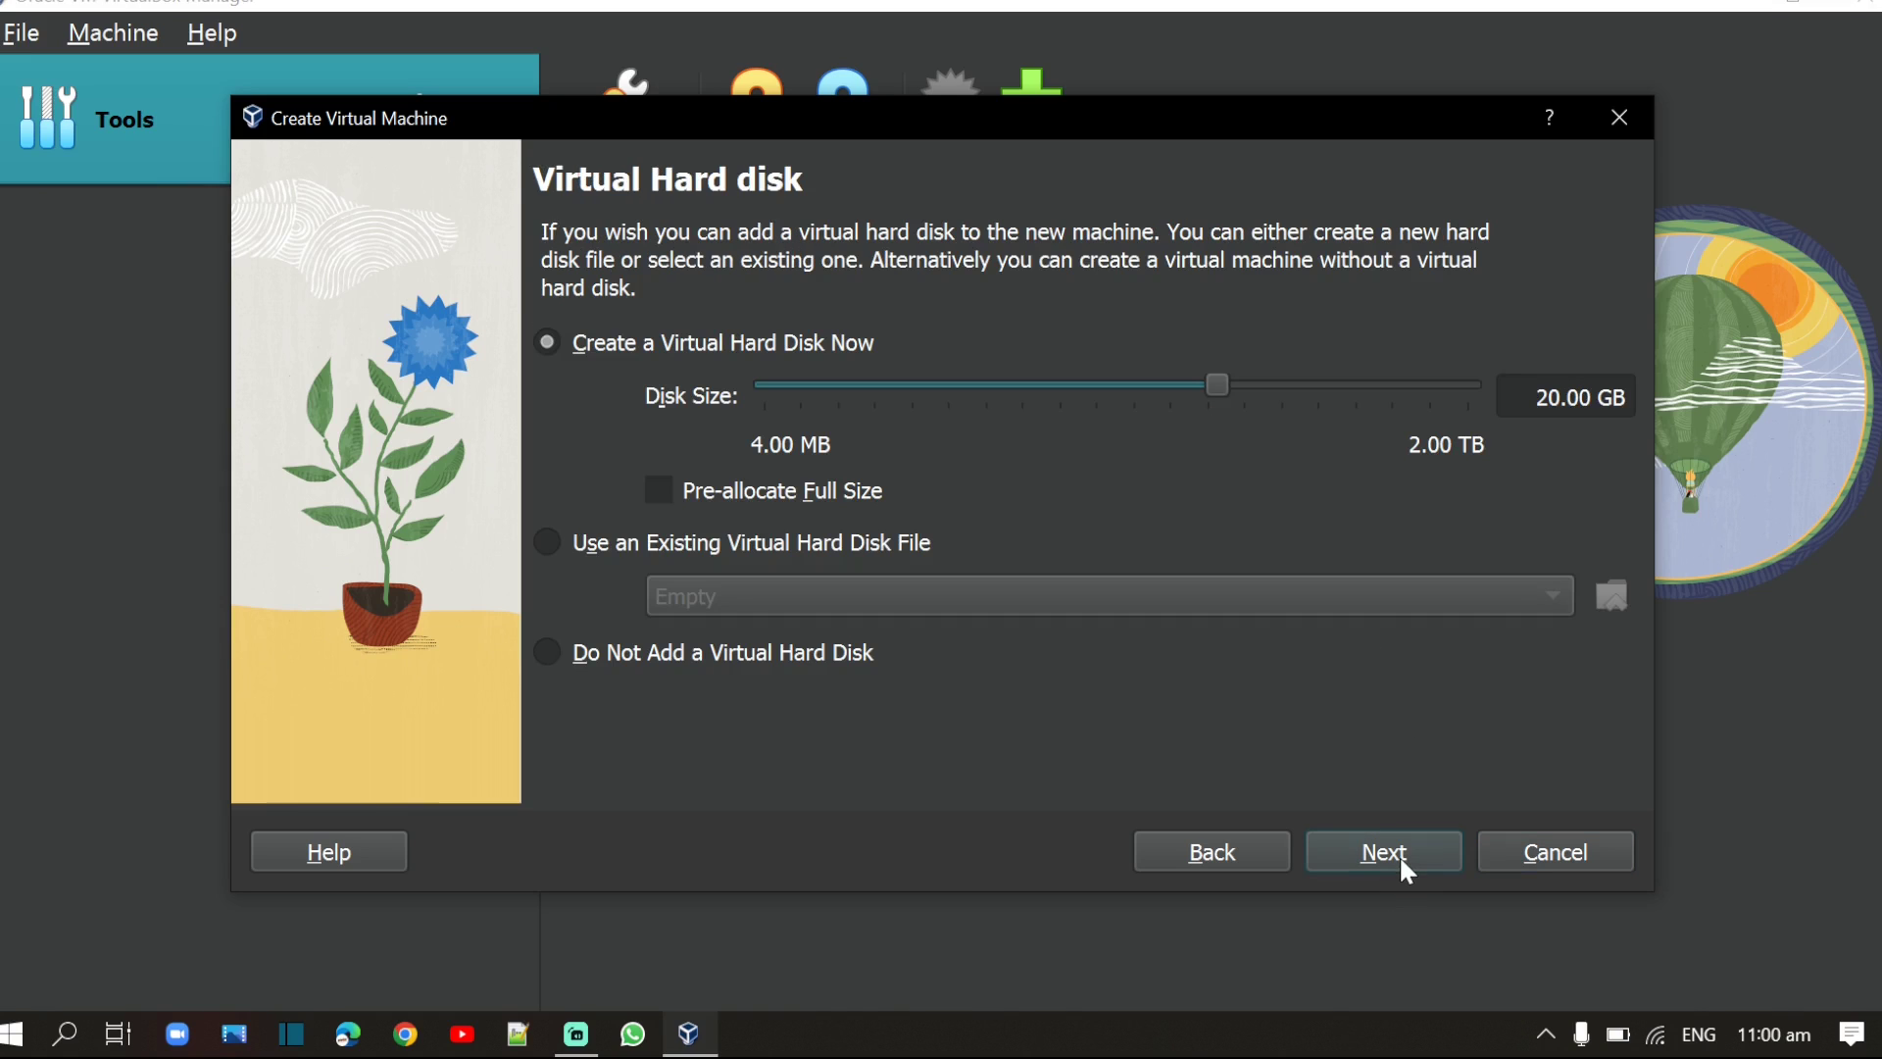
{"action": "mouse_move", "coordinate": [1437, 684]}
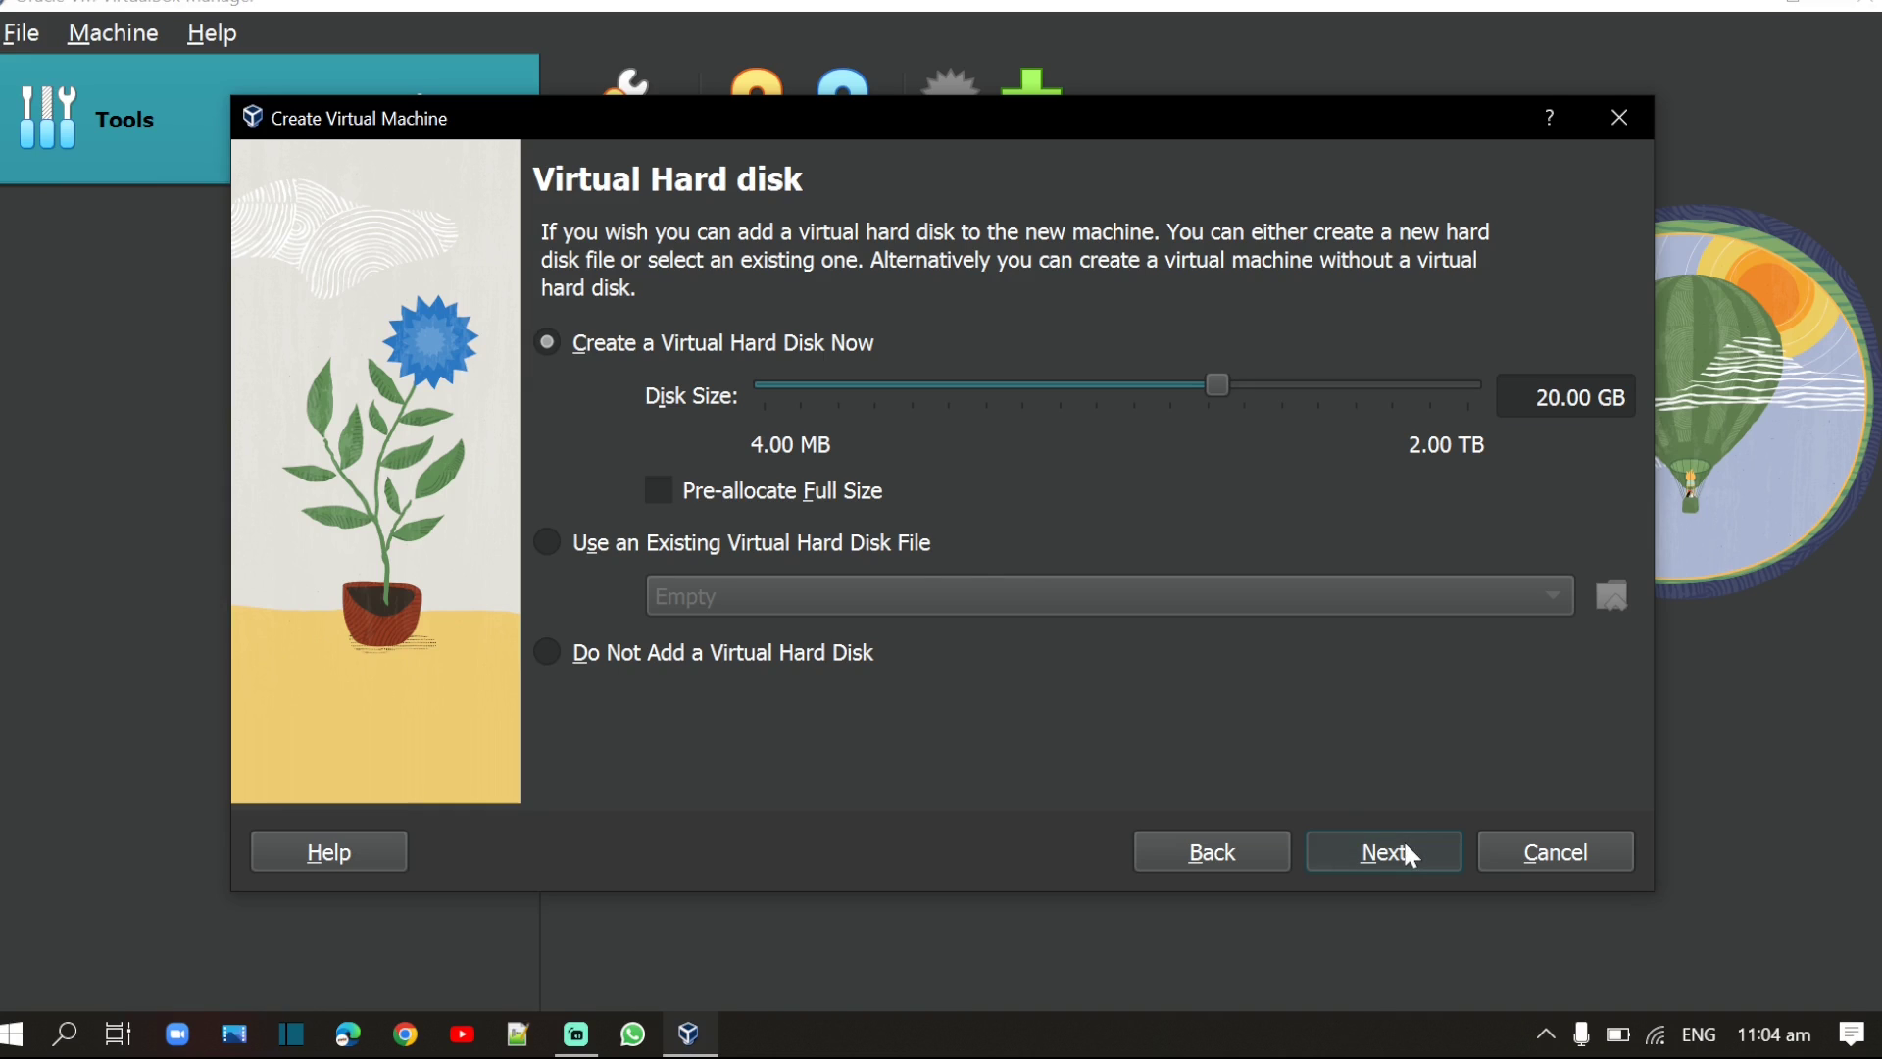
{"action": "left_click", "coordinate": [1382, 851]}
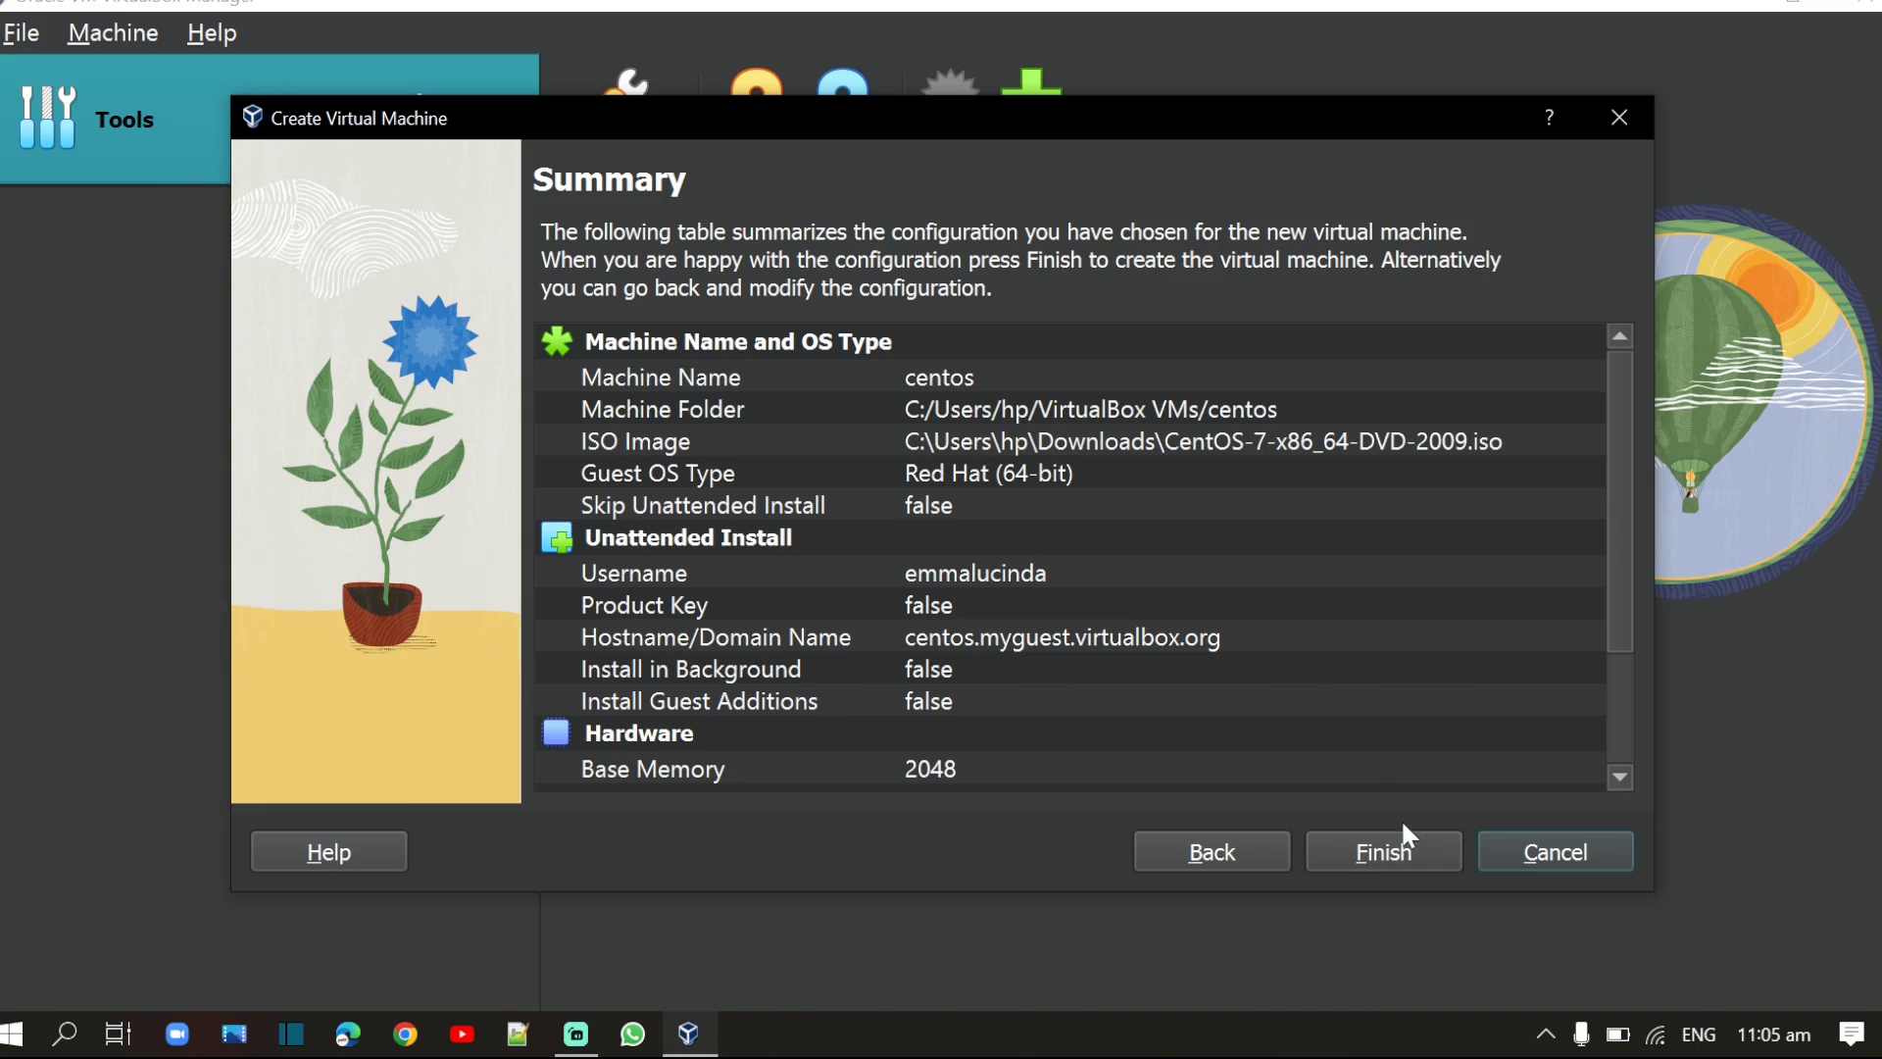
Step: Review the Summary and finish creating the centos virtual machine
{"action": "scroll", "scroll_direction": "down", "scroll_amount": 3}
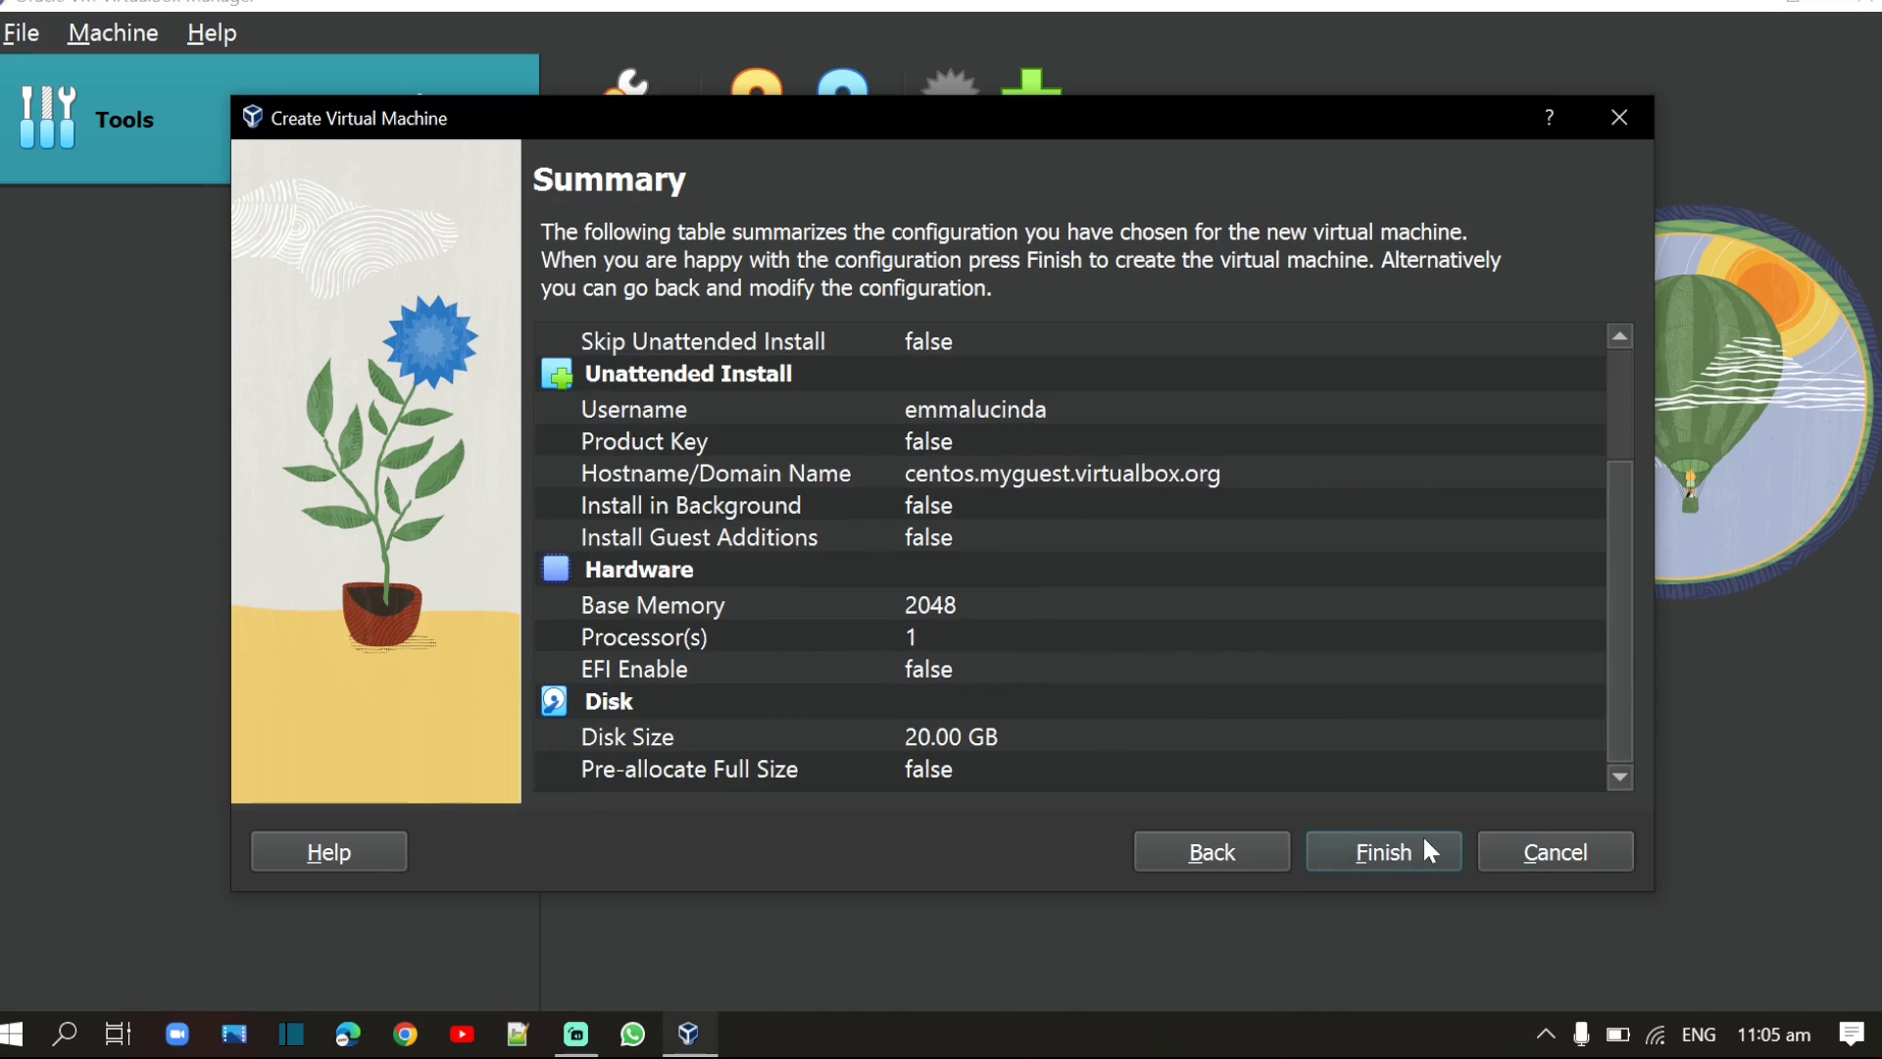
{"action": "left_click", "coordinate": [1383, 851]}
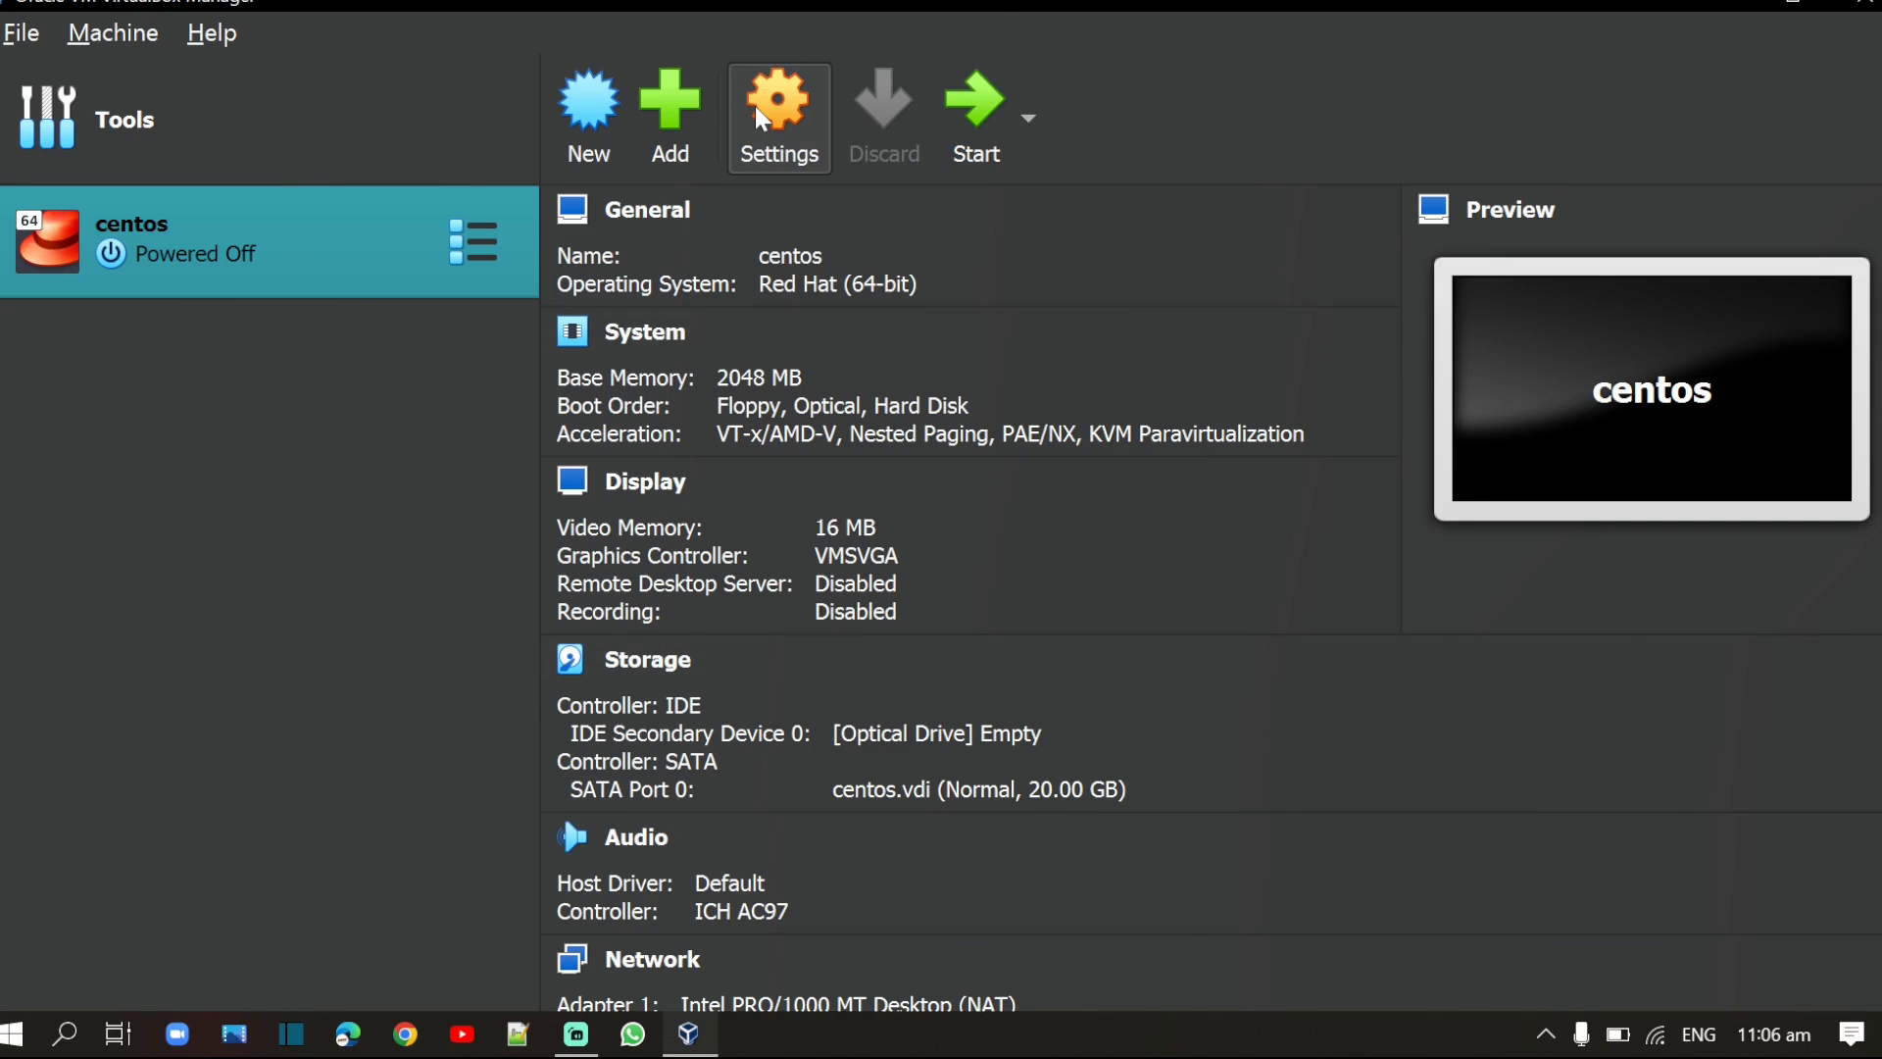
Step: In the centos VM's Storage settings, add an IDE optical drive holding CentOS-7-x86_64-DVD-2009.iso
{"action": "left_click", "coordinate": [778, 115]}
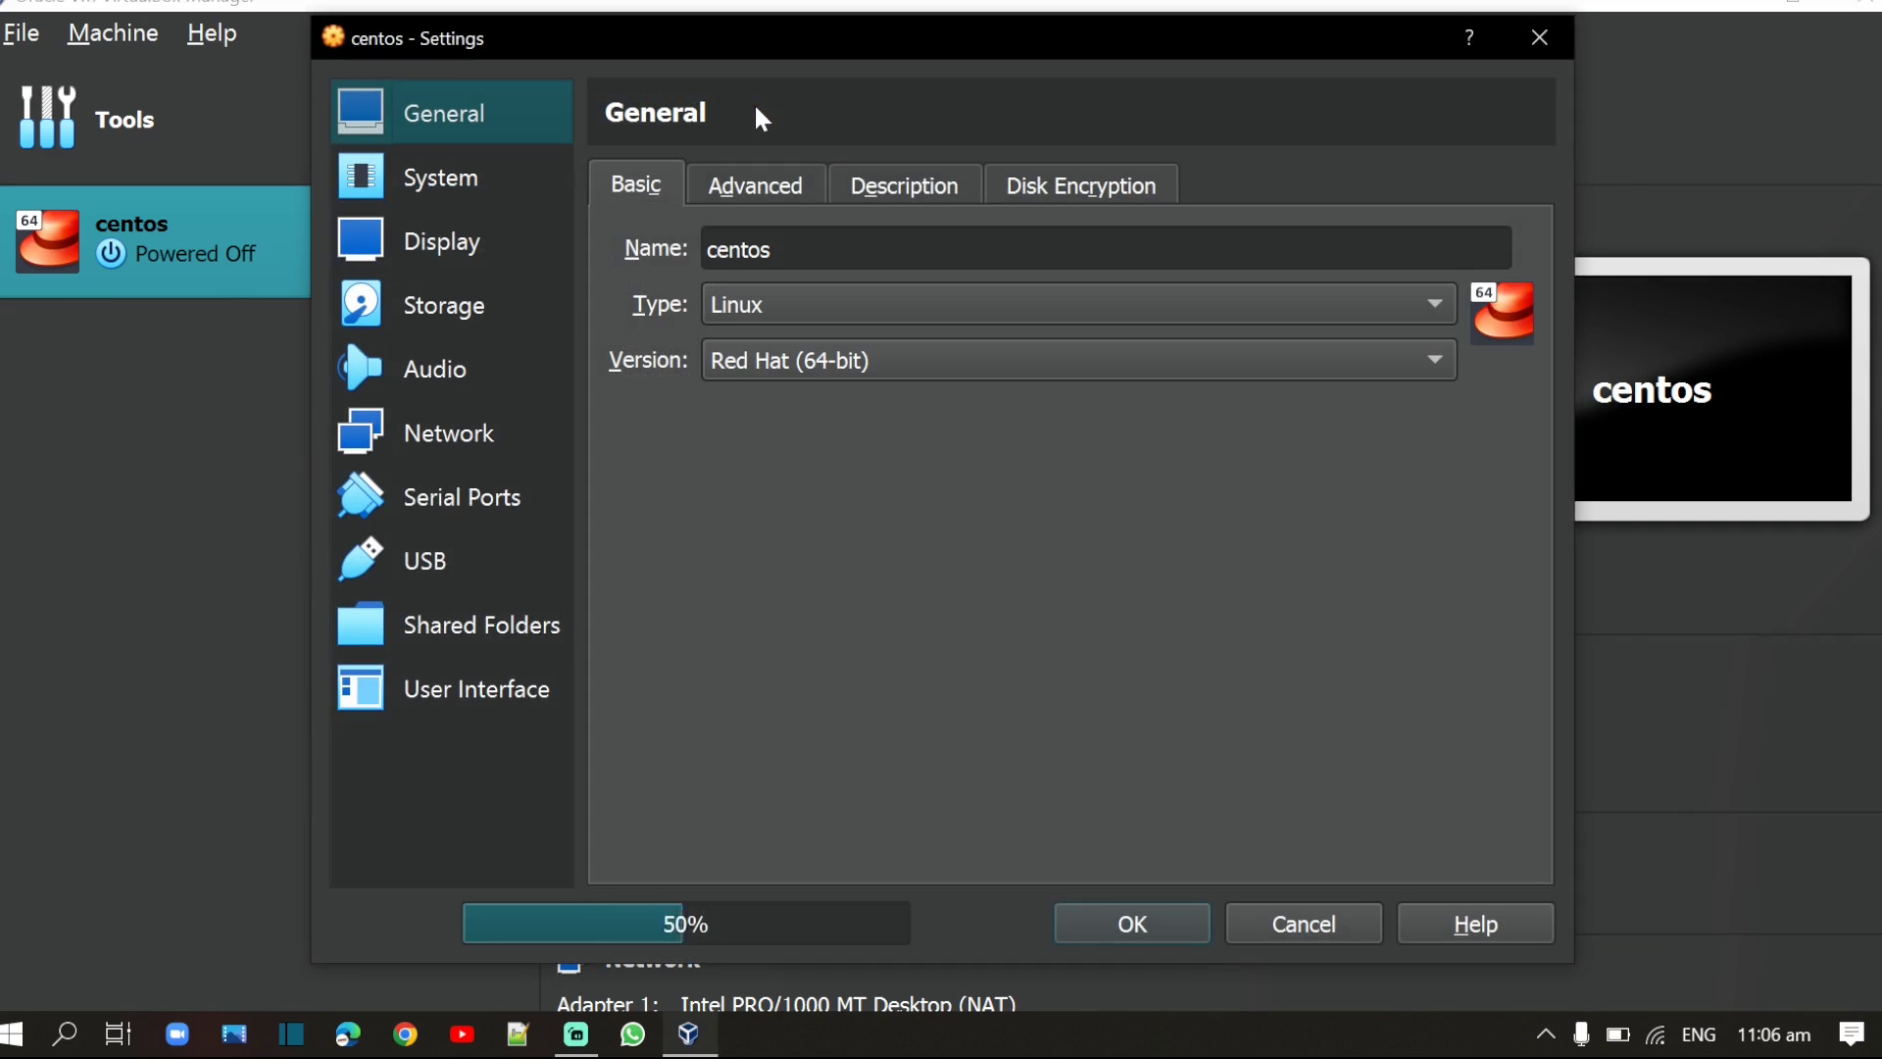
{"action": "left_click", "coordinate": [445, 306]}
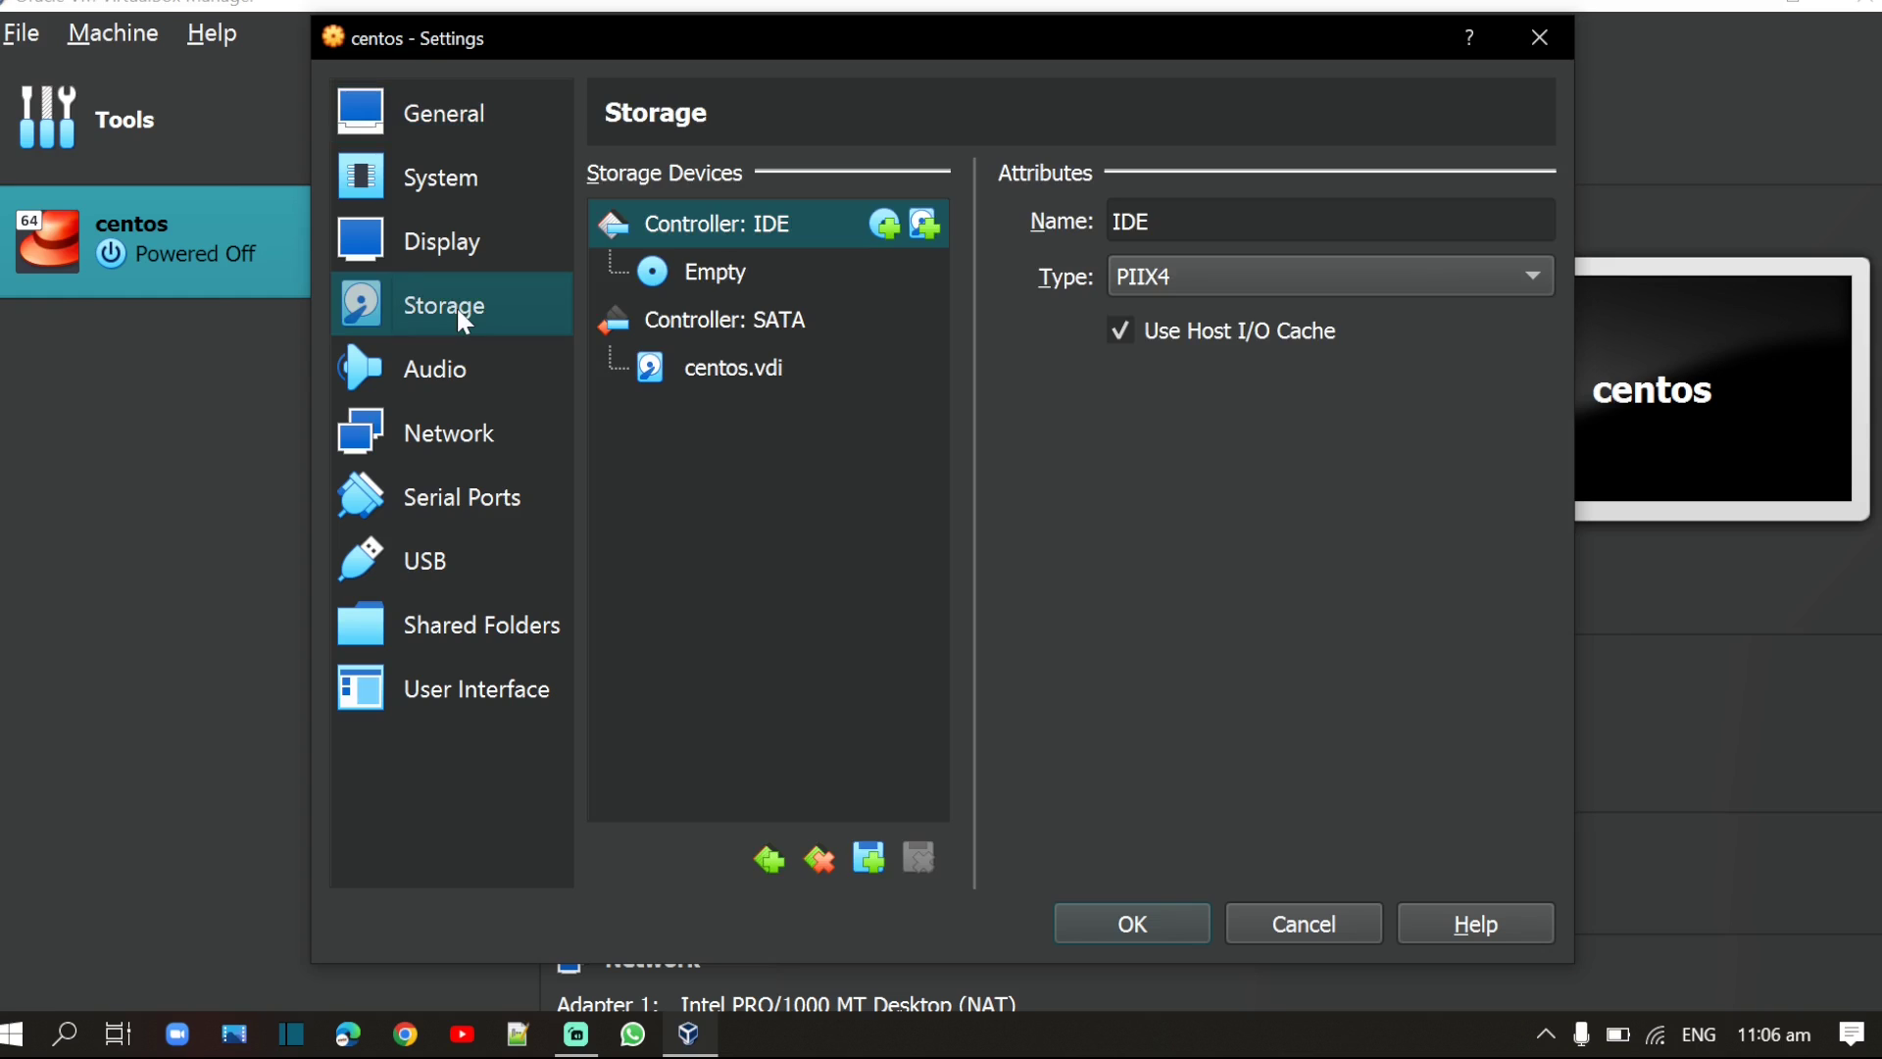
{"action": "mouse_move", "coordinate": [898, 247]}
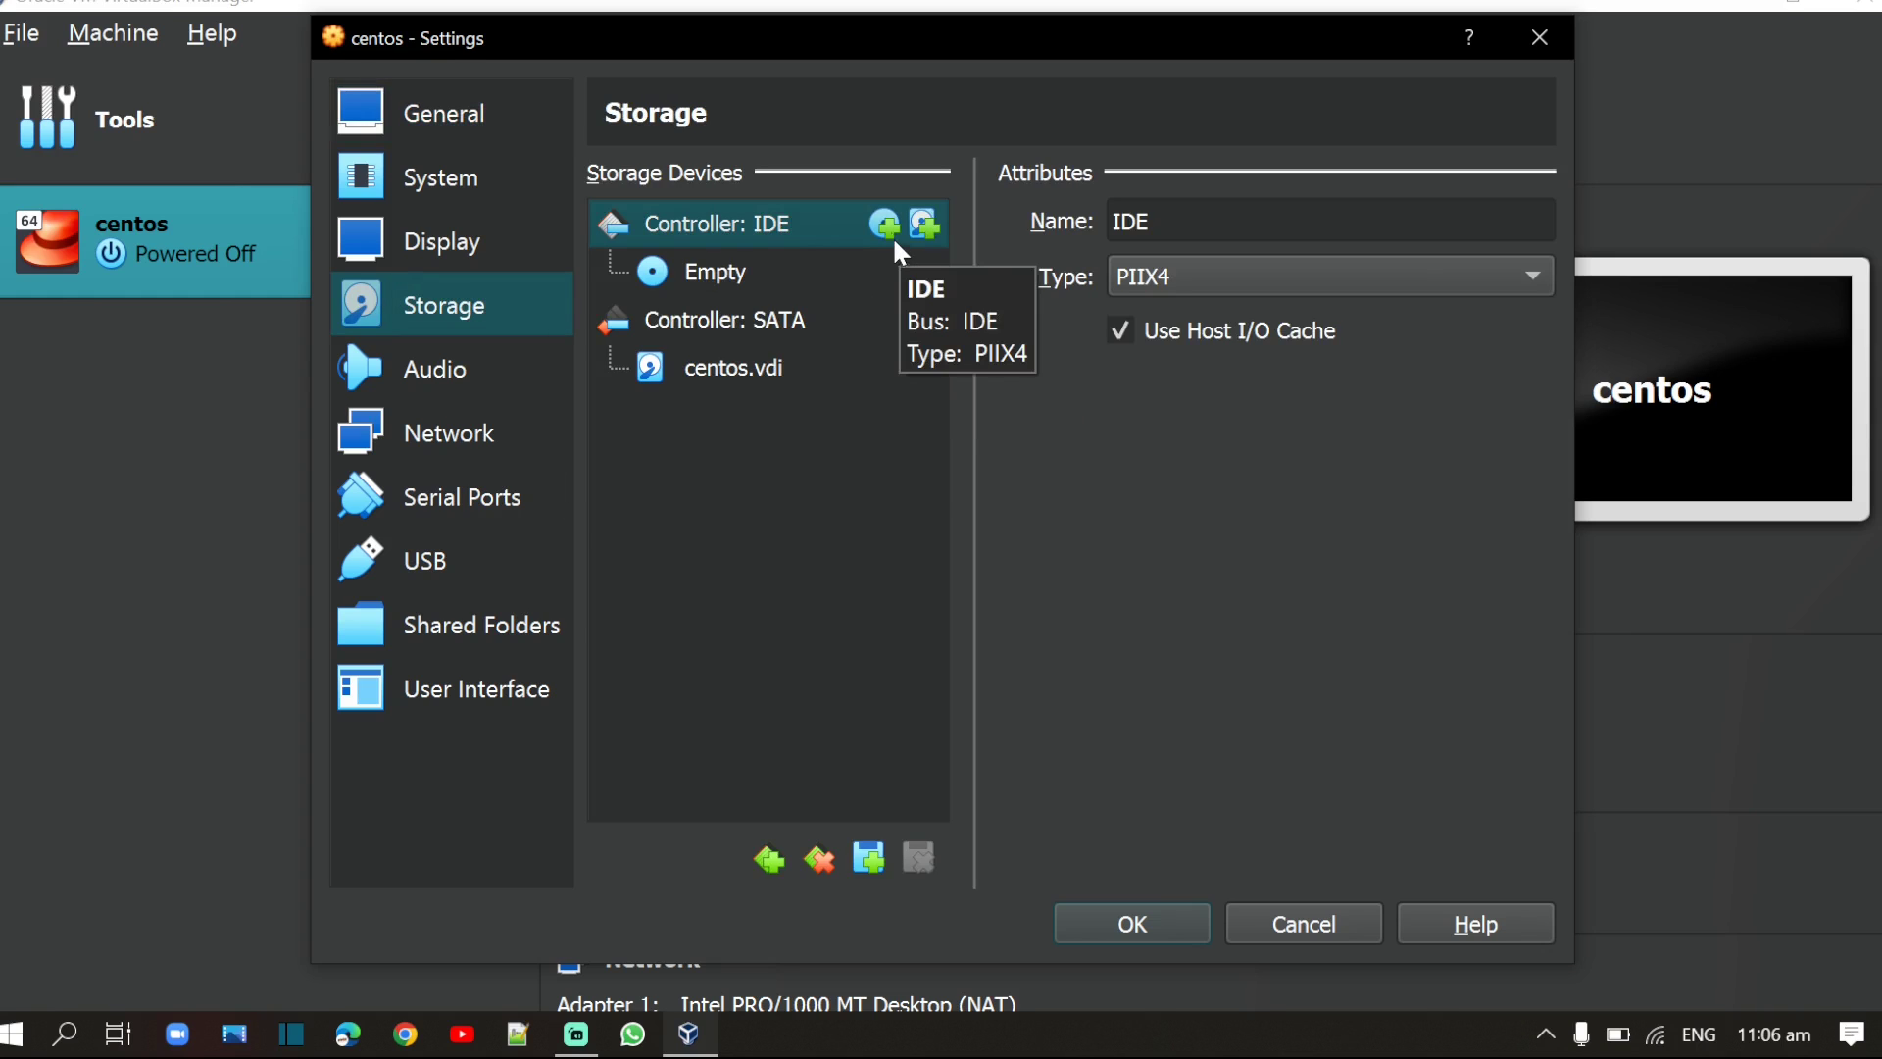
{"action": "left_click", "coordinate": [884, 224]}
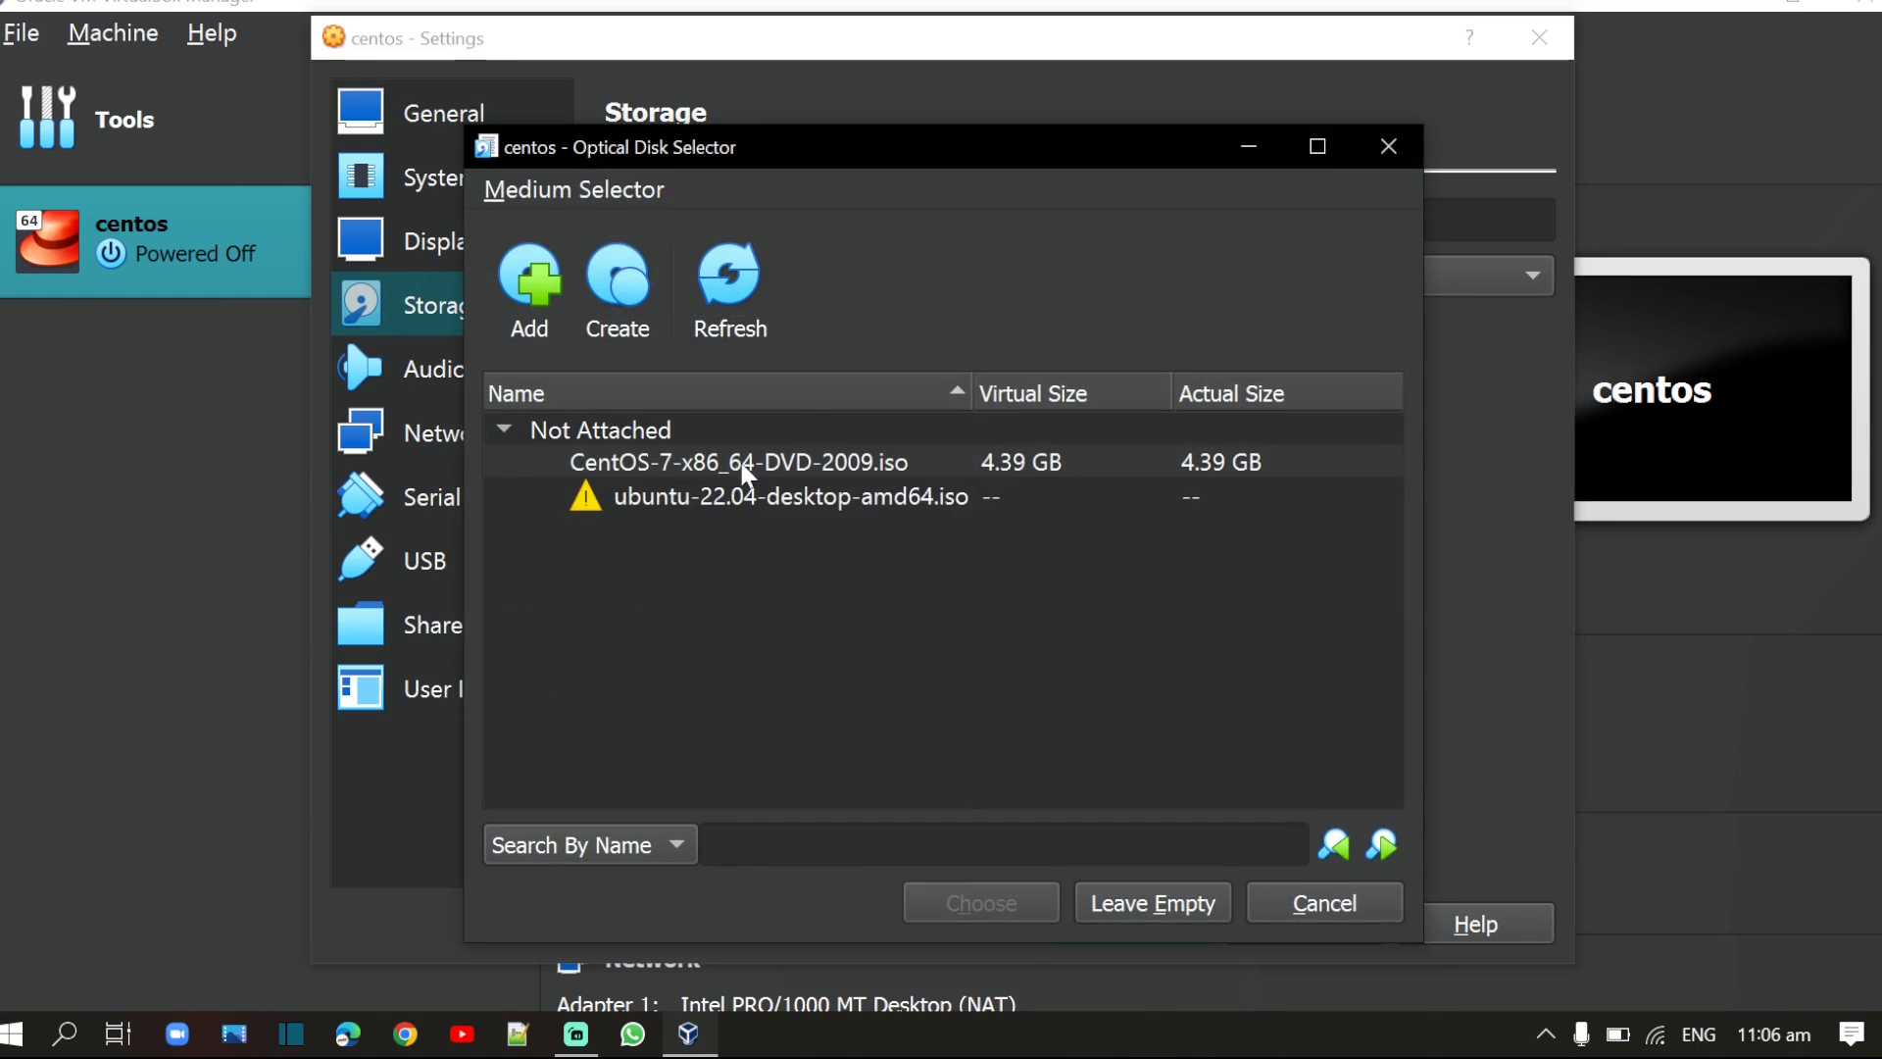
{"action": "left_click", "coordinate": [739, 463]}
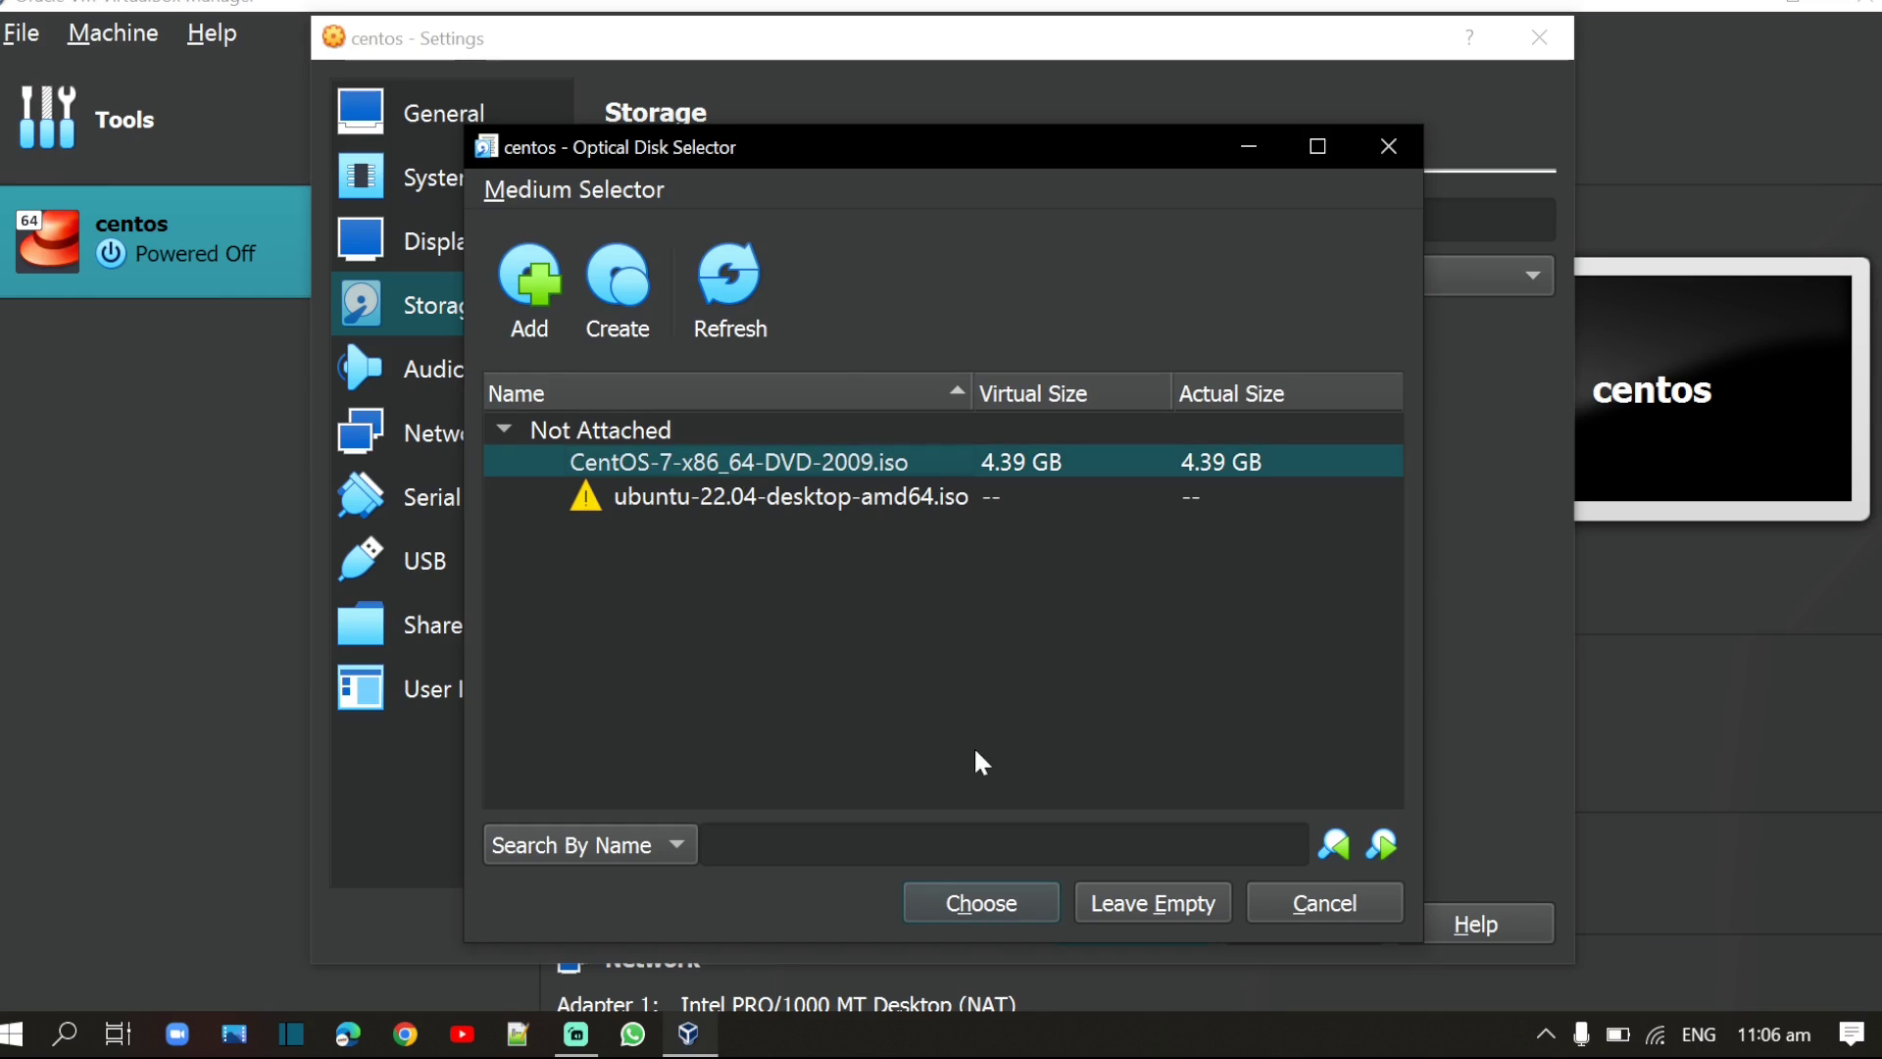
{"action": "left_click", "coordinate": [981, 901]}
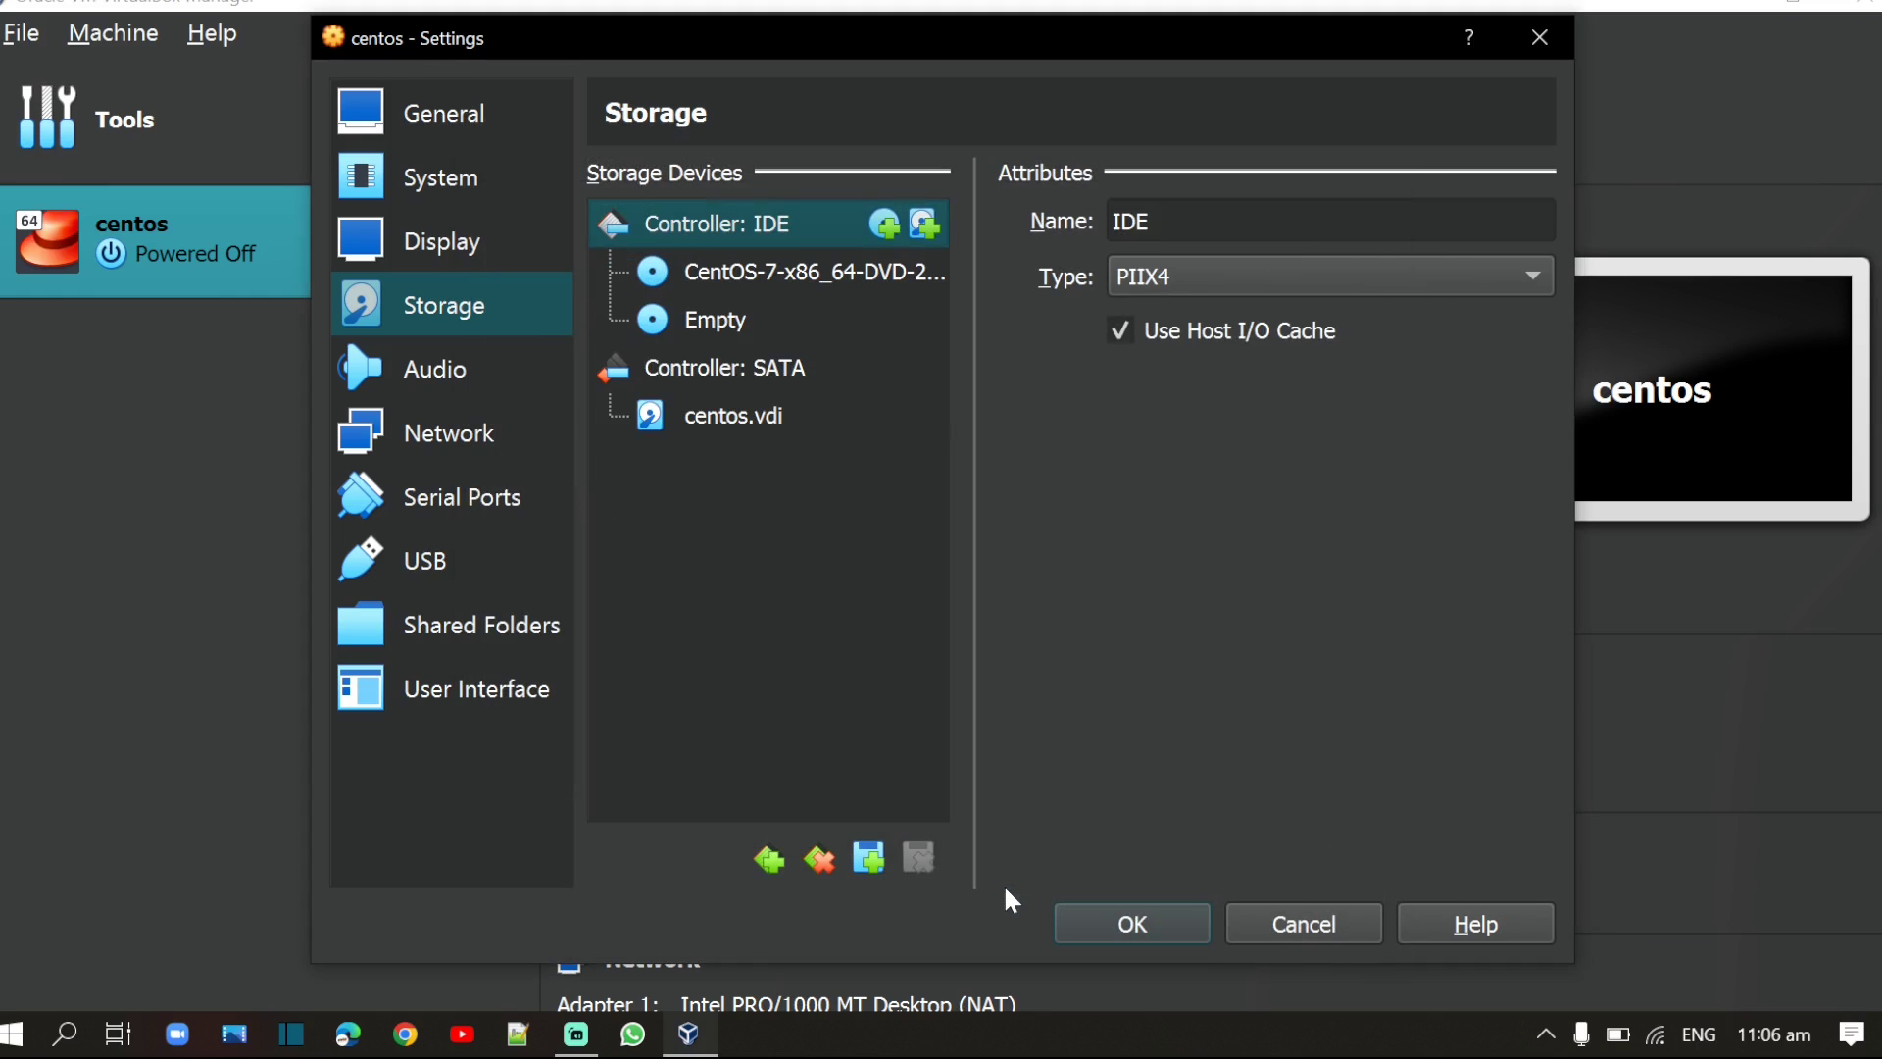
Step: Set Adapter 1 to Bridged Adapter on the Intel wireless card and save the settings
{"action": "left_click", "coordinate": [445, 113]}
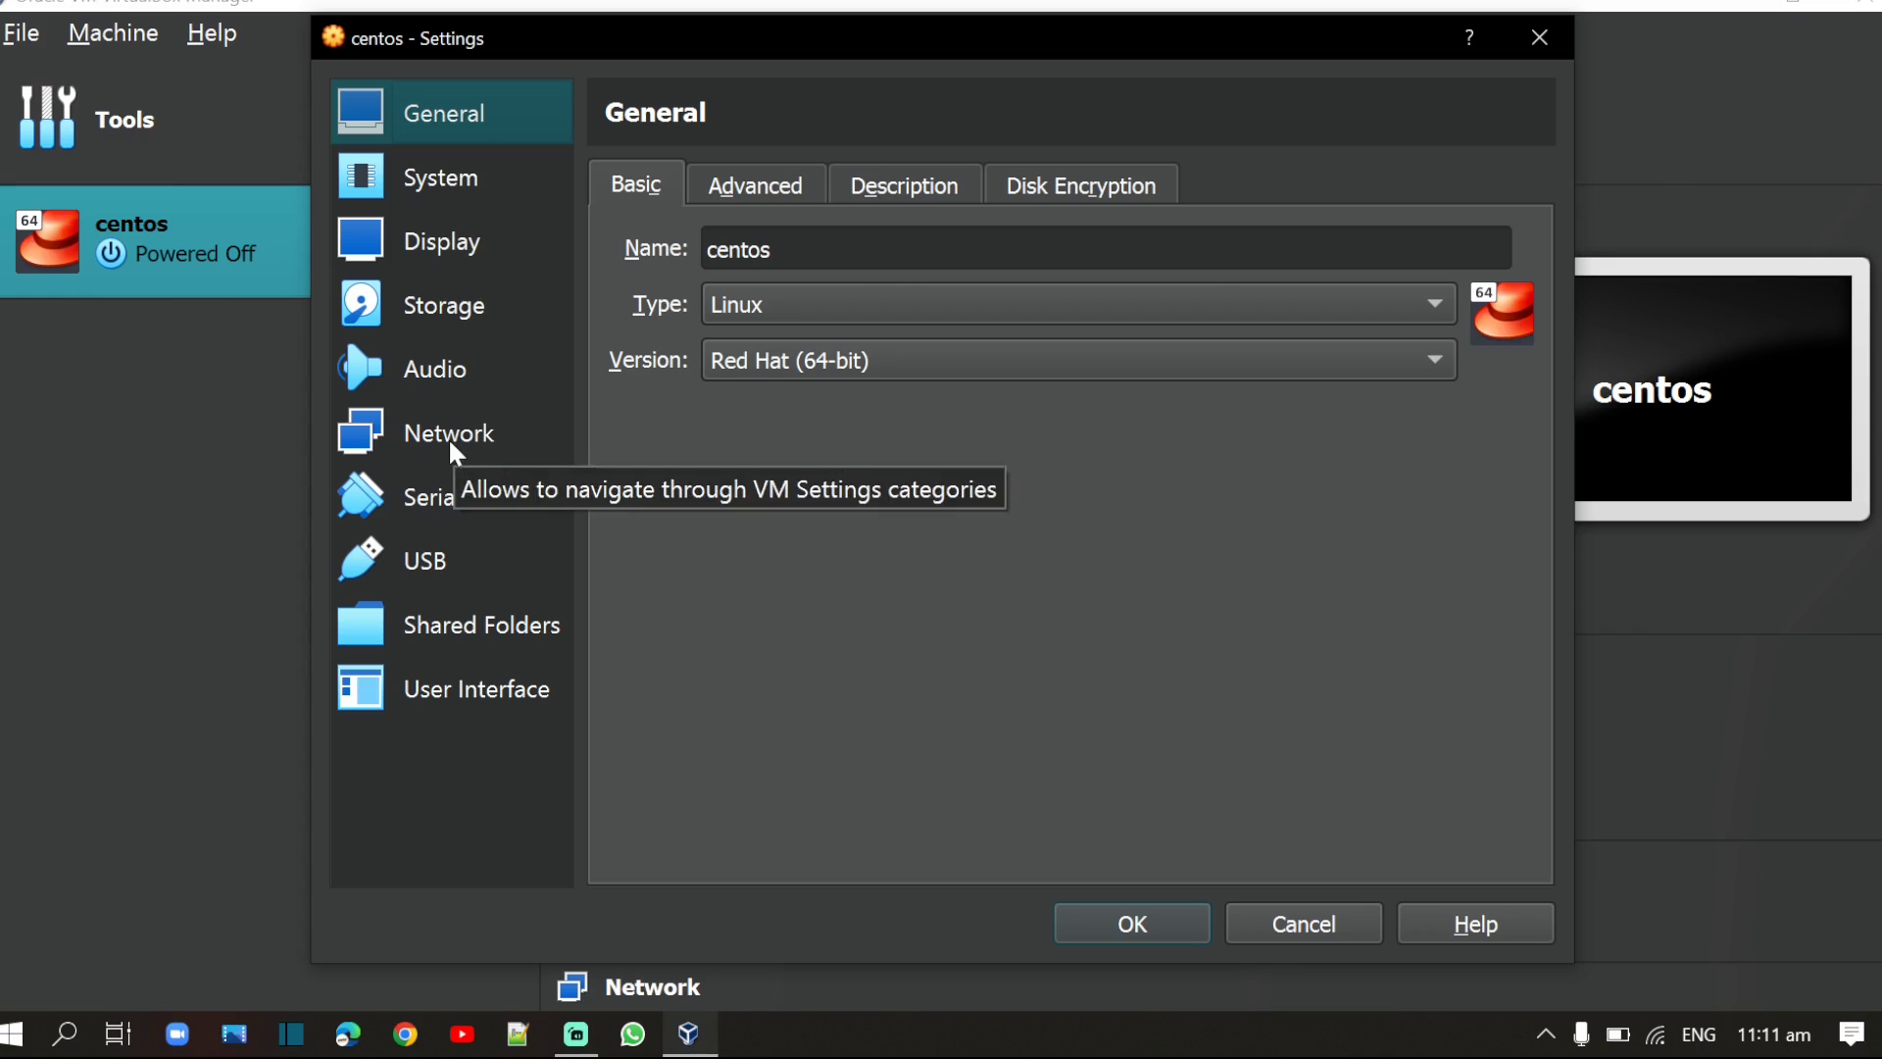
{"action": "left_click", "coordinate": [449, 432]}
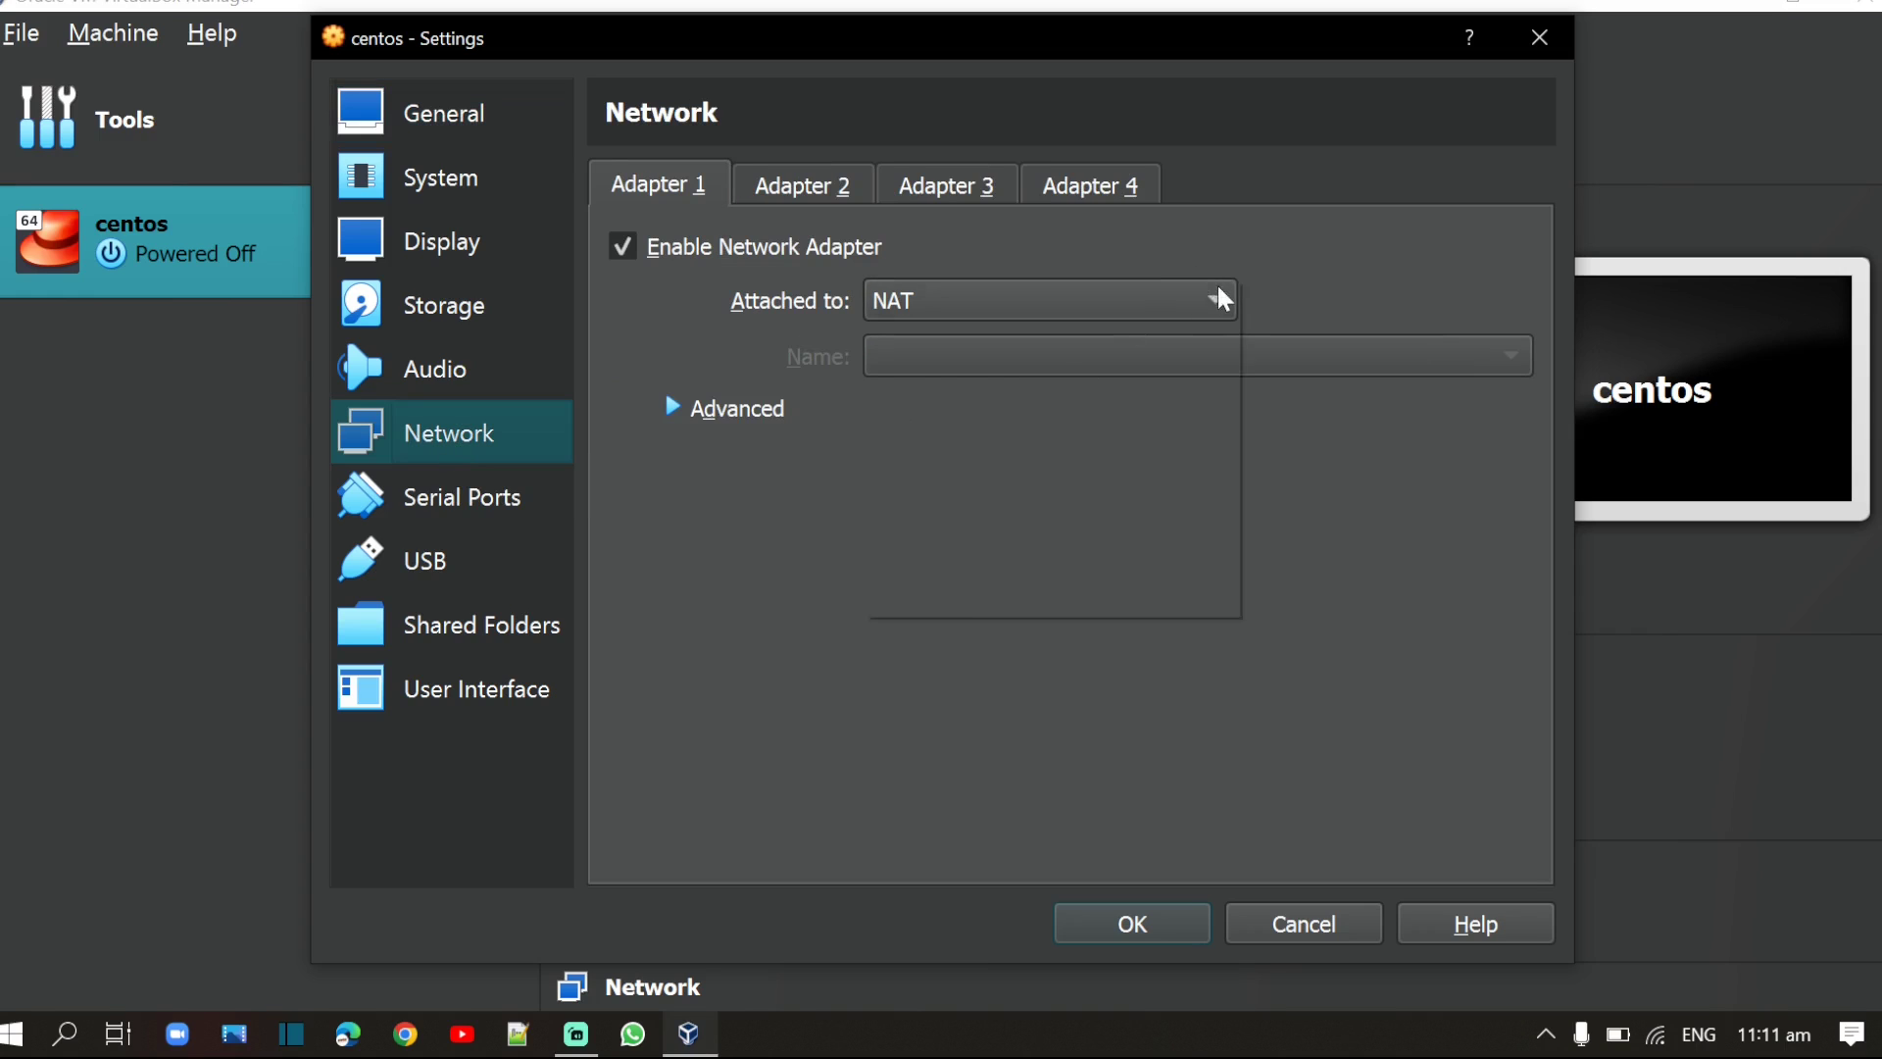
{"action": "left_click", "coordinate": [1045, 300]}
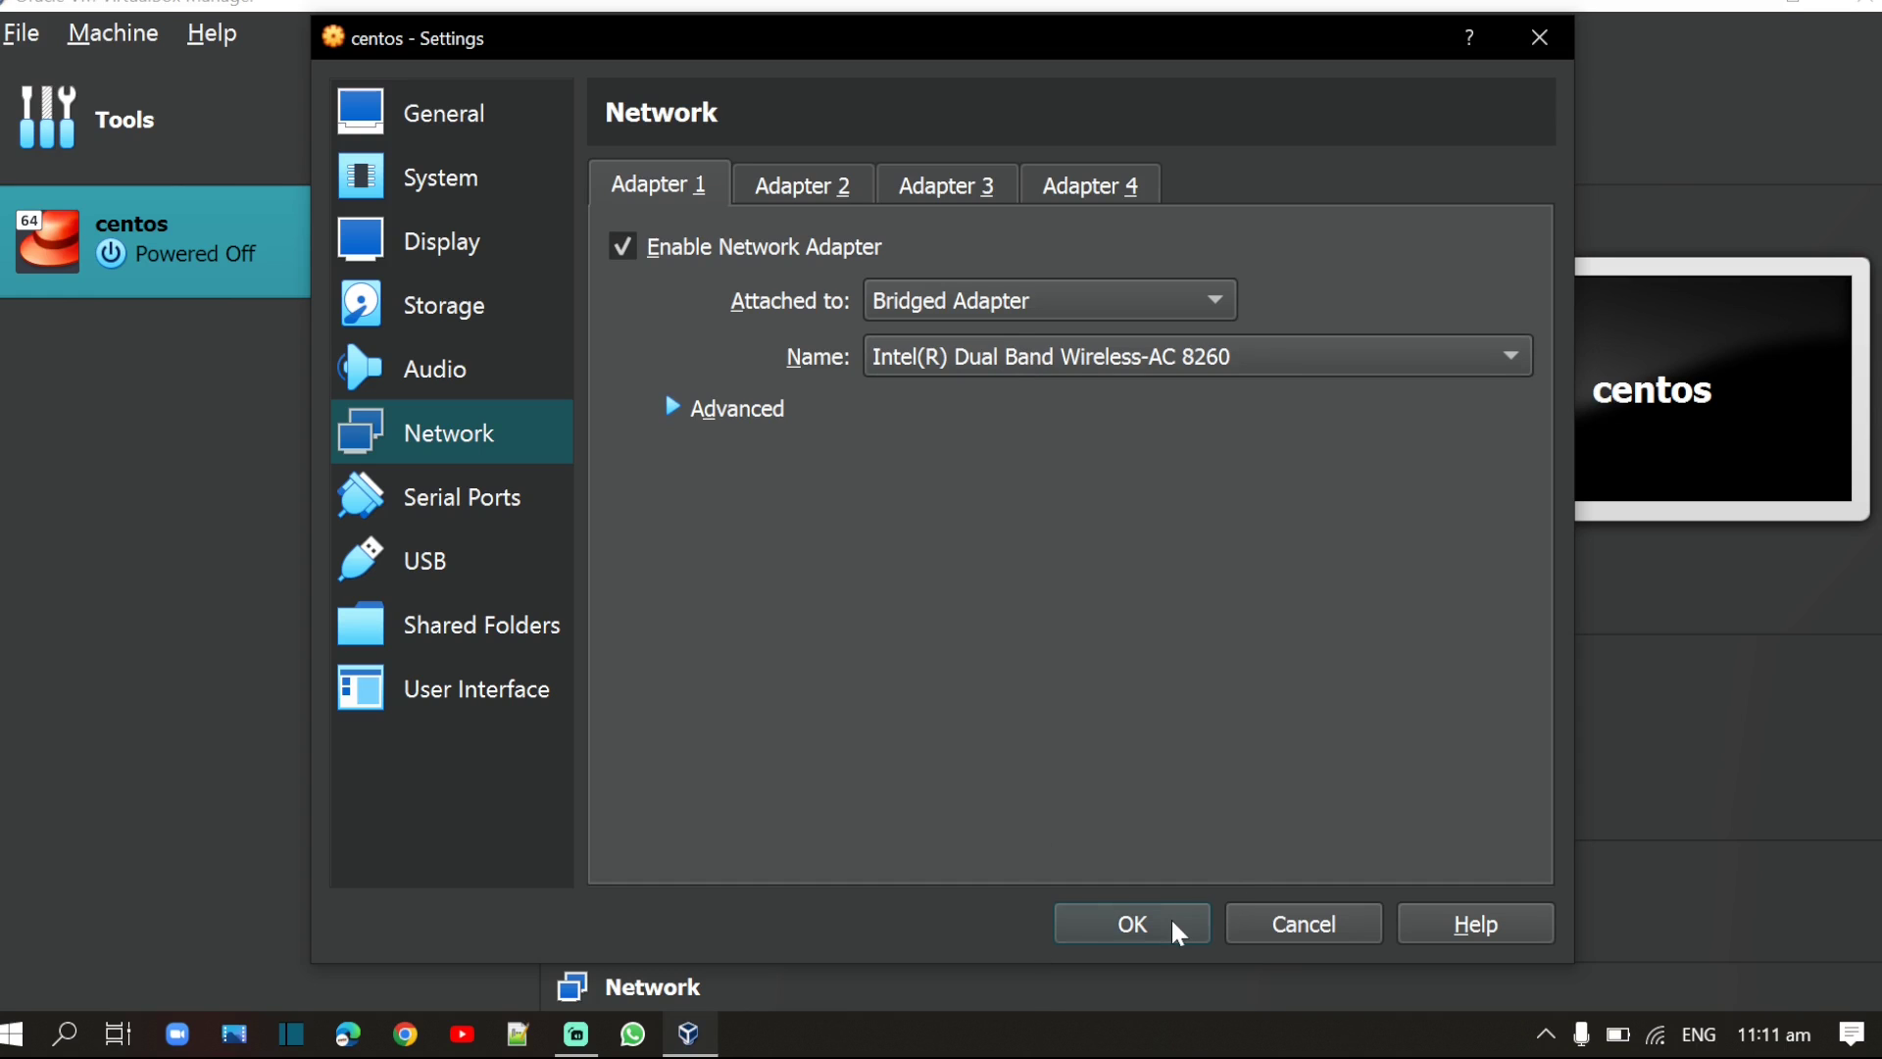
{"action": "left_click", "coordinate": [1129, 924]}
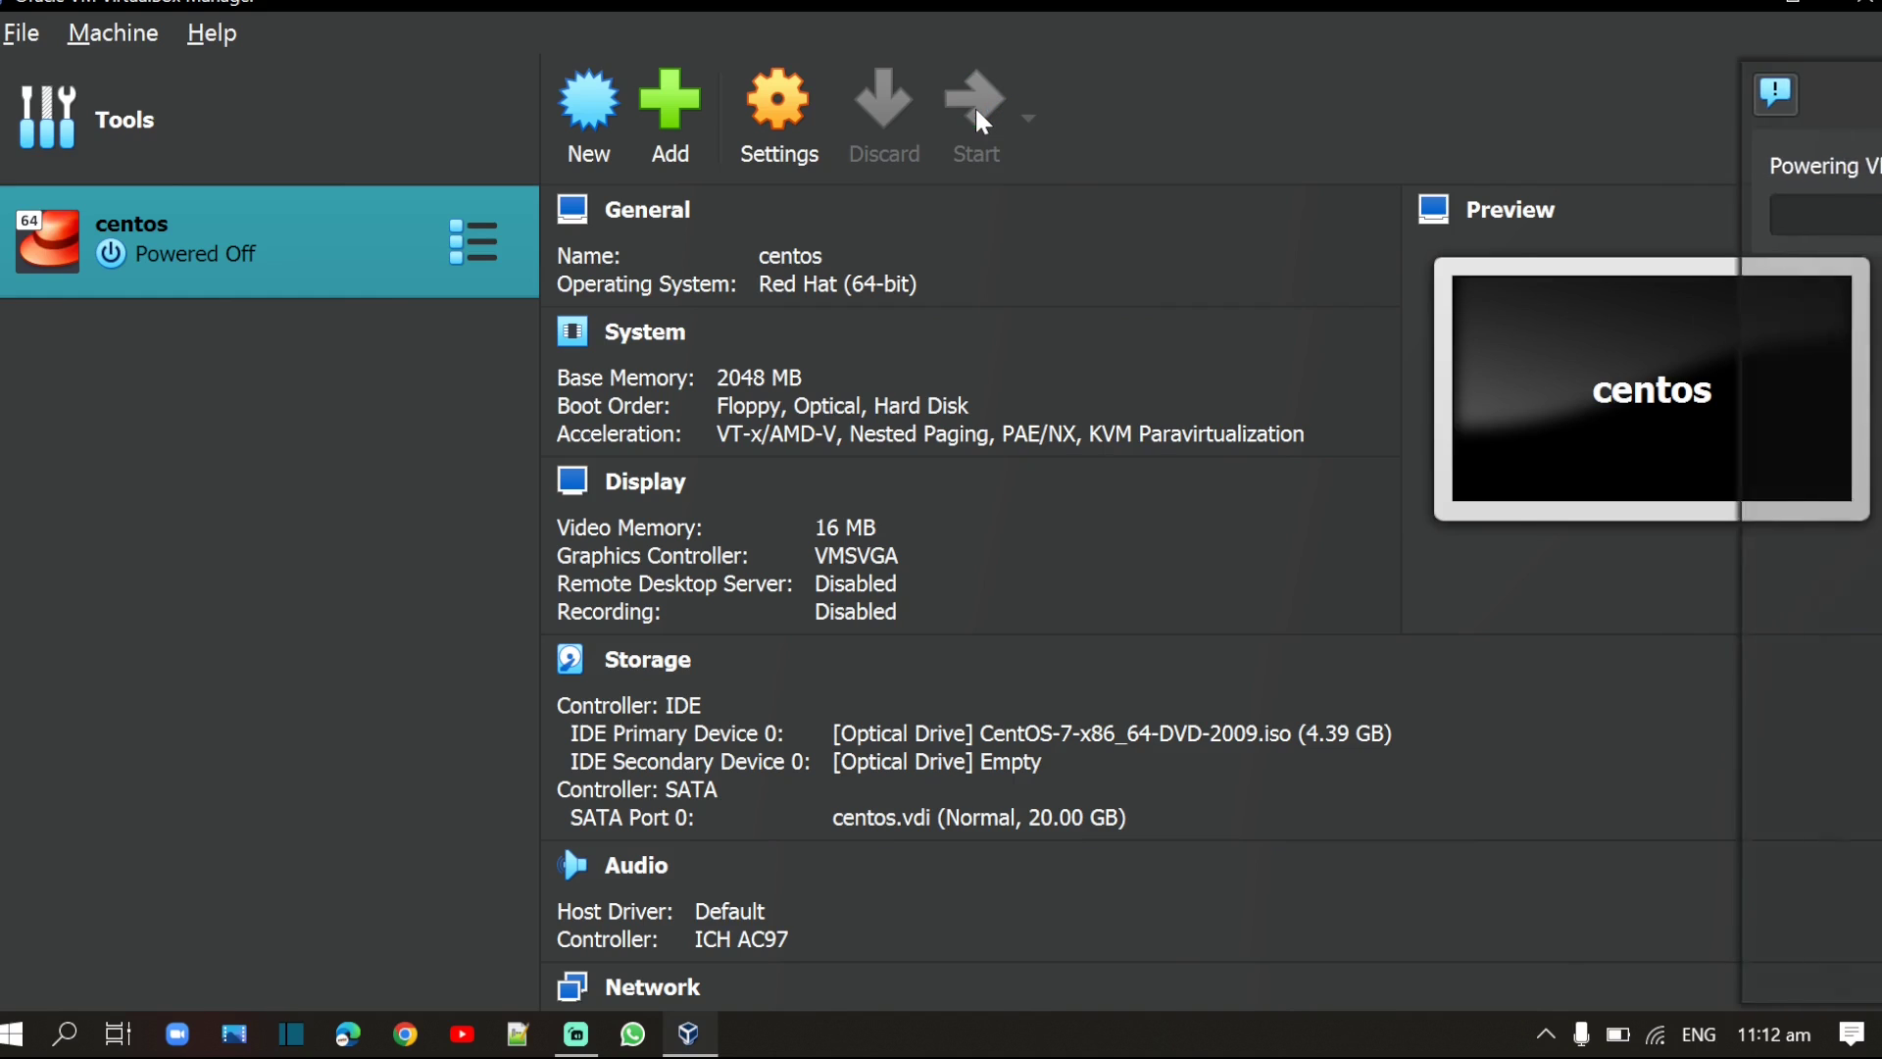
Step: Start the centos VM and show its console window with the CentOS 7 installer menu
{"action": "left_click", "coordinate": [975, 102]}
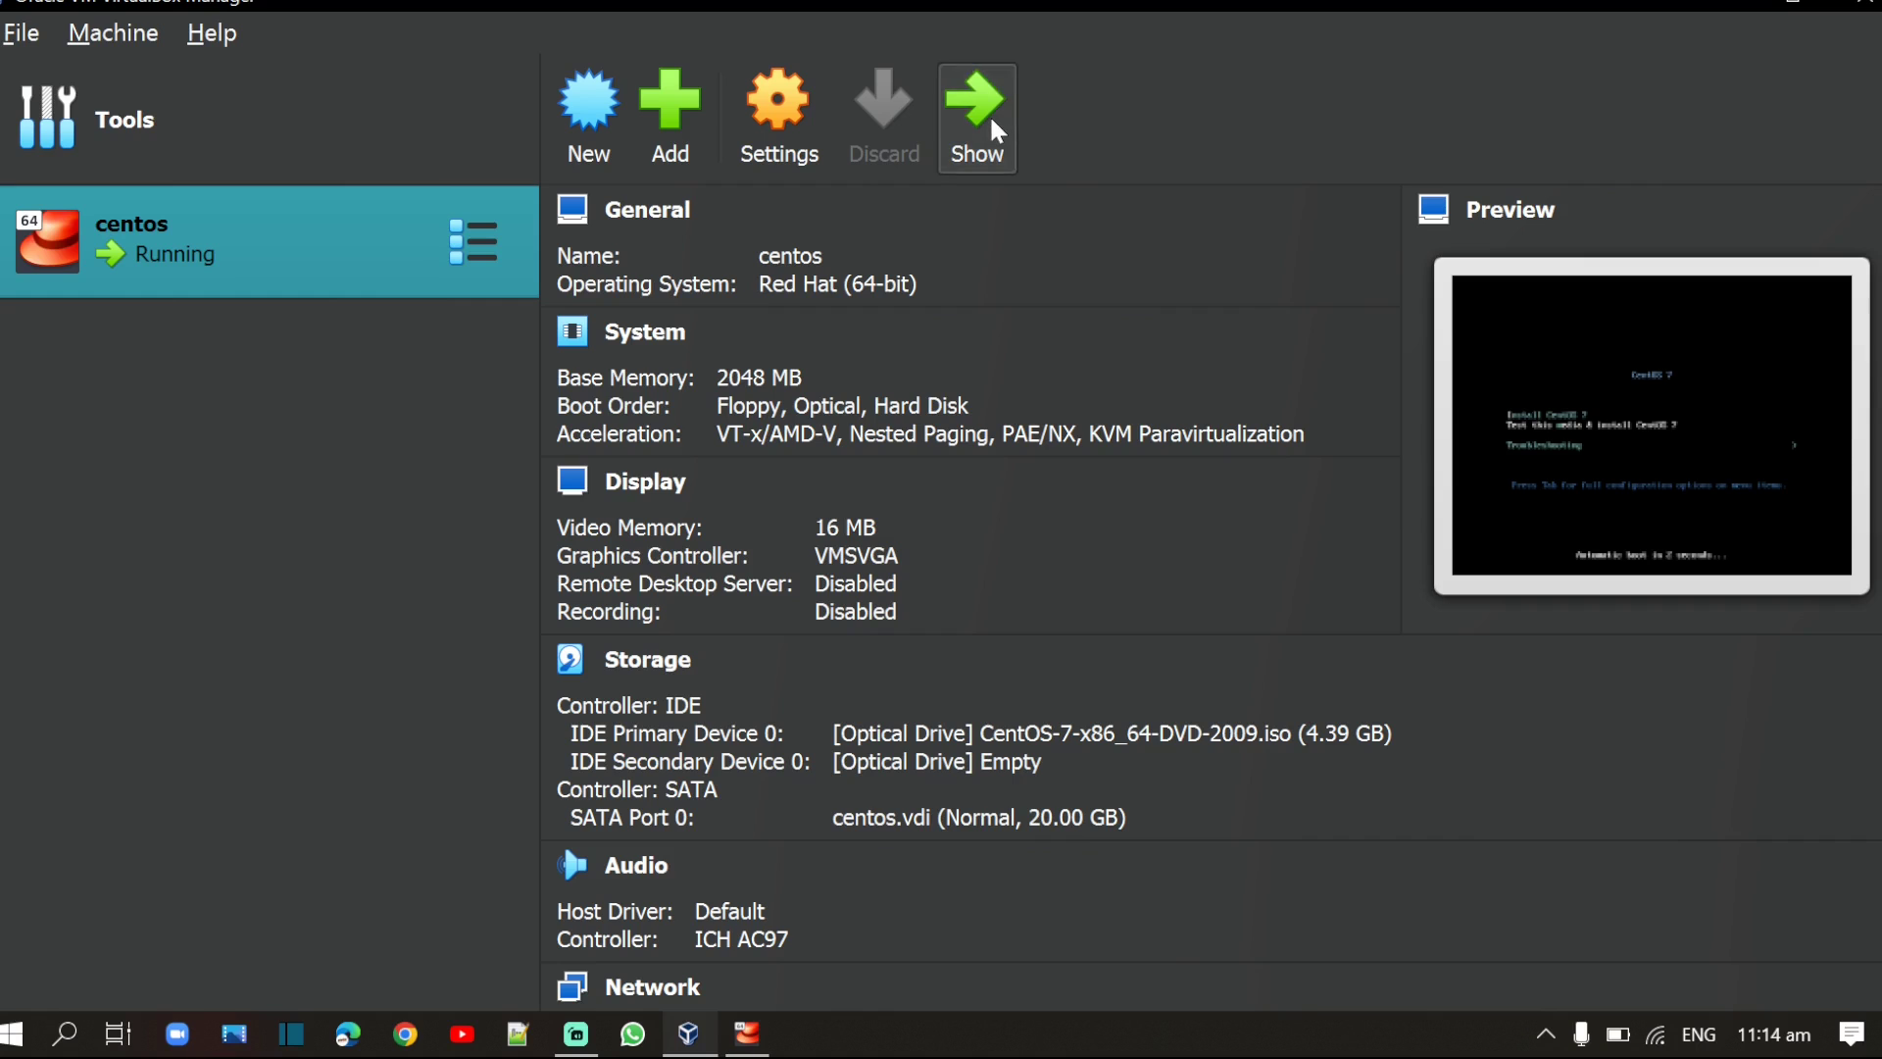
{"action": "left_click", "coordinate": [976, 102]}
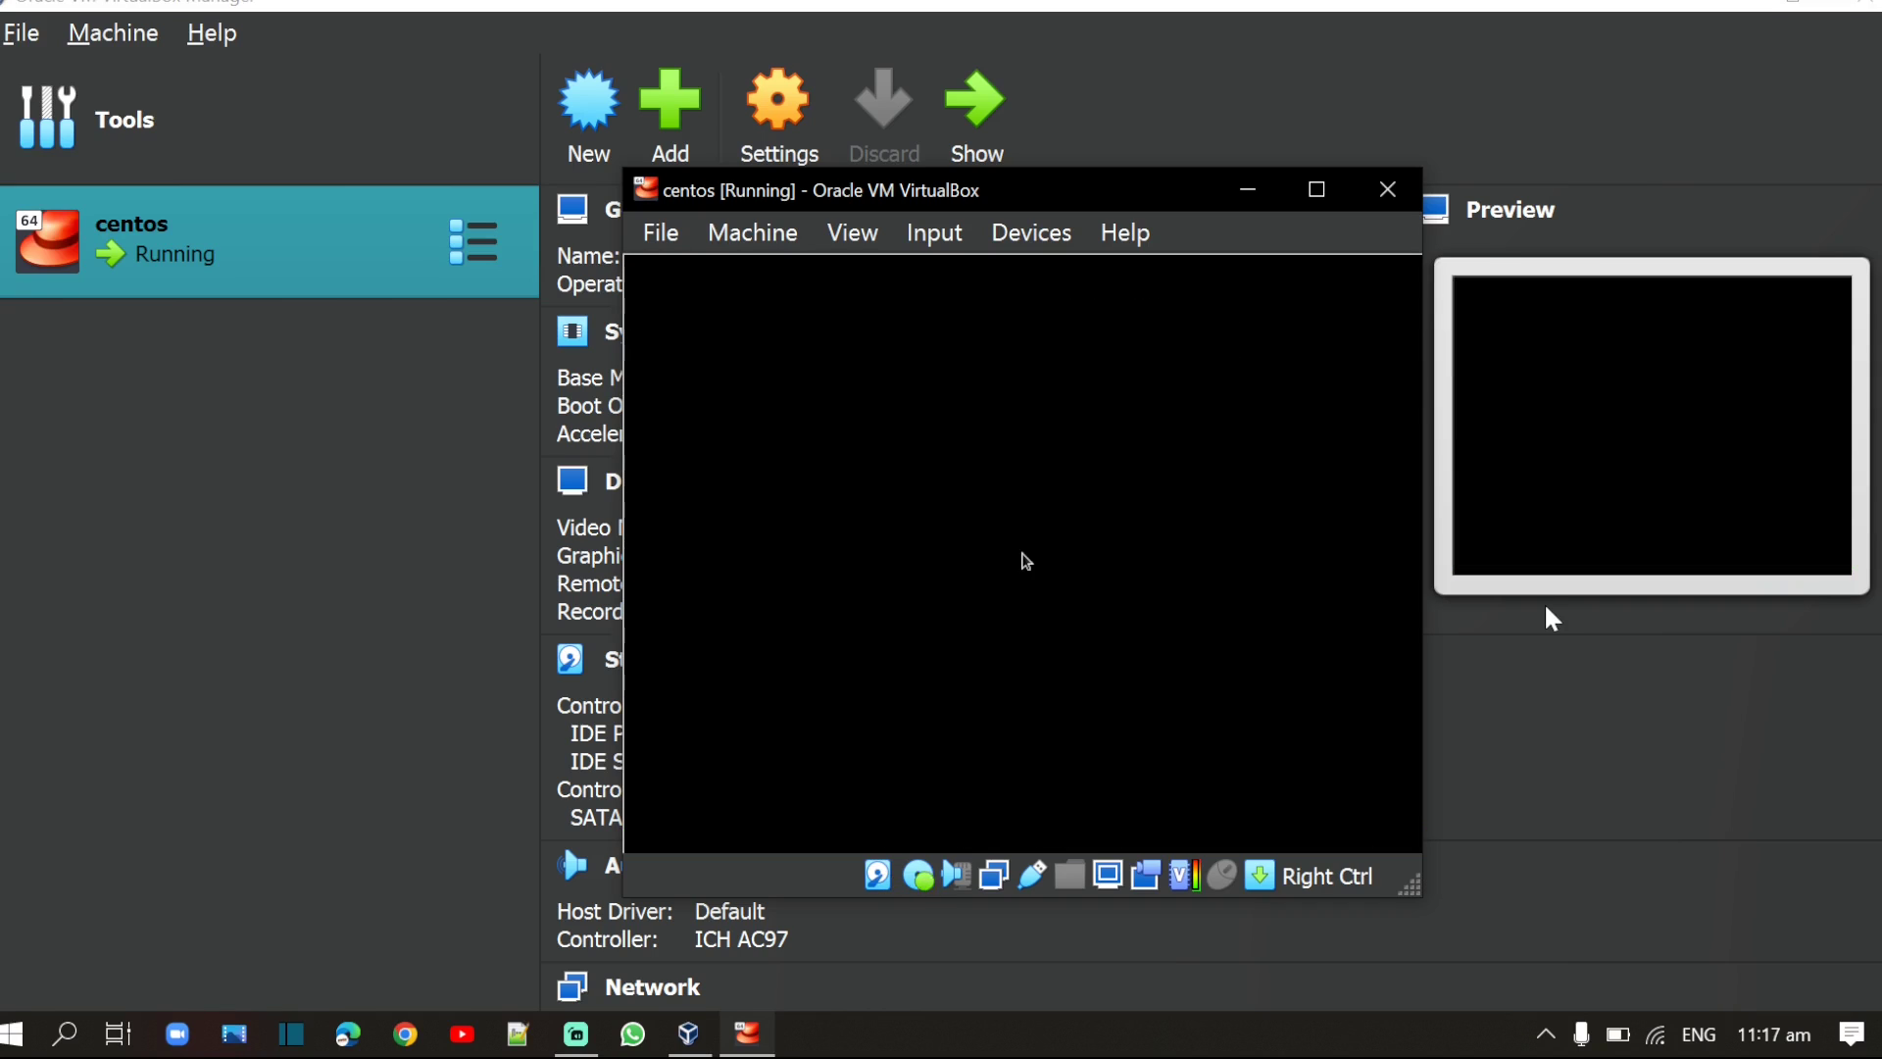
{"action": "mouse_move", "coordinate": [1278, 888]}
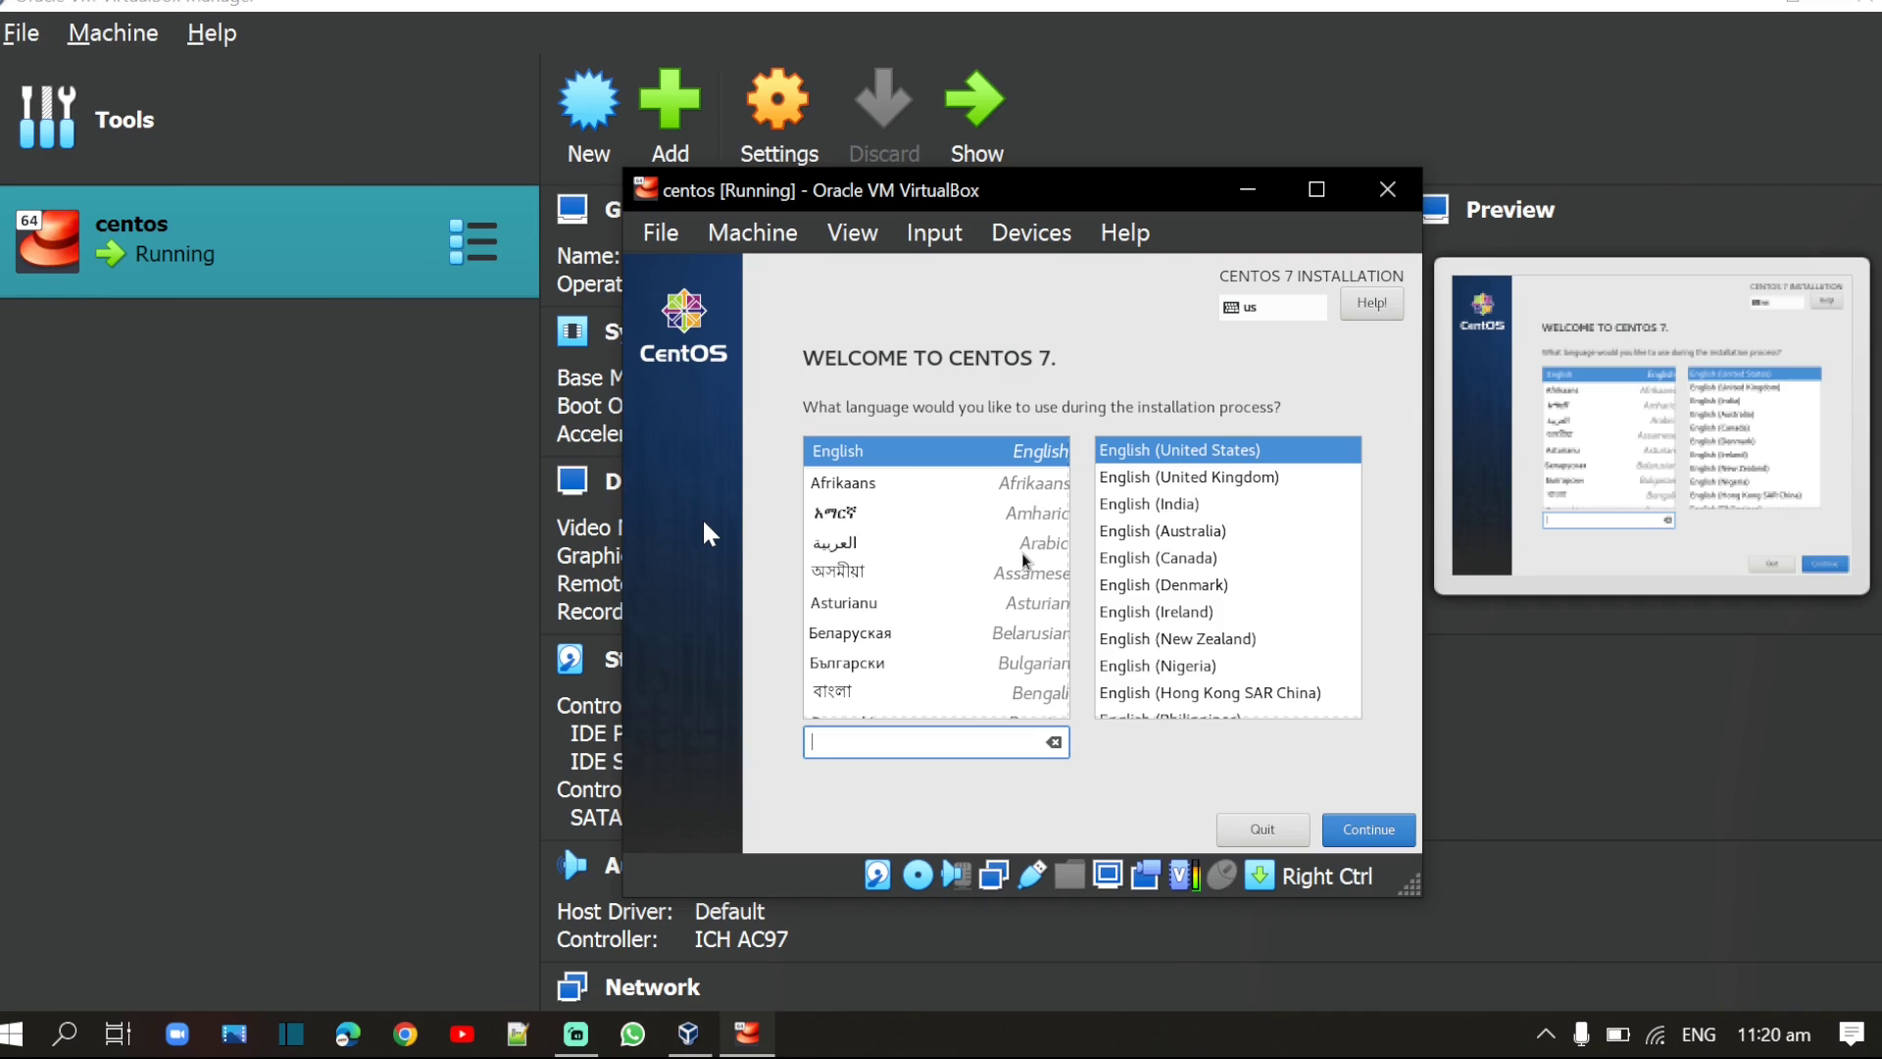
Step: Search 'En', keep English (United States) and continue to the Installation Summary
{"action": "type", "text": "English"}
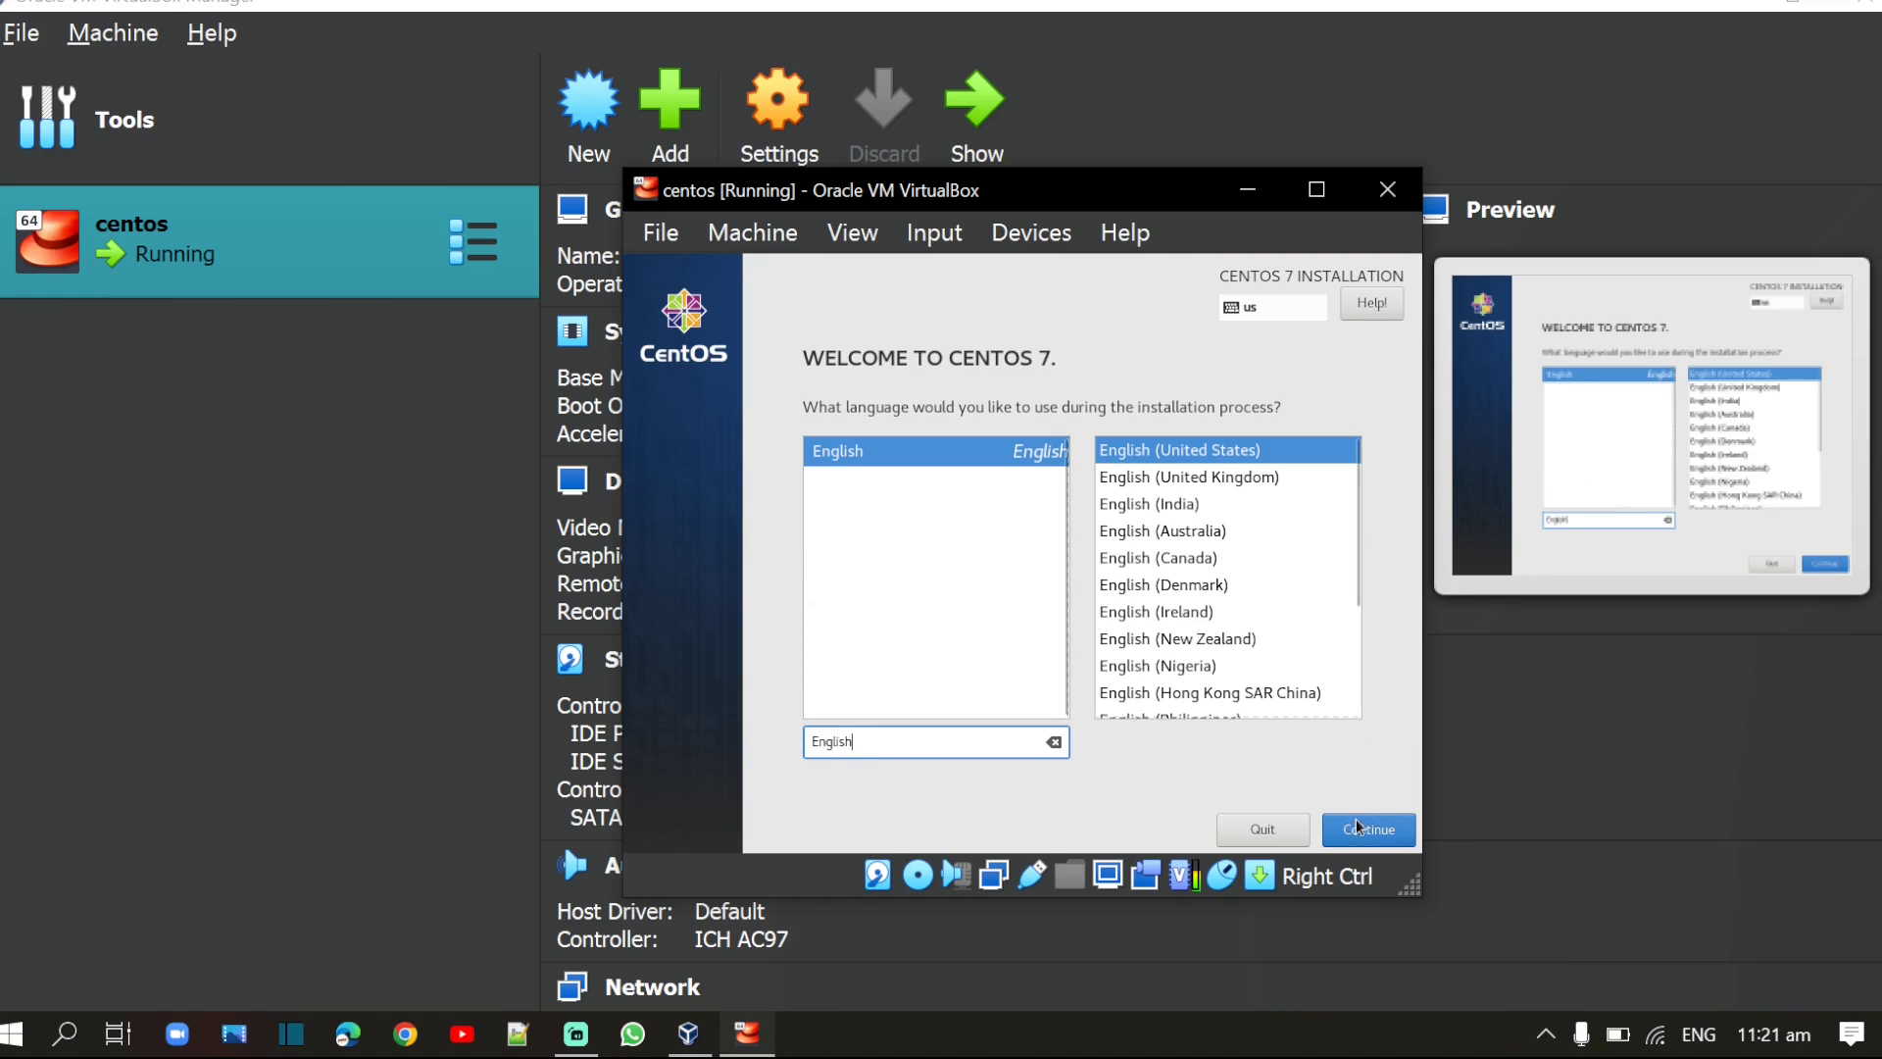
{"action": "left_click", "coordinate": [1367, 830]}
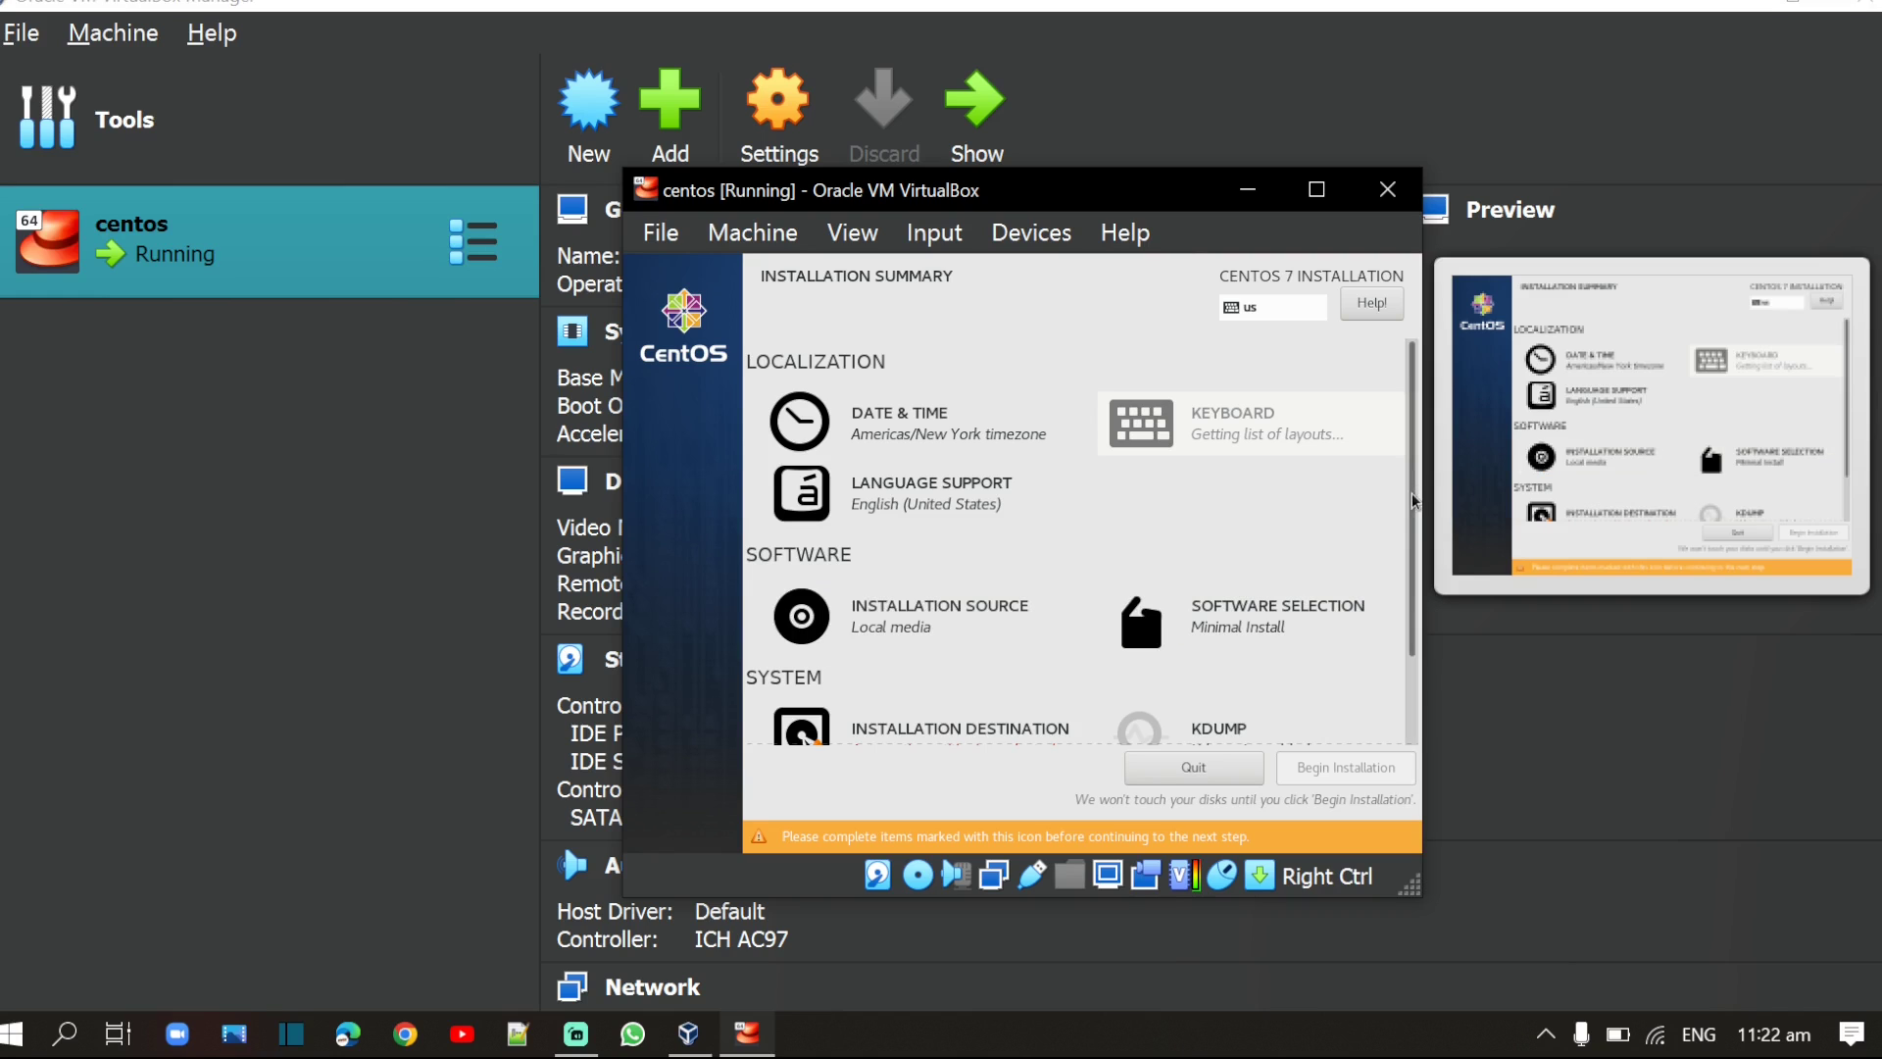
Step: Accept the 20 GiB disk with automatic partitioning as destination and begin installing CentOS
{"action": "scroll", "scroll_direction": "down", "scroll_amount": 3}
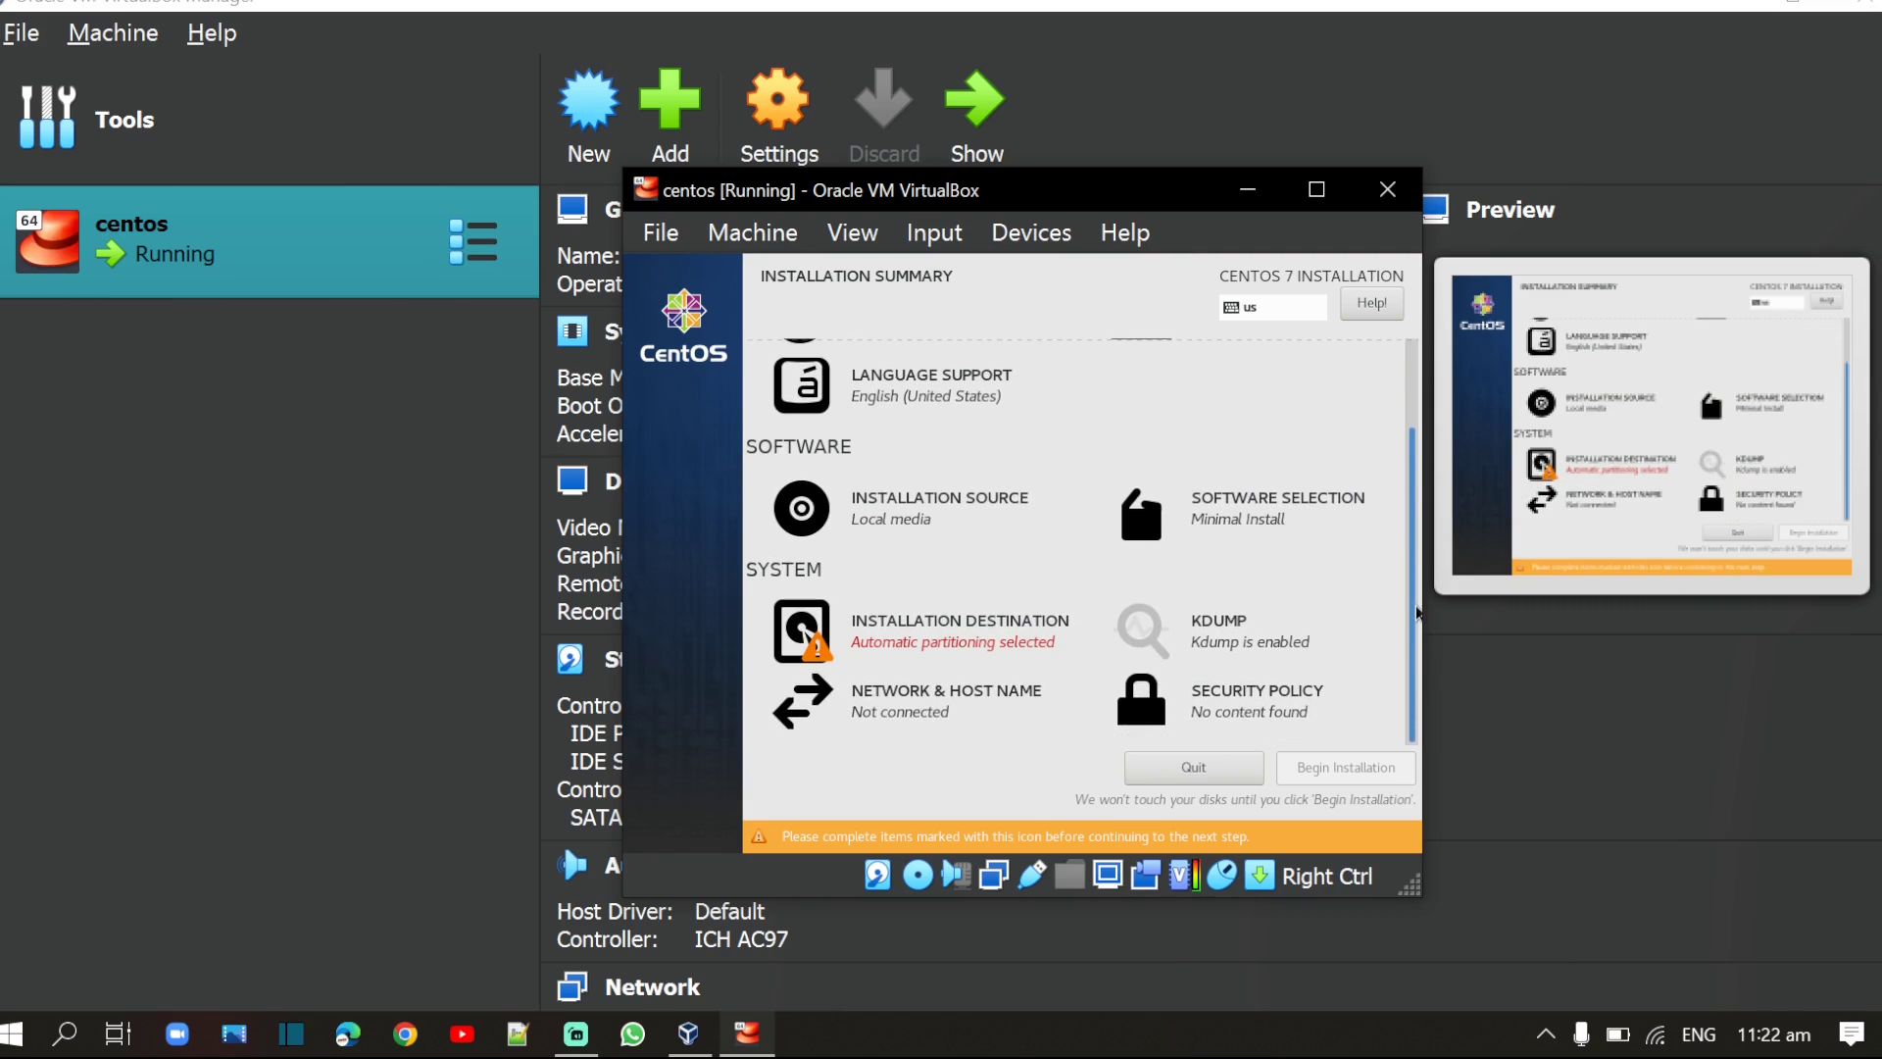
{"action": "left_click", "coordinate": [798, 629]}
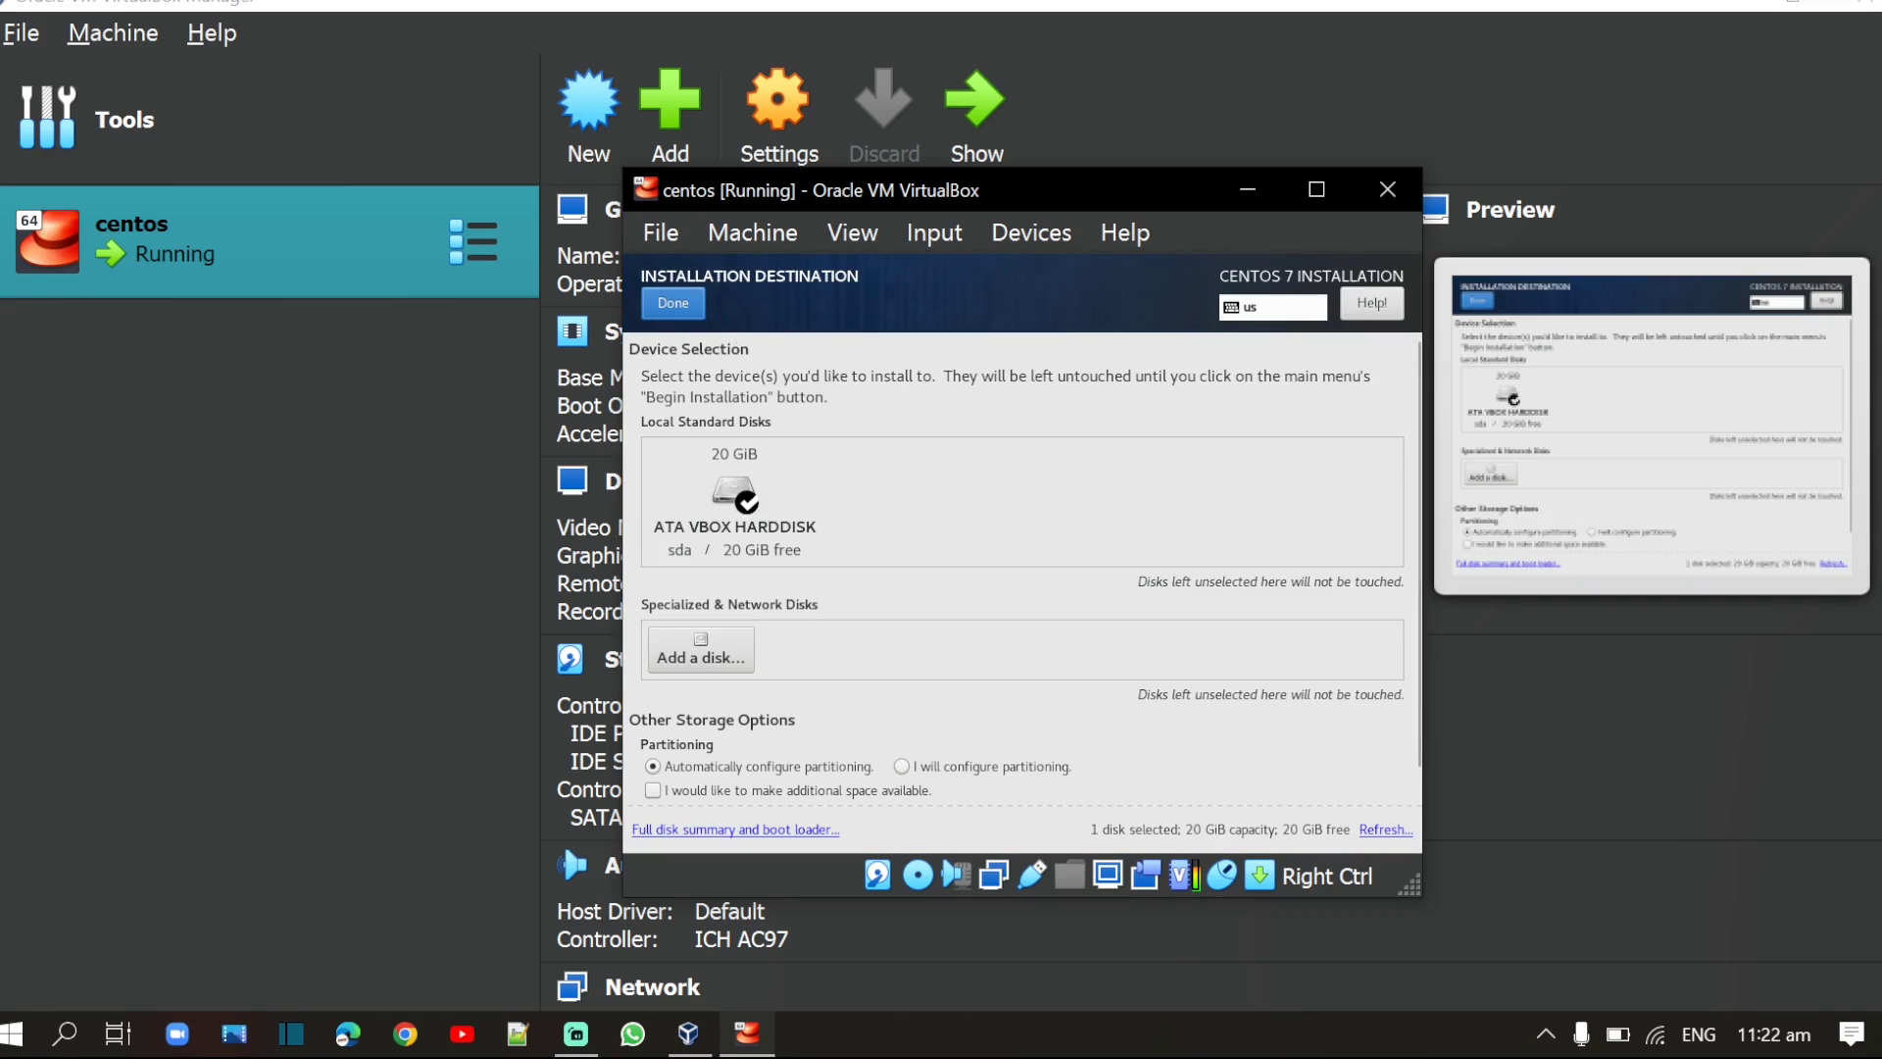
{"action": "left_click", "coordinate": [673, 302]}
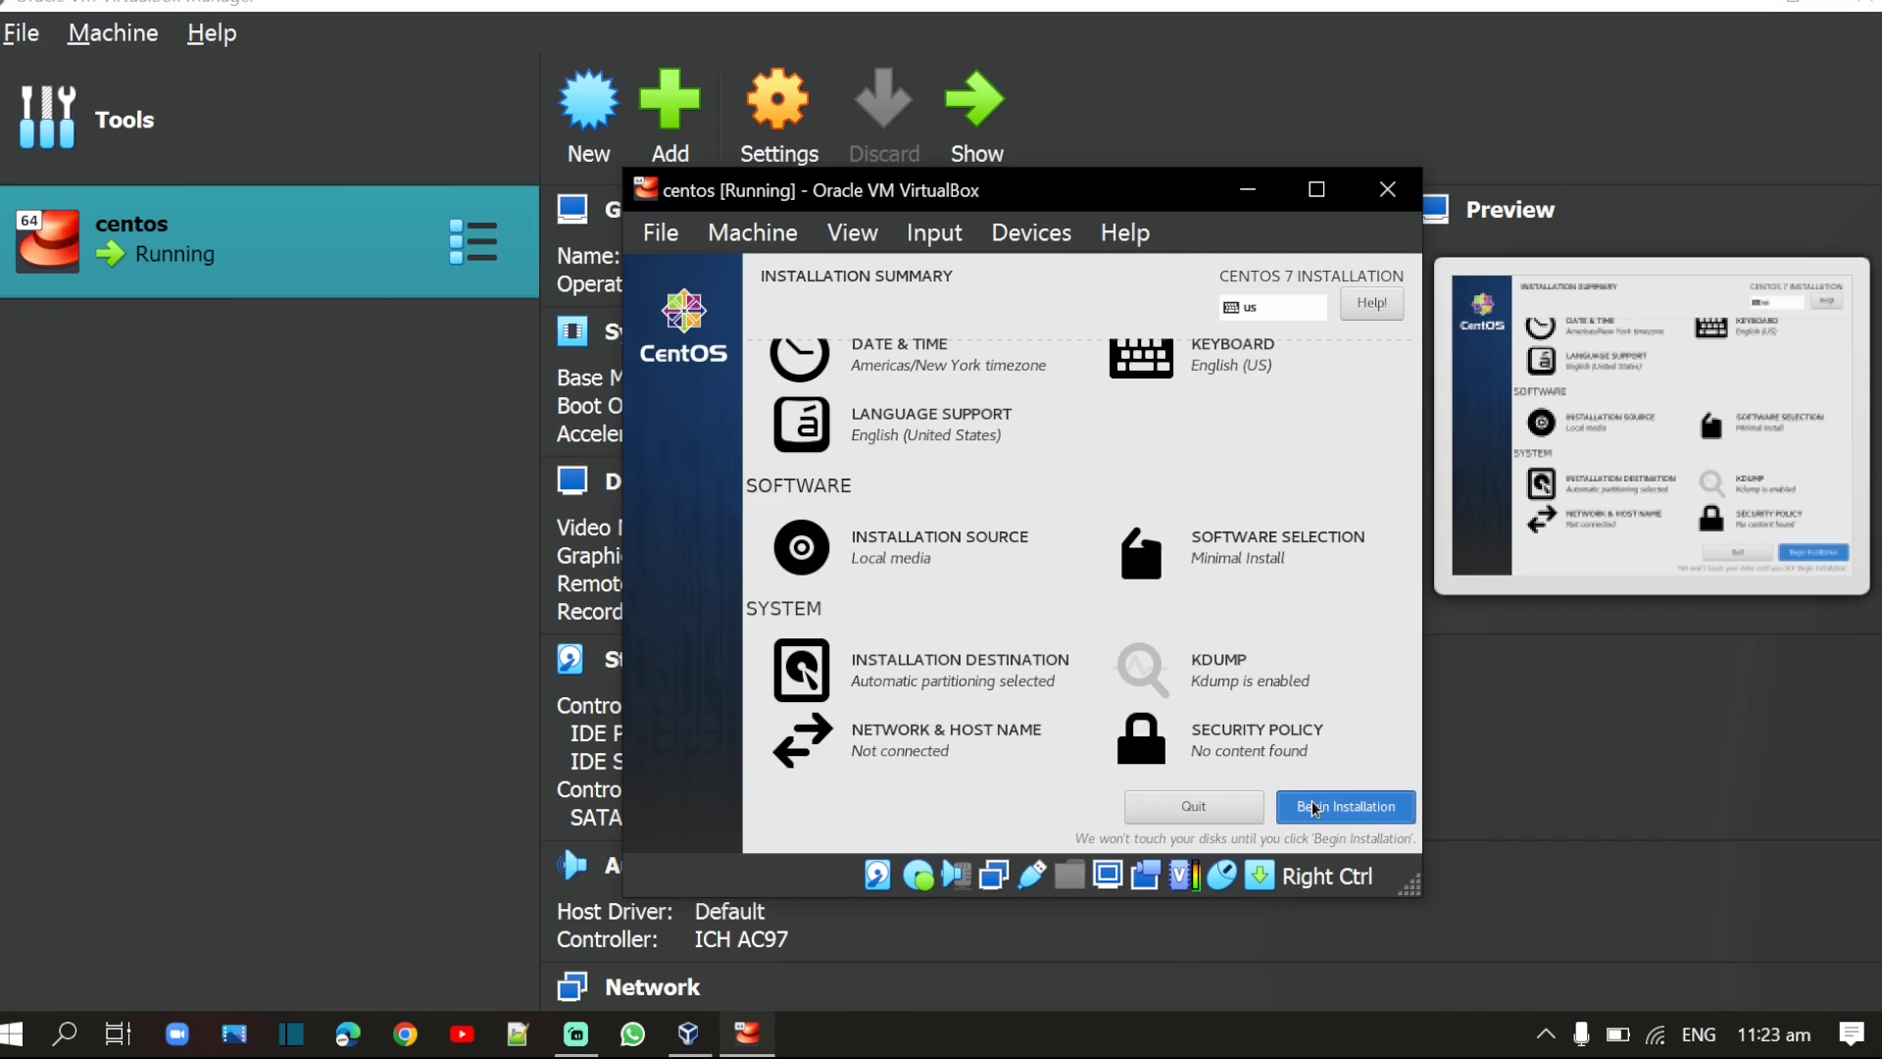
{"action": "left_click", "coordinate": [1343, 806]}
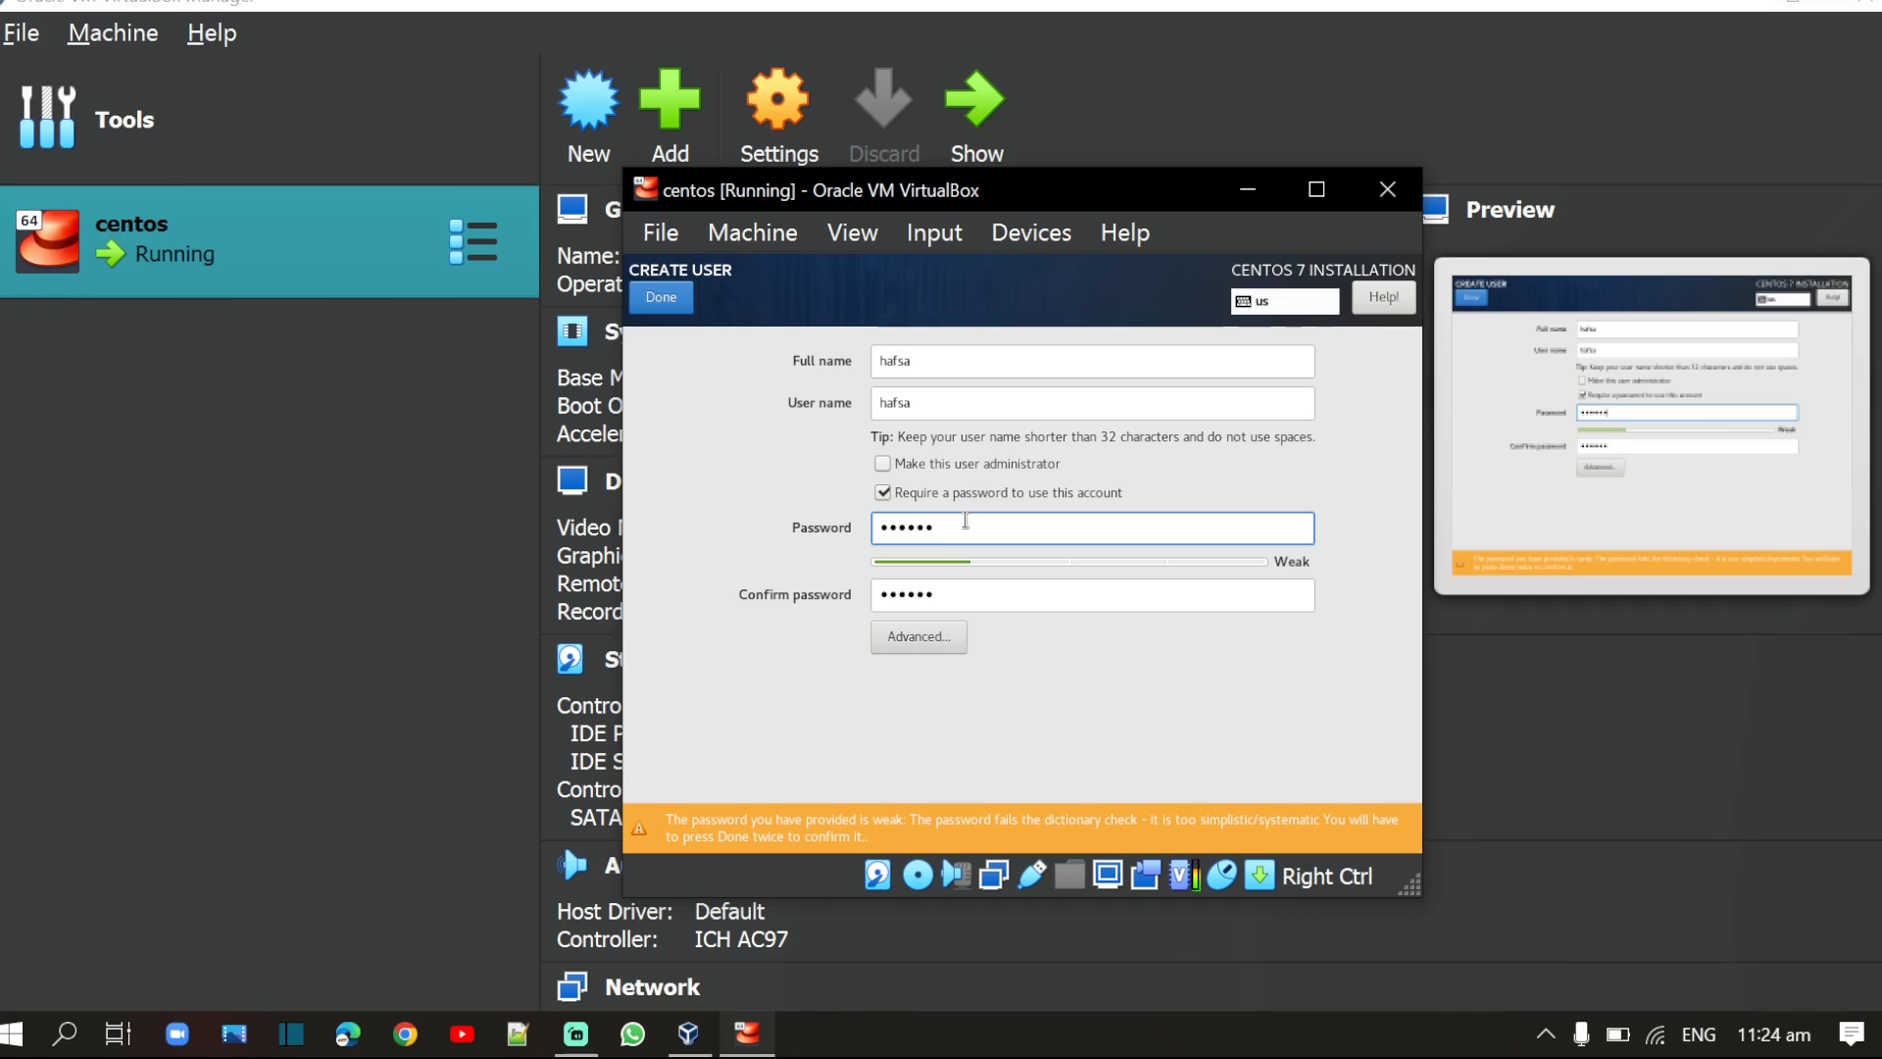
Step: Finish creating user 'hafsa' and save the root password while packages install
{"action": "left_click", "coordinate": [658, 296]}
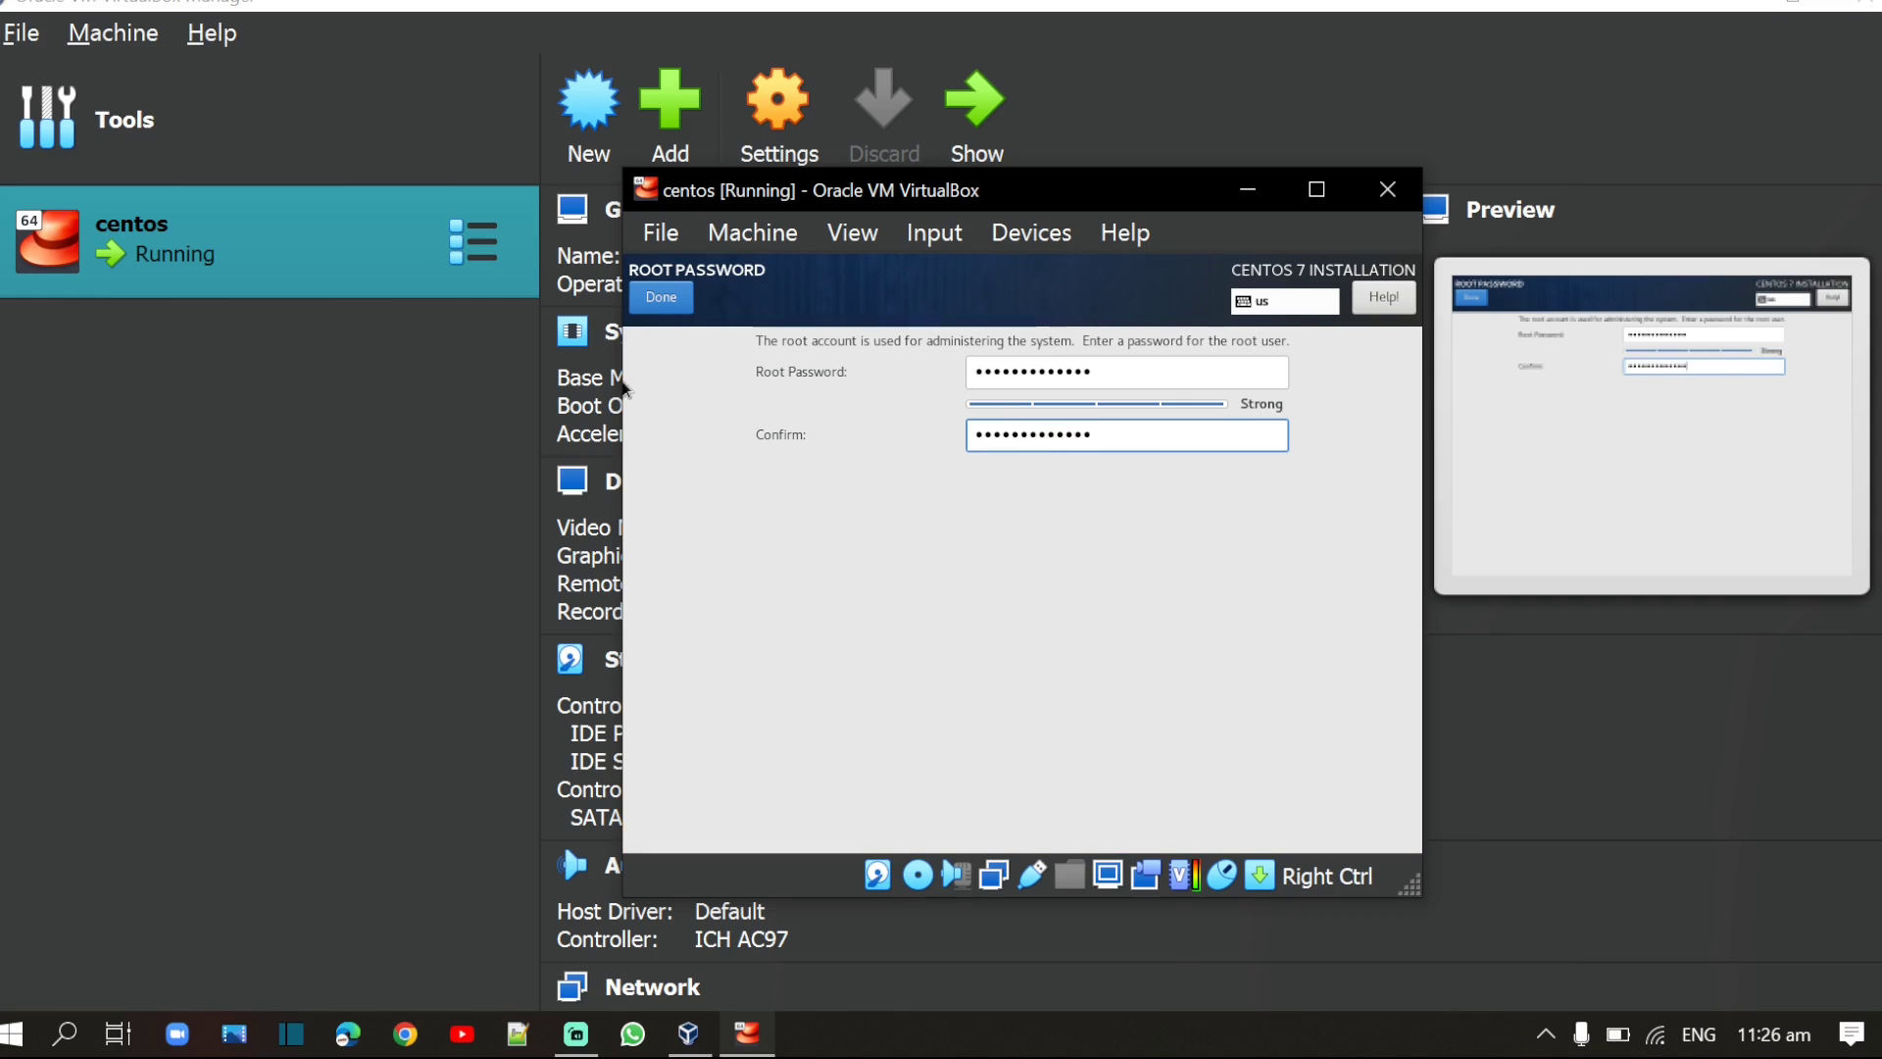
{"action": "left_click", "coordinate": [660, 296]}
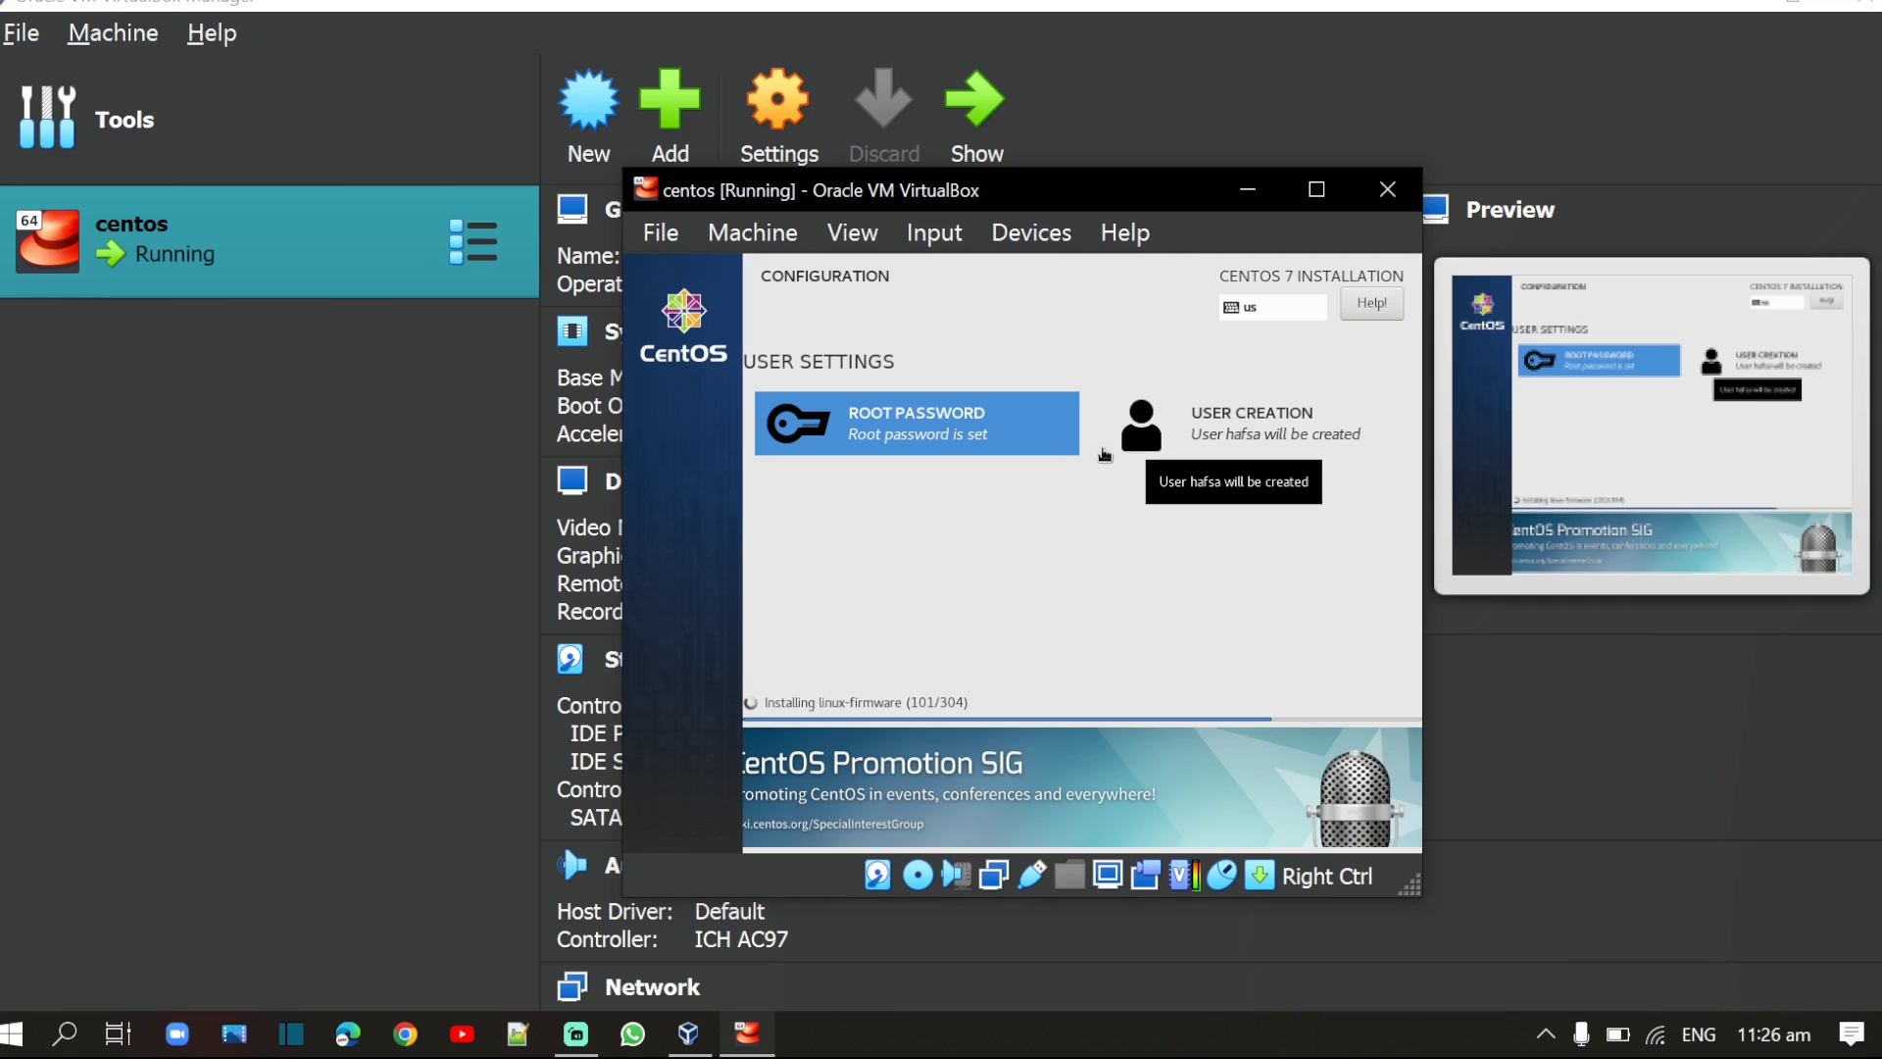
{"action": "mouse_move", "coordinate": [959, 847]}
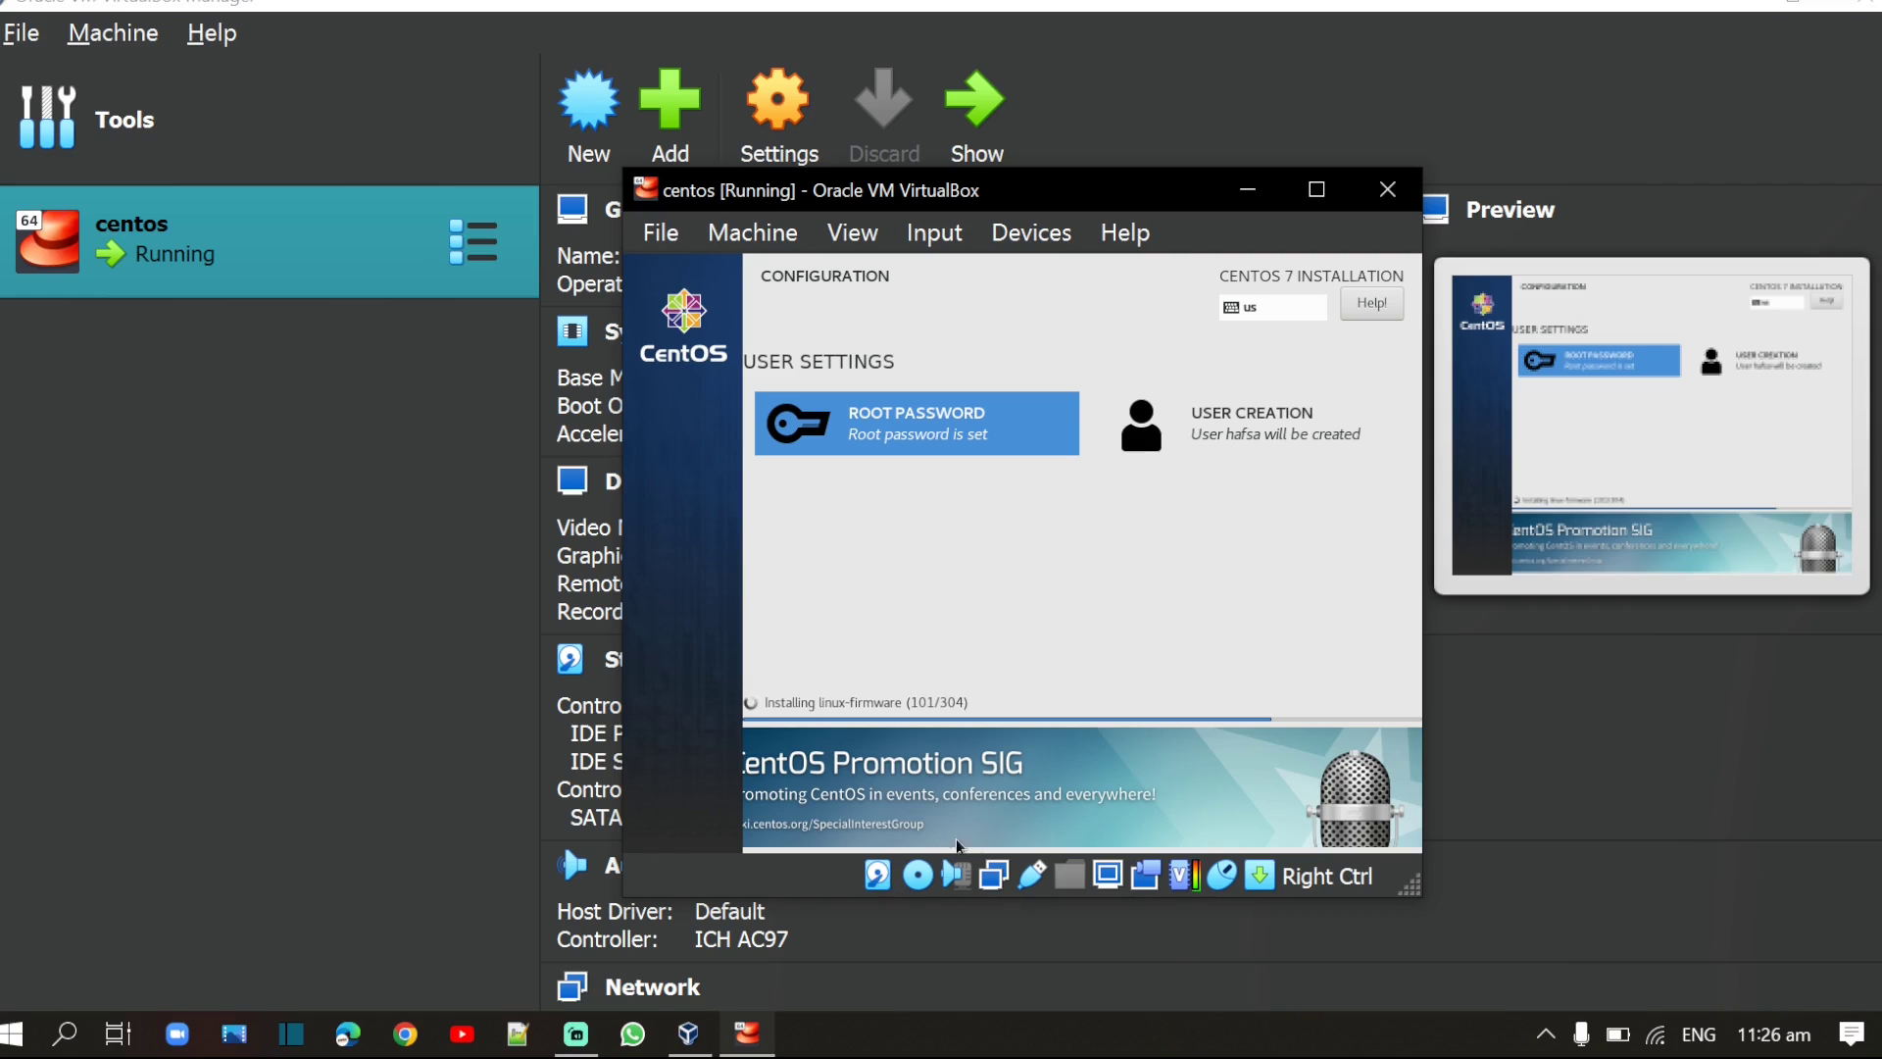
{"action": "mouse_move", "coordinate": [788, 729]}
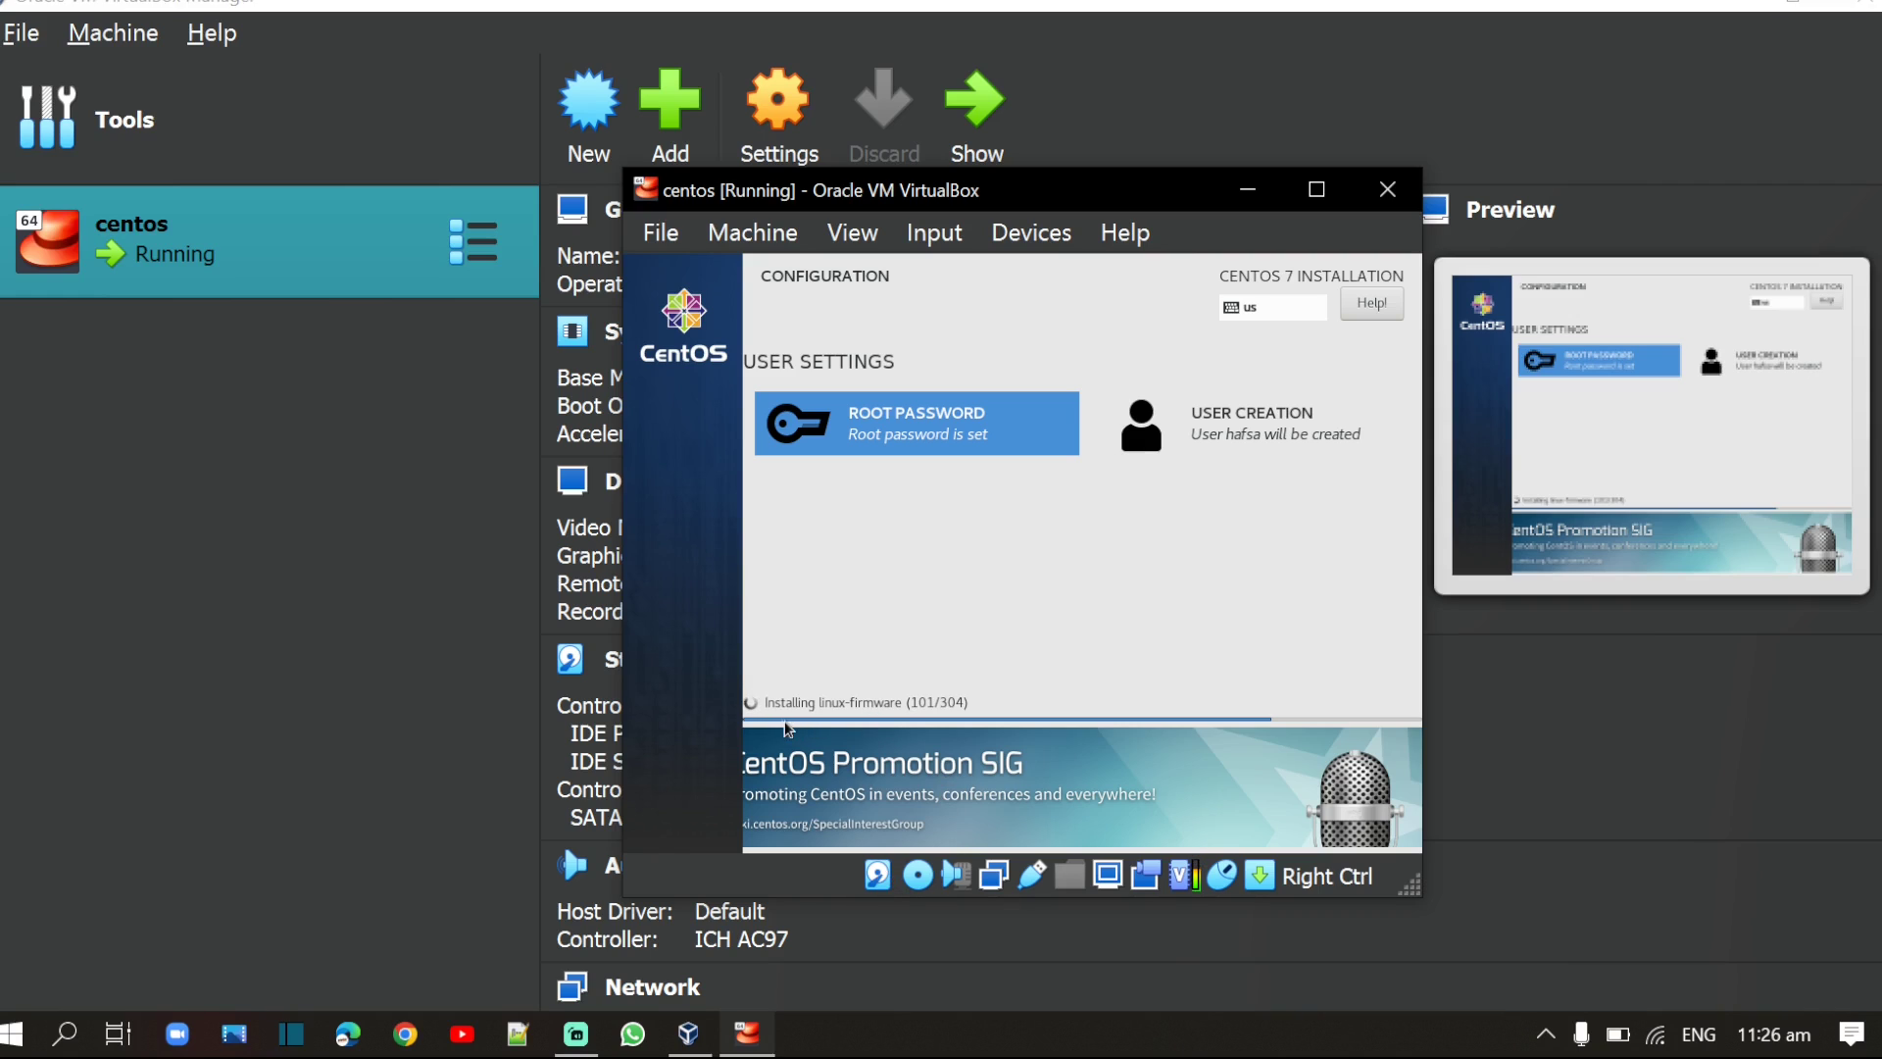
{"action": "mouse_move", "coordinate": [1200, 583]}
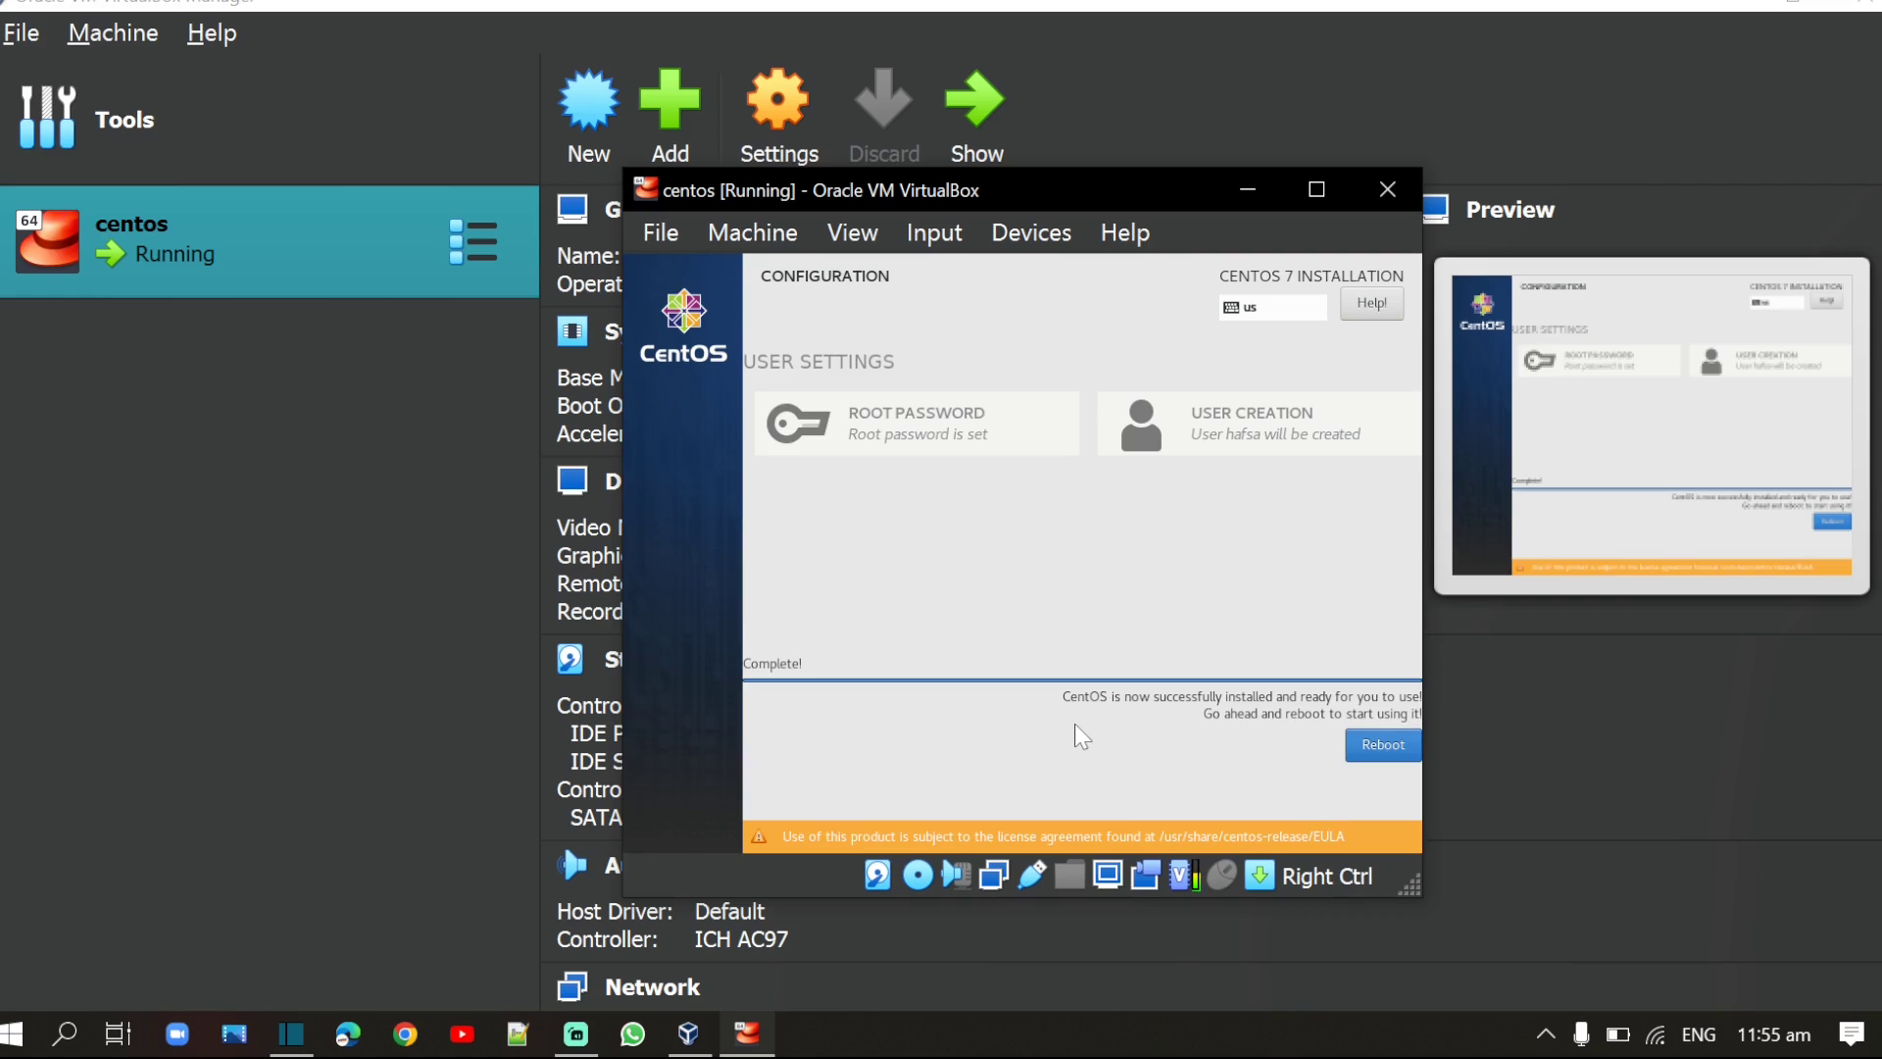
{"action": "mouse_move", "coordinate": [1149, 747]}
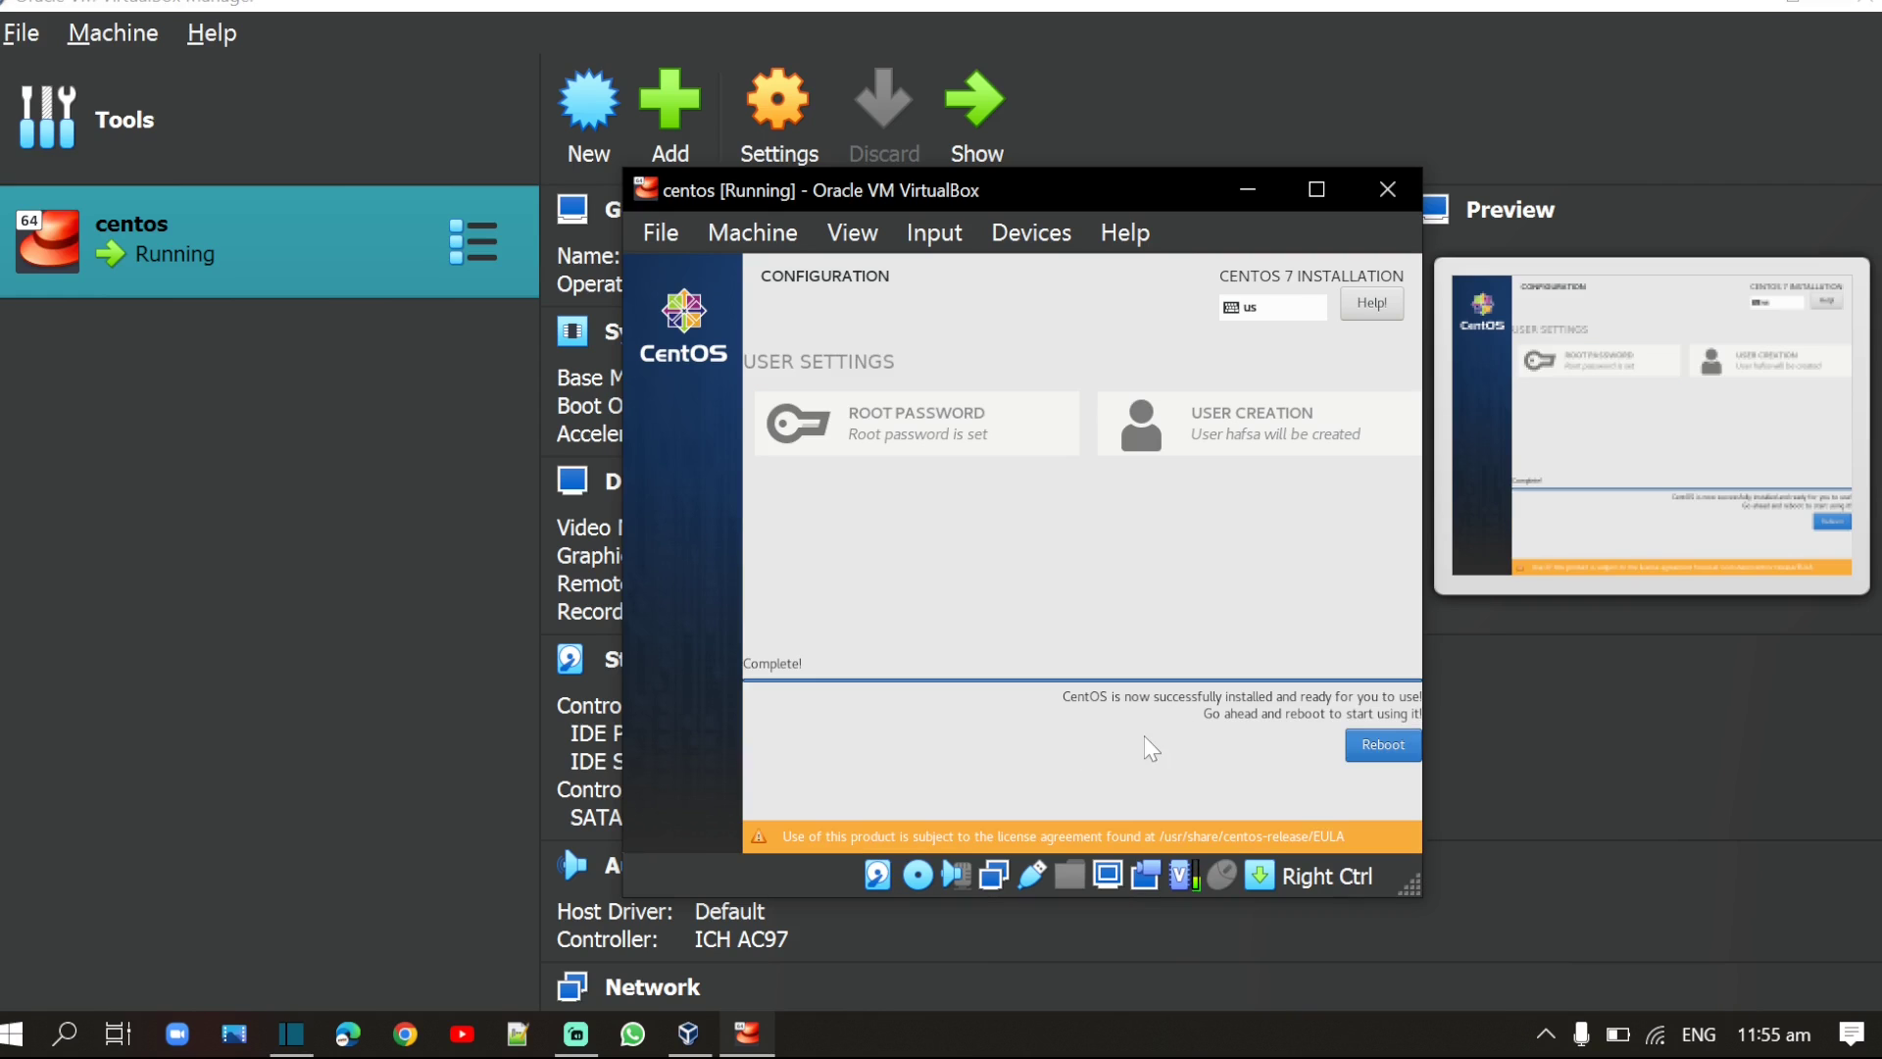
{"action": "mouse_move", "coordinate": [1228, 726]}
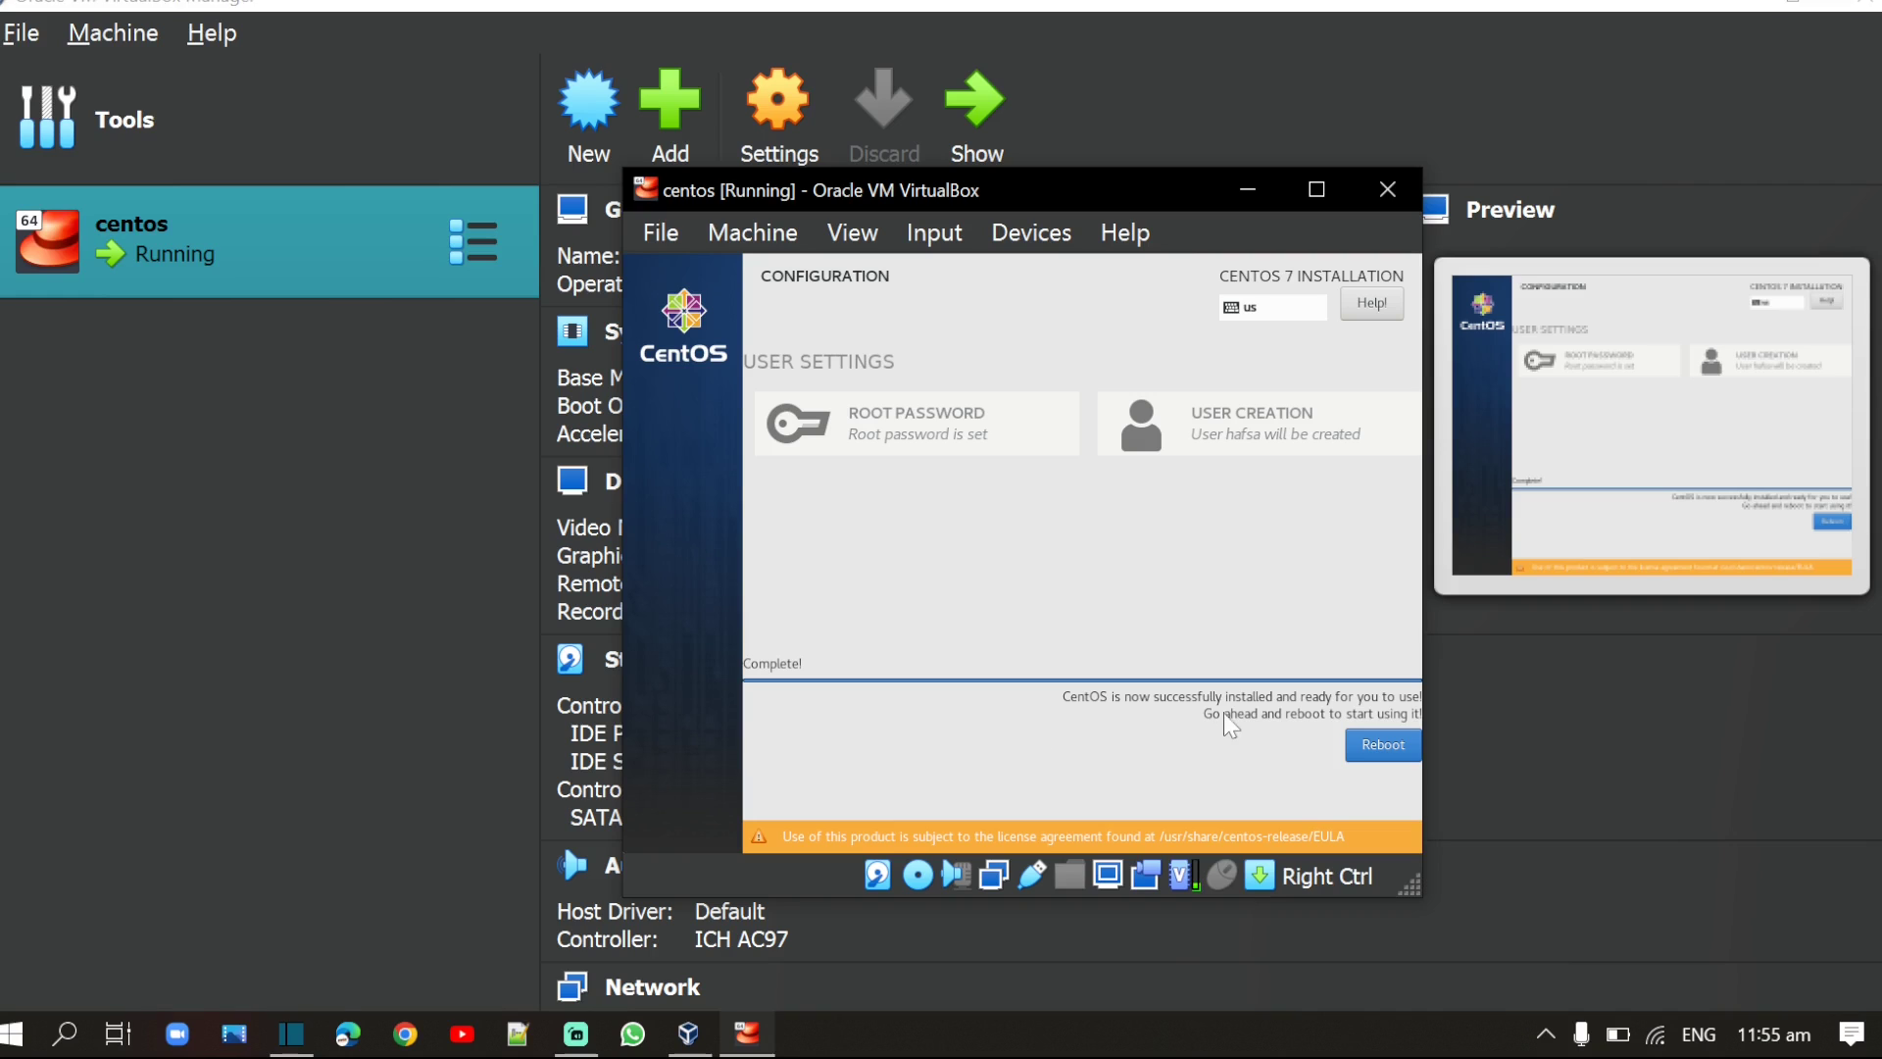
{"action": "mouse_move", "coordinate": [1302, 720]}
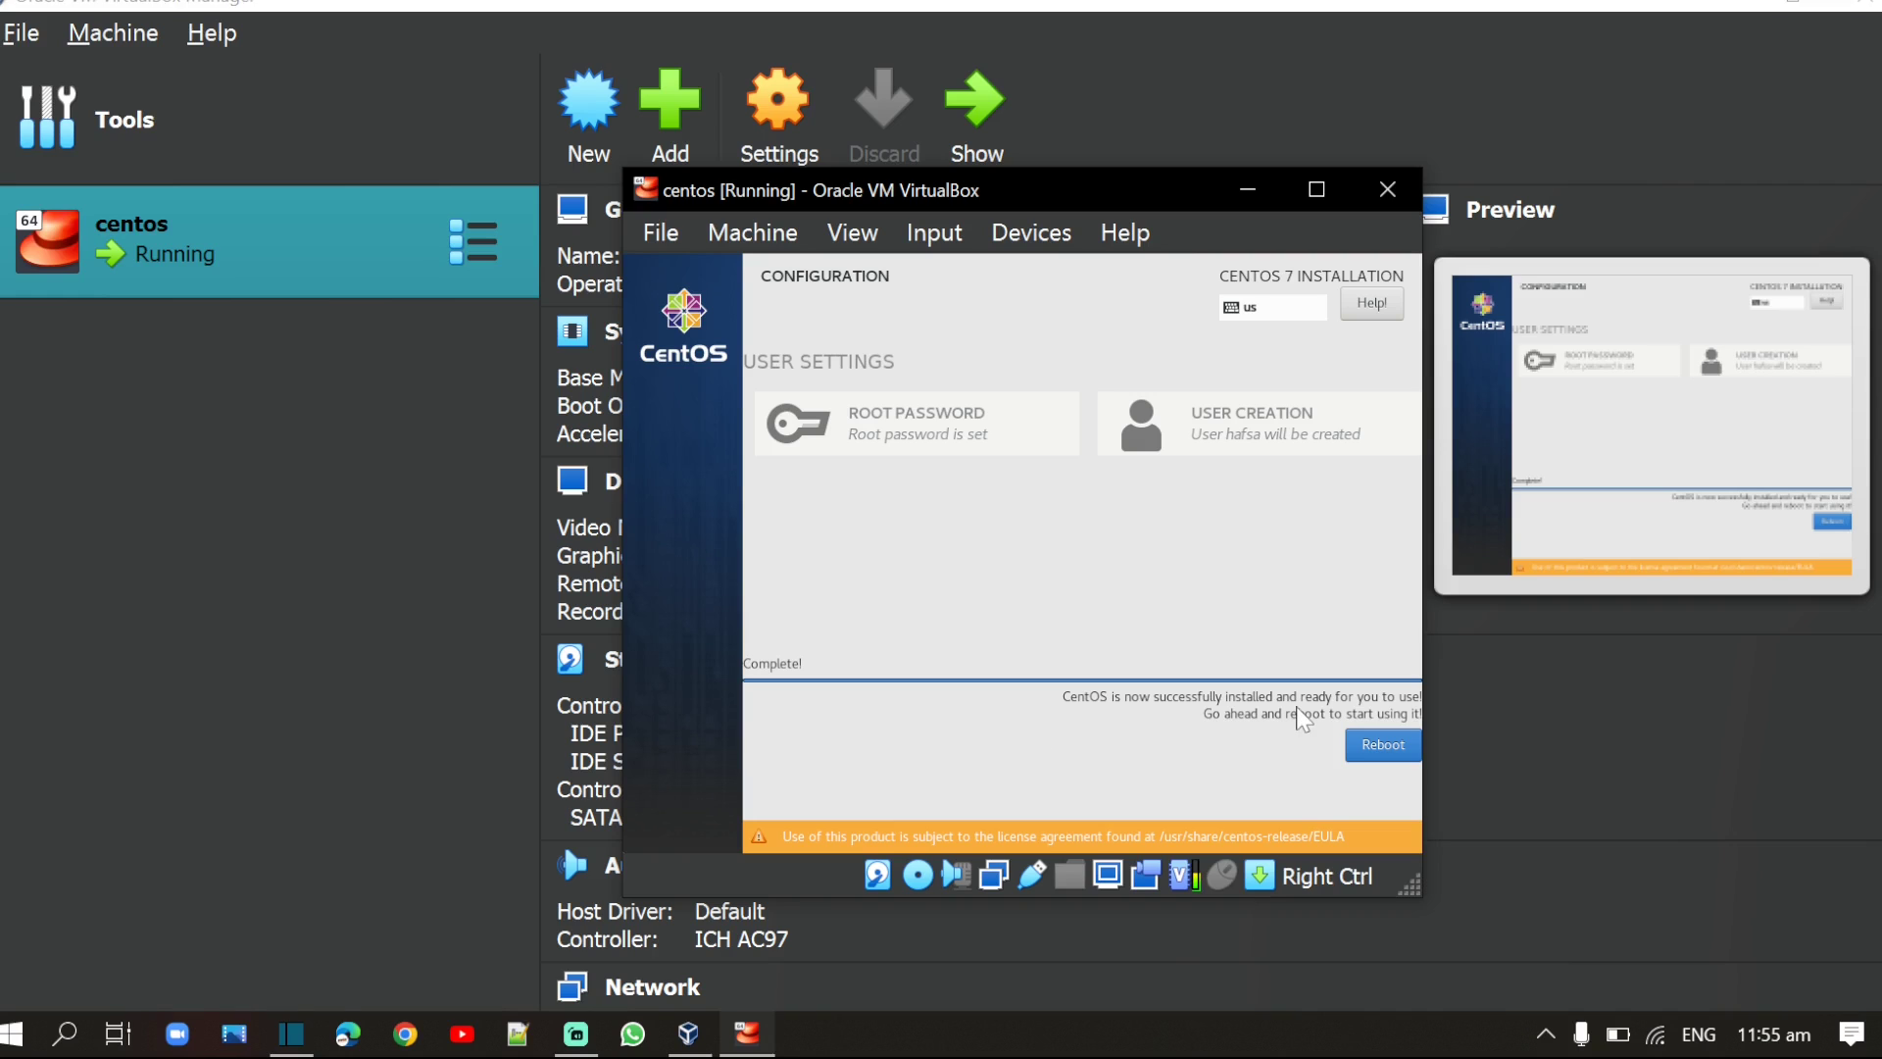
{"action": "mouse_move", "coordinate": [1243, 740]}
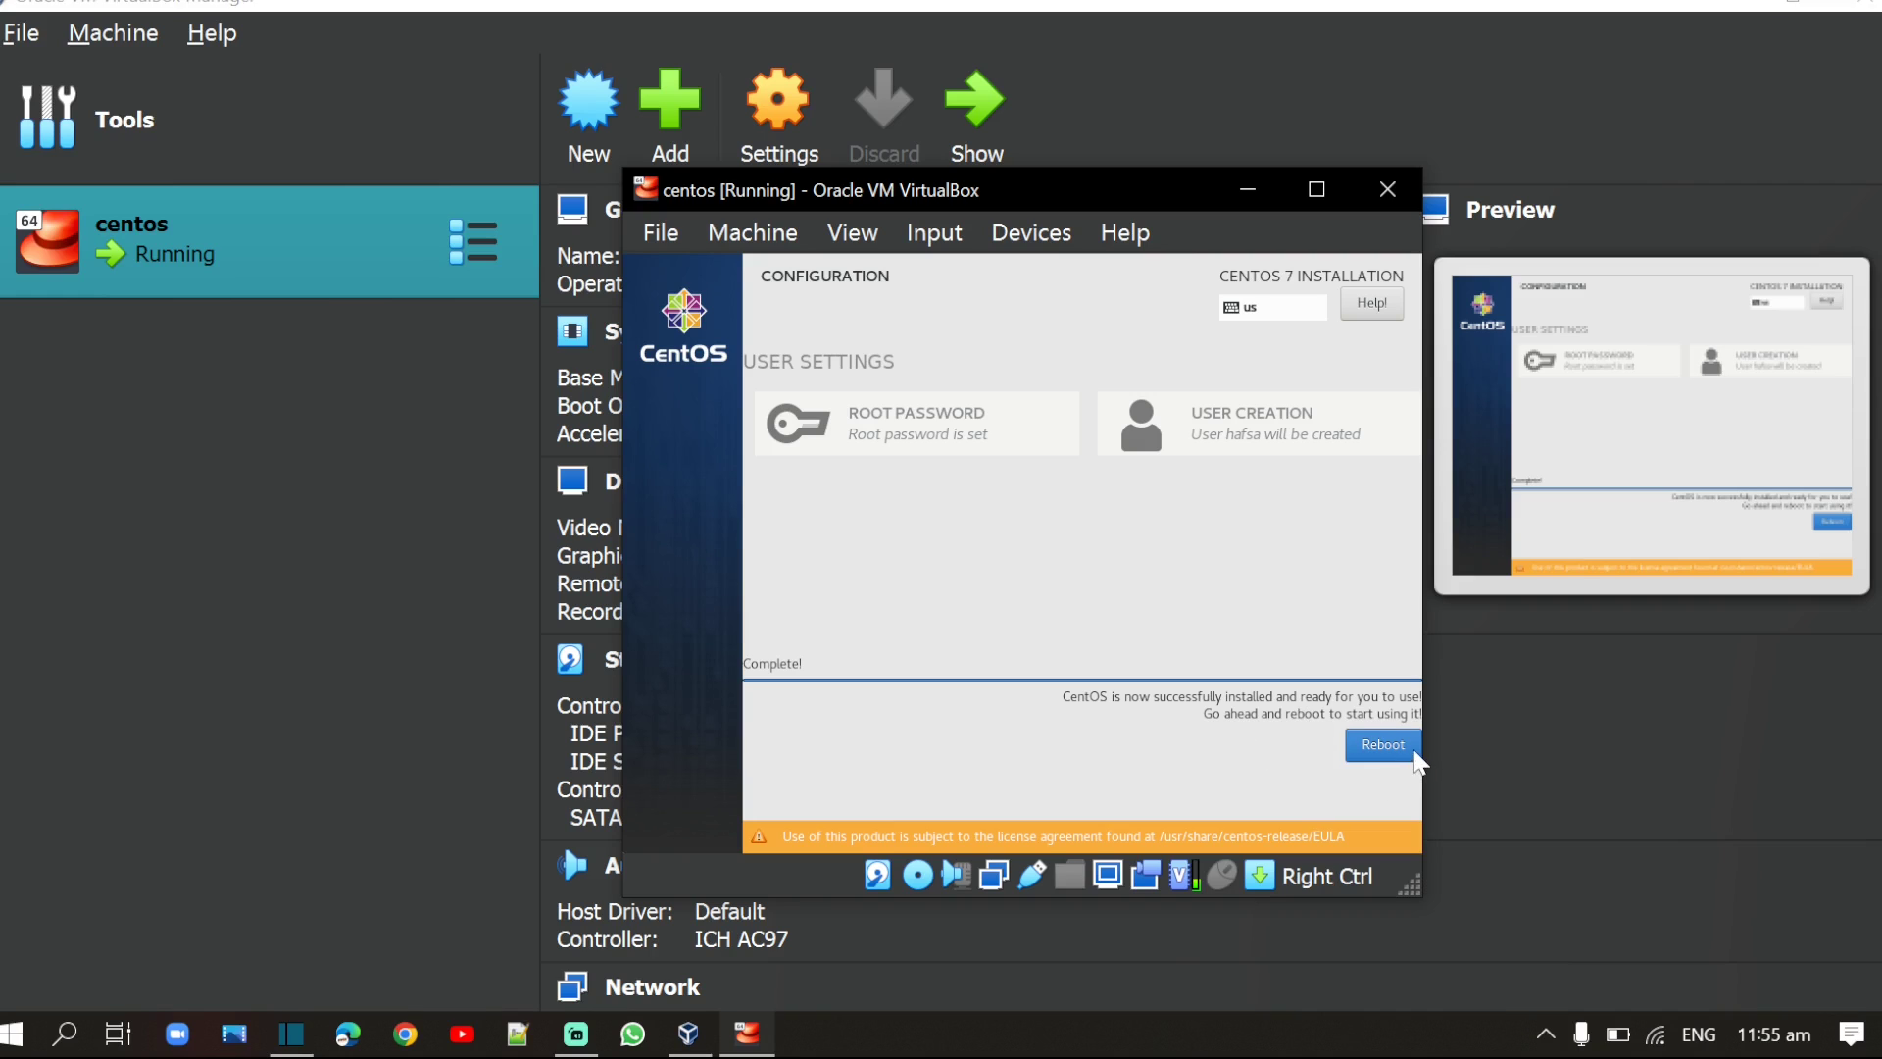
Step: Reboot the VM from the installation complete screen into the new CentOS
{"action": "left_click", "coordinate": [1382, 745]}
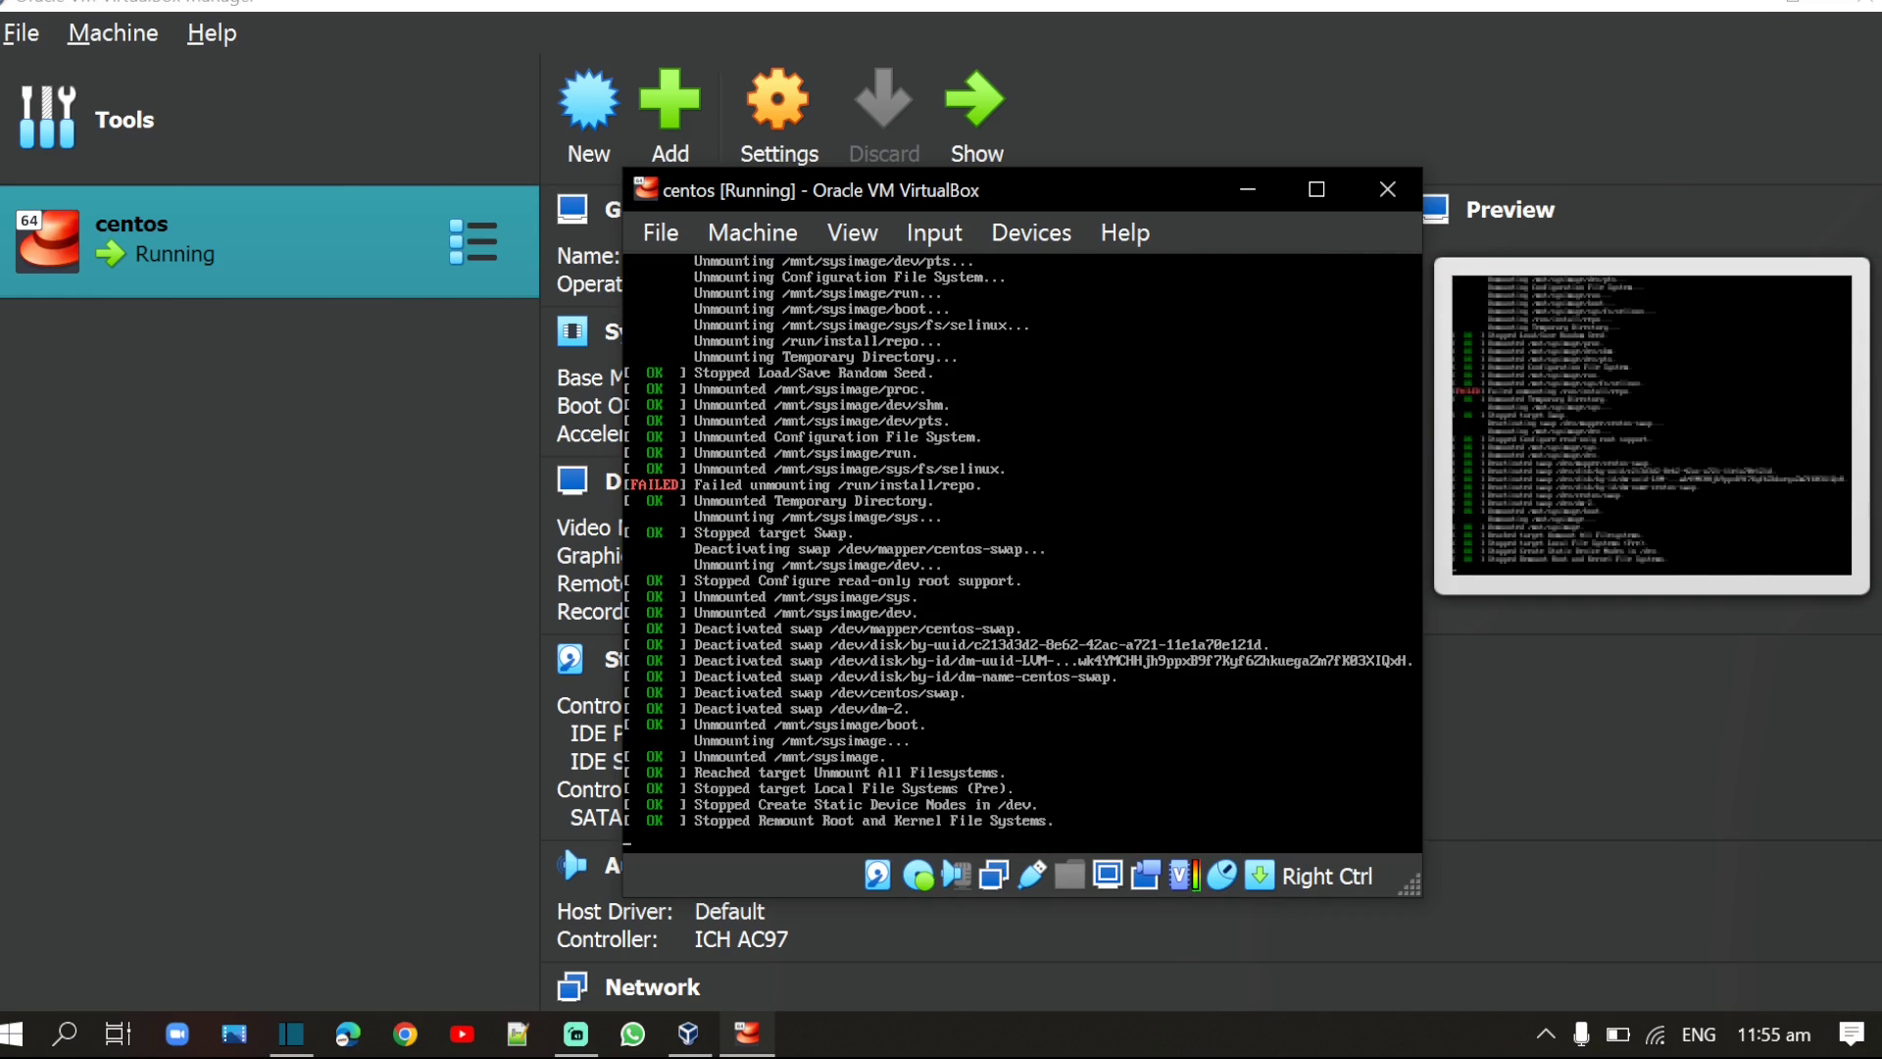